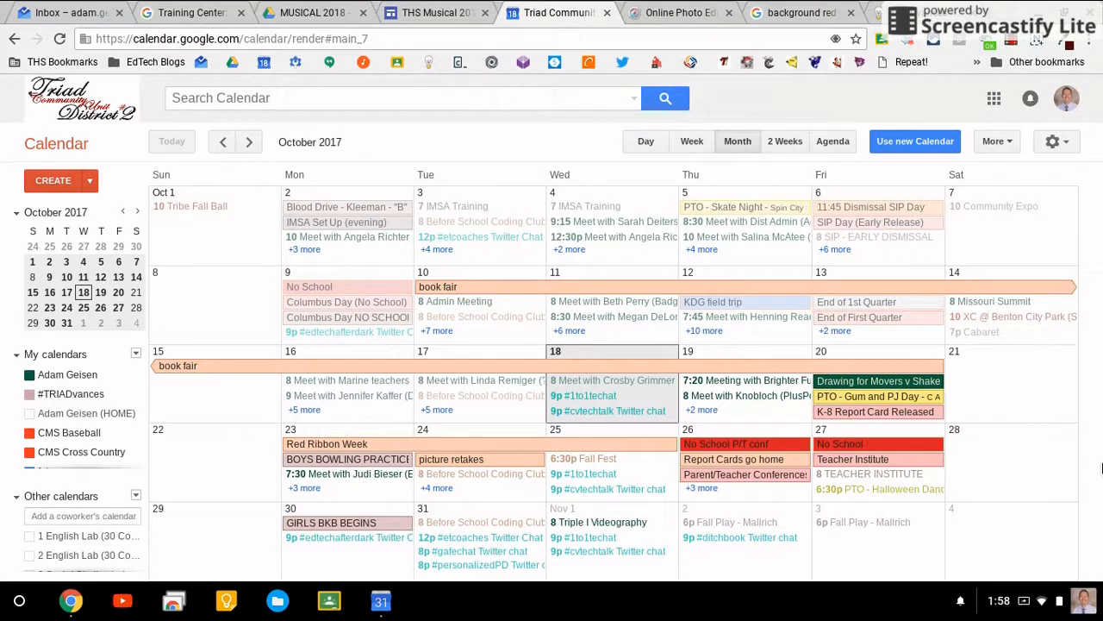
{"action": "mouse_move", "coordinate": [910, 176]}
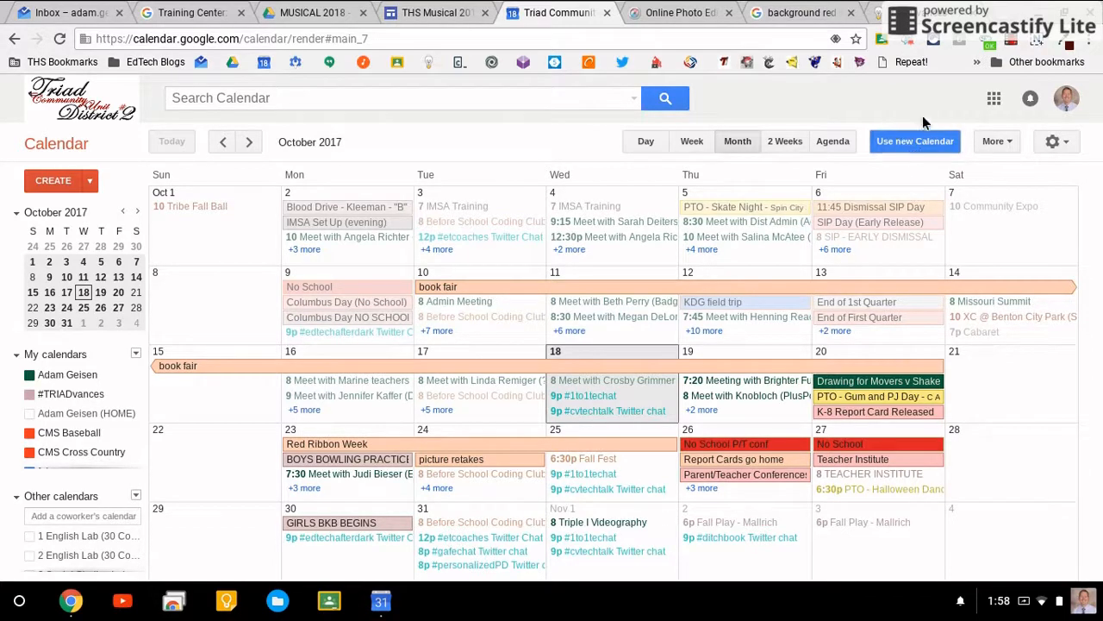
Upgrade to the new Calendar design via 'Use new Calendar' and 'Upgrade now'.
{"action": "left_click", "coordinate": [914, 142]}
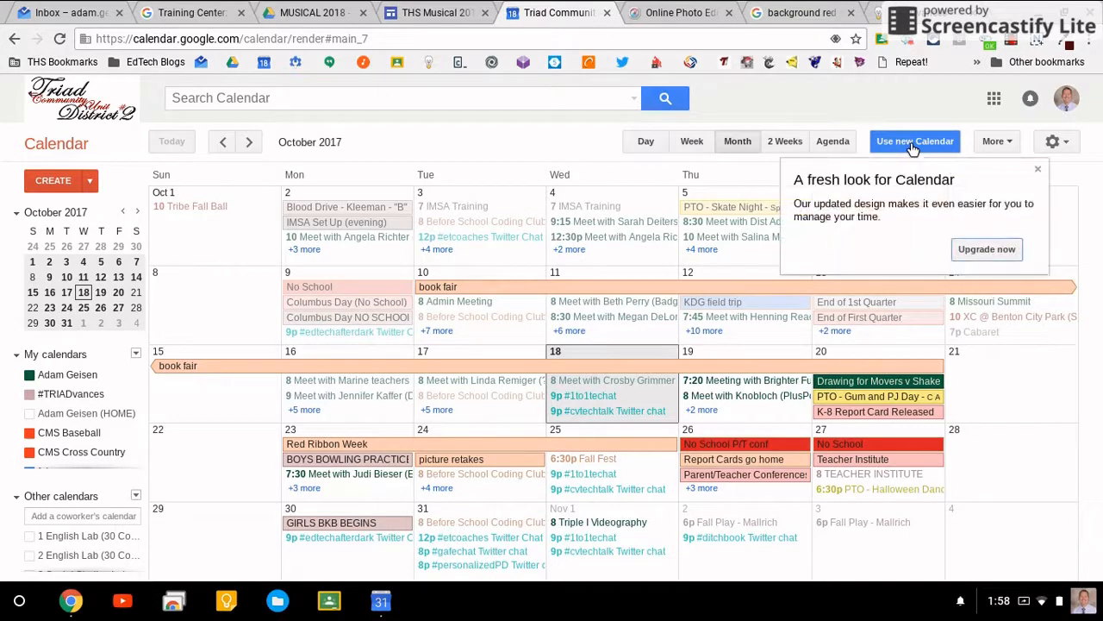
{"action": "left_click", "coordinate": [986, 249]}
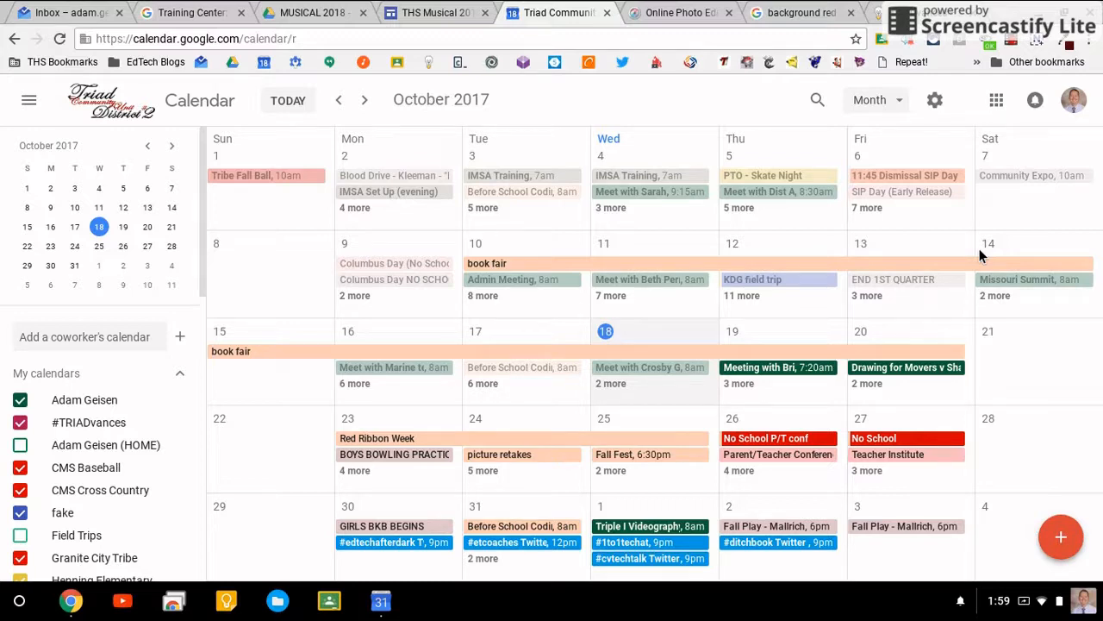
{"action": "mouse_move", "coordinate": [176, 235]}
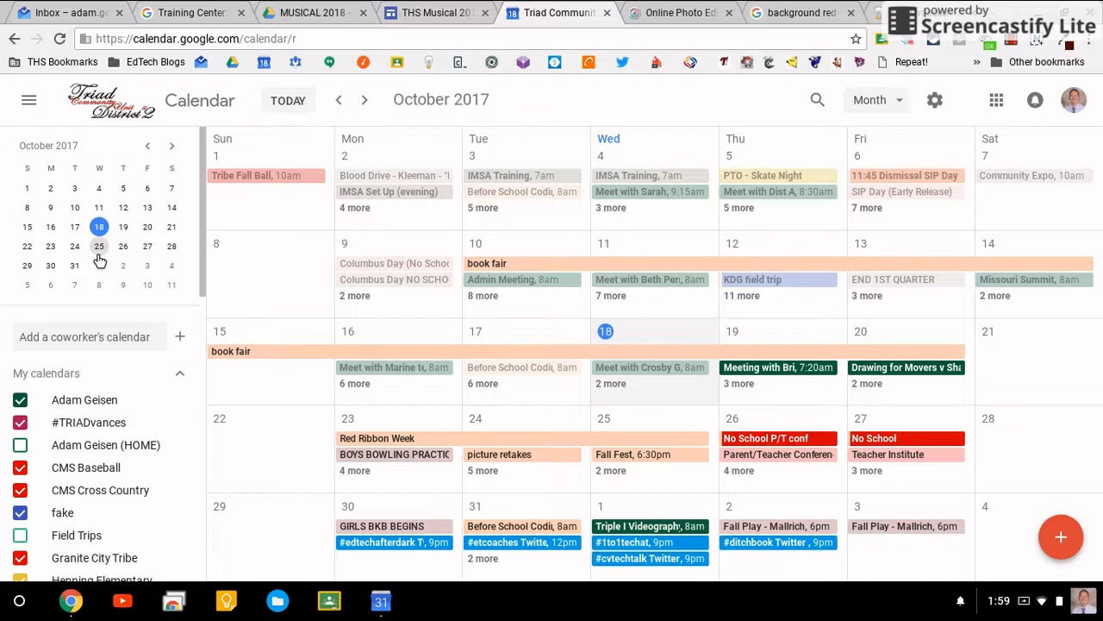
{"action": "left_click", "coordinate": [179, 144]}
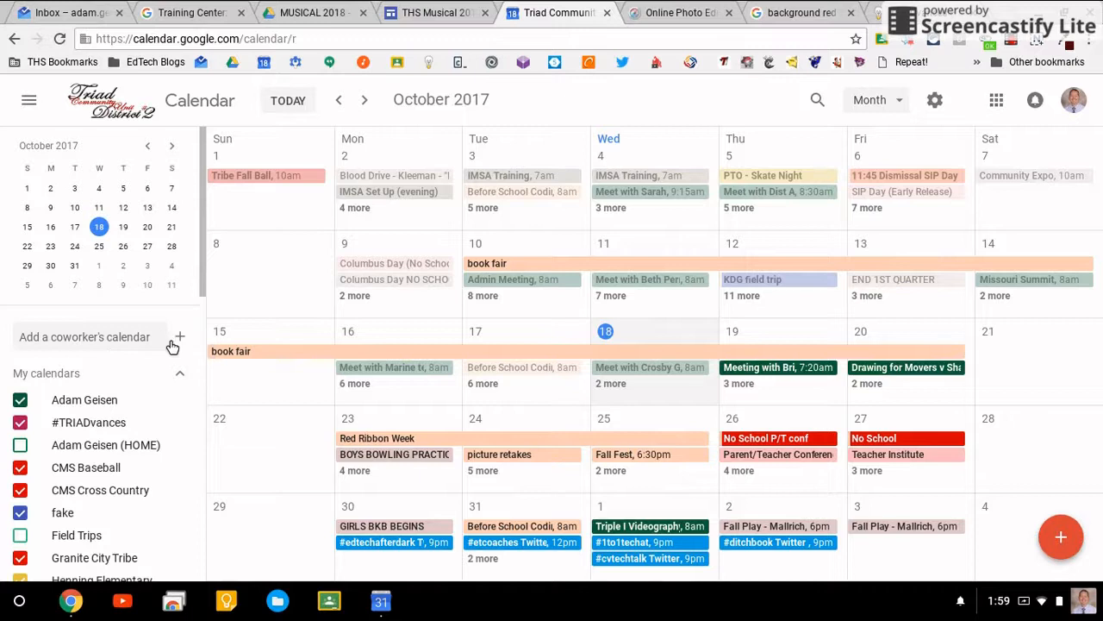
{"action": "mouse_move", "coordinate": [180, 336]}
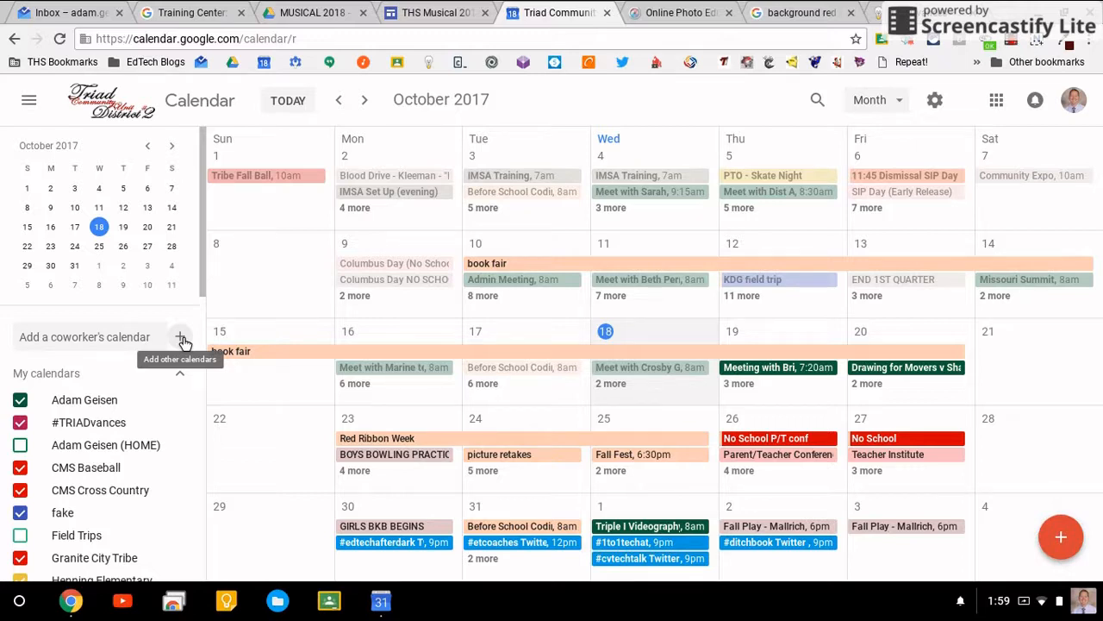
Browse the ready-made calendars of interest from the add-calendar choices.
{"action": "left_click", "coordinate": [179, 336]}
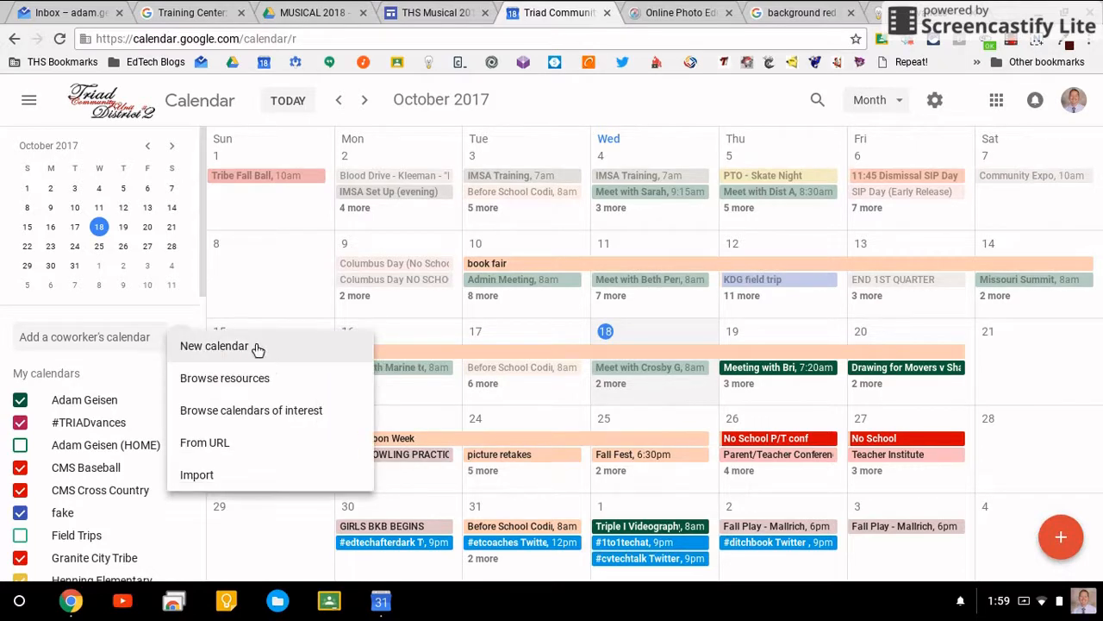
{"action": "mouse_move", "coordinate": [307, 411]}
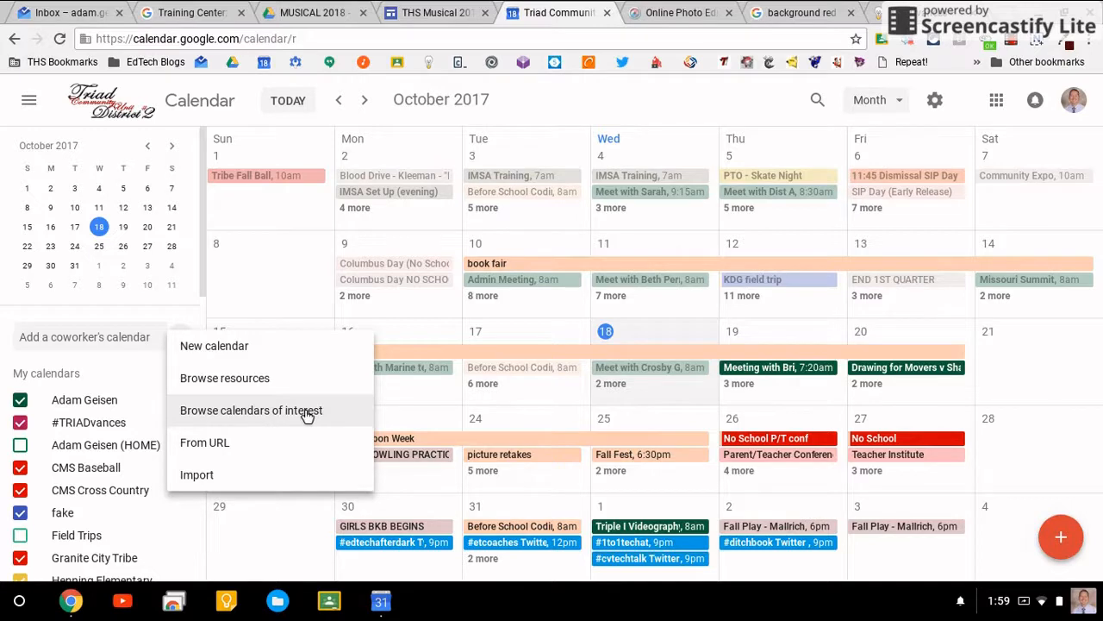
{"action": "left_click", "coordinate": [252, 410]}
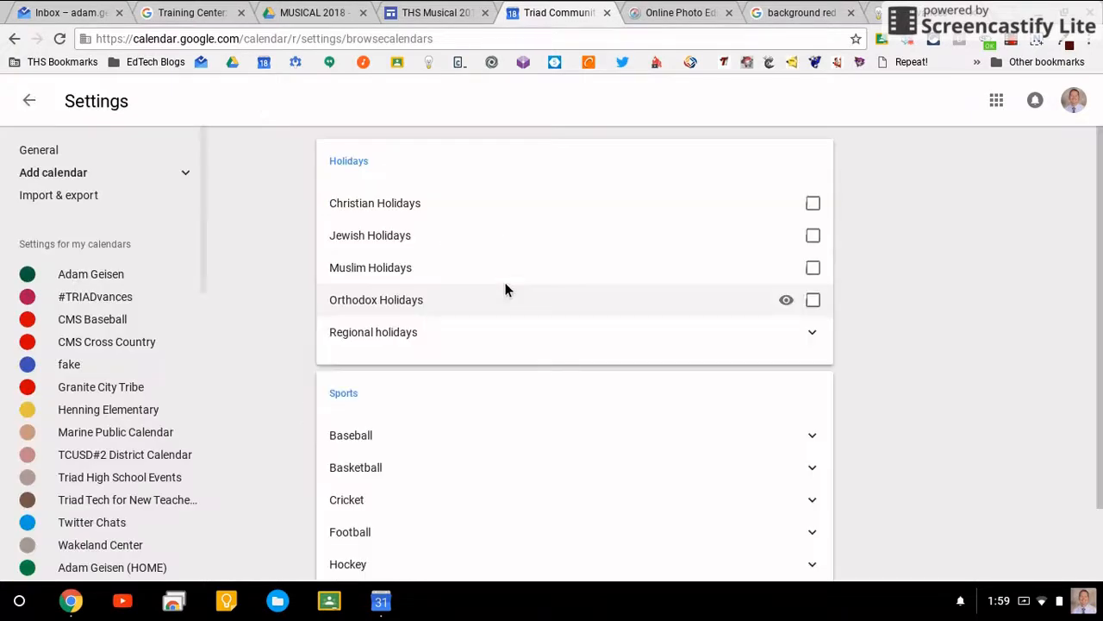
{"action": "scroll", "scroll_direction": "down", "scroll_amount": 3}
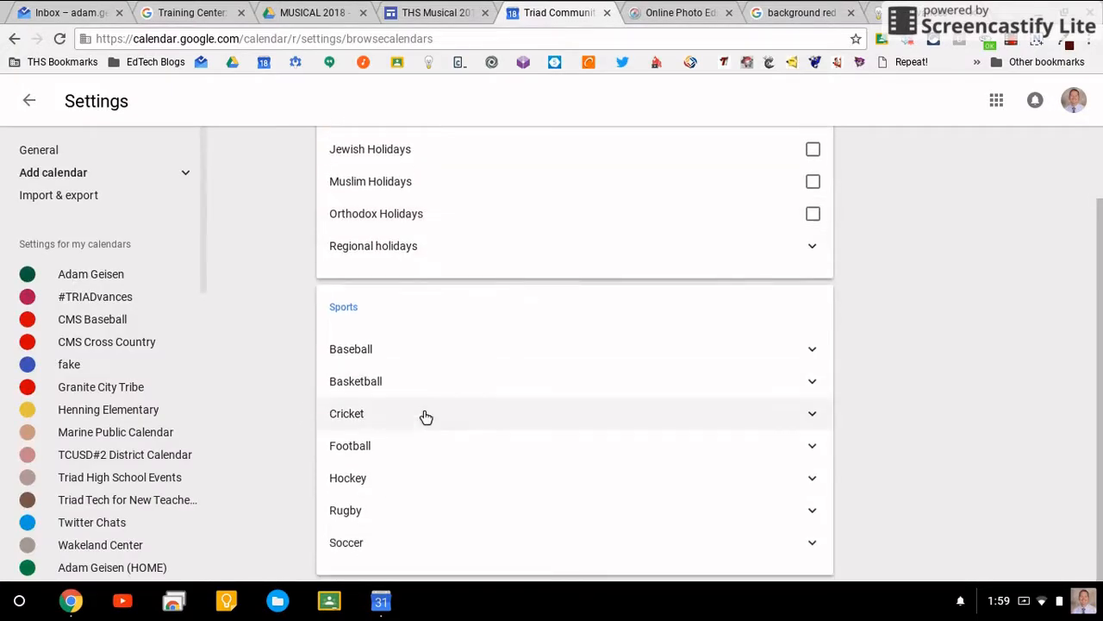
{"action": "mouse_move", "coordinate": [772, 482]}
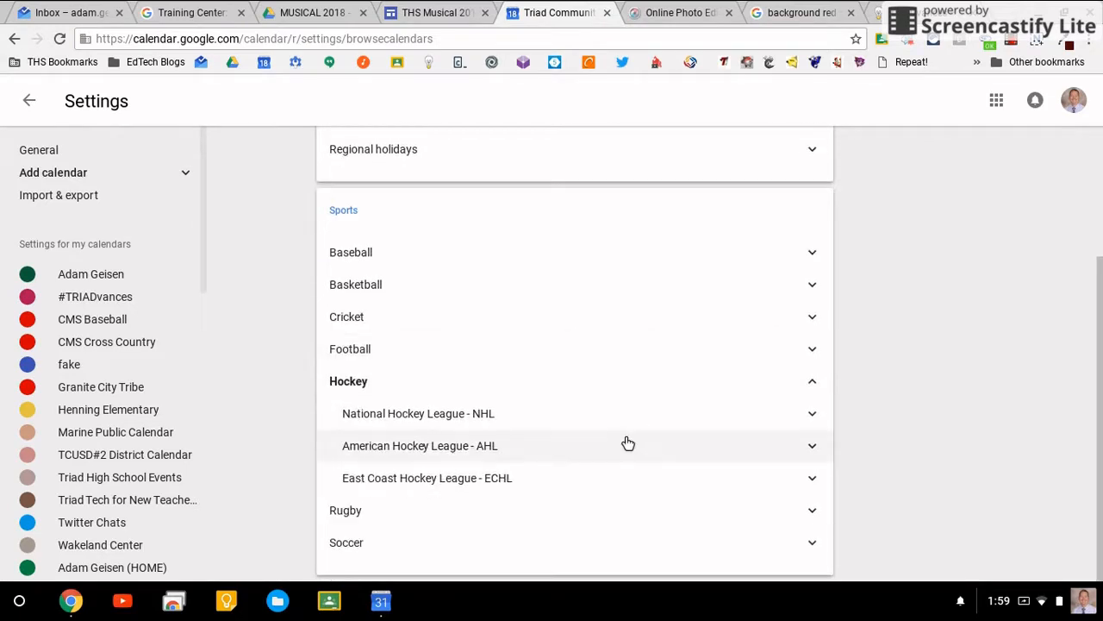
Expand Sports > Hockey > NHL and subscribe to the St. Louis Blues calendar.
{"action": "left_click", "coordinate": [418, 414]}
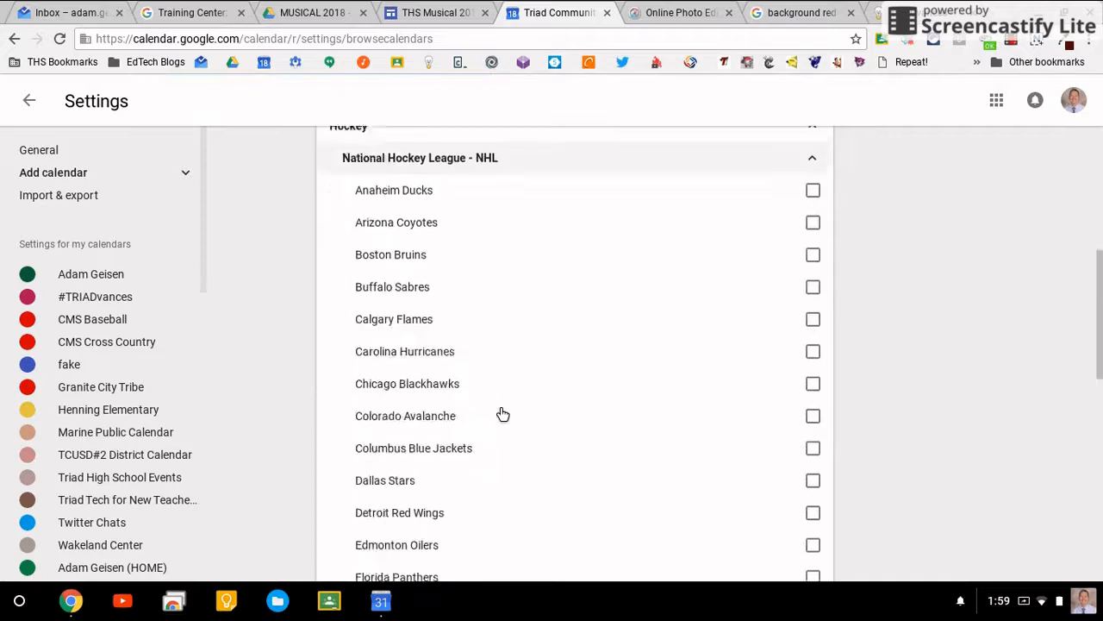
{"action": "scroll", "scroll_direction": "down", "scroll_amount": 3}
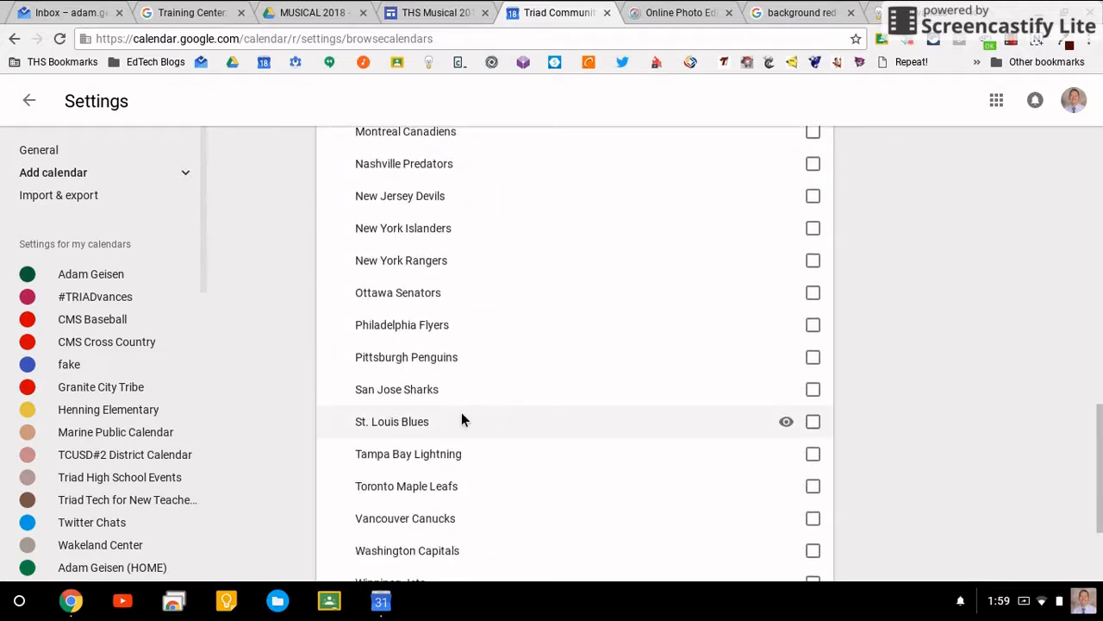
{"action": "left_click", "coordinate": [812, 421]}
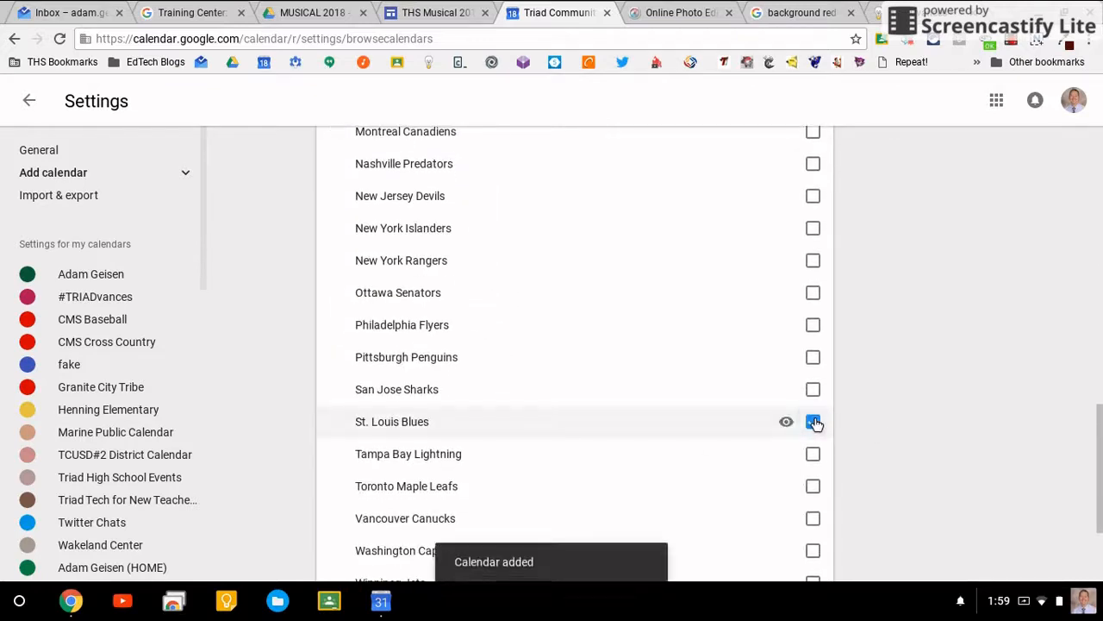
{"action": "left_click", "coordinate": [814, 421]}
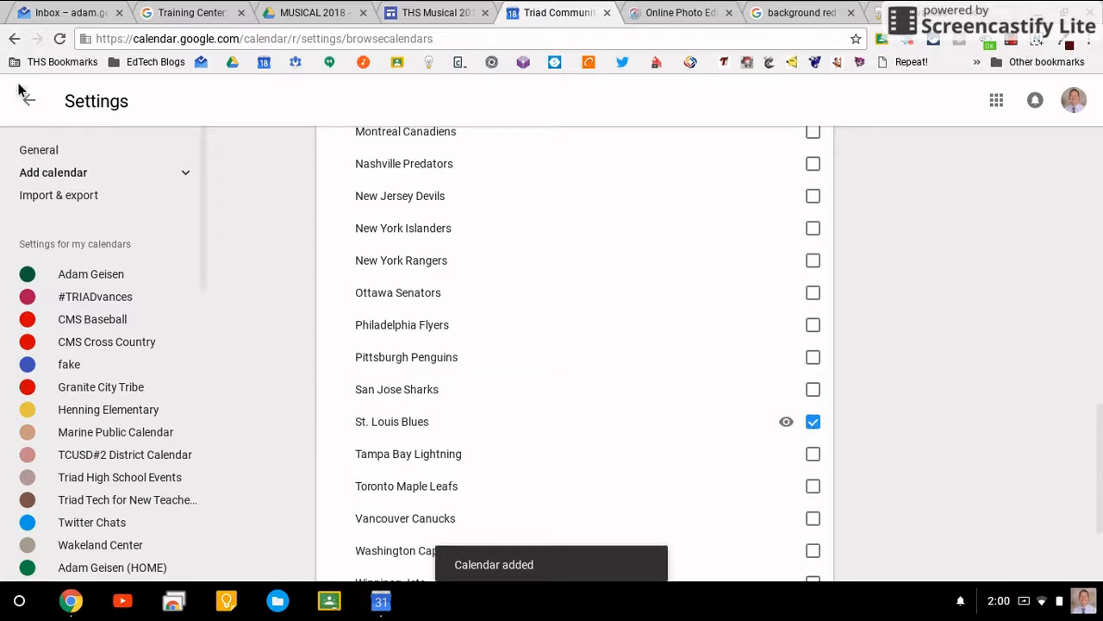
Leave Settings and find St. Louis Blues under Other calendars in the sidebar.
{"action": "left_click", "coordinate": [14, 38]}
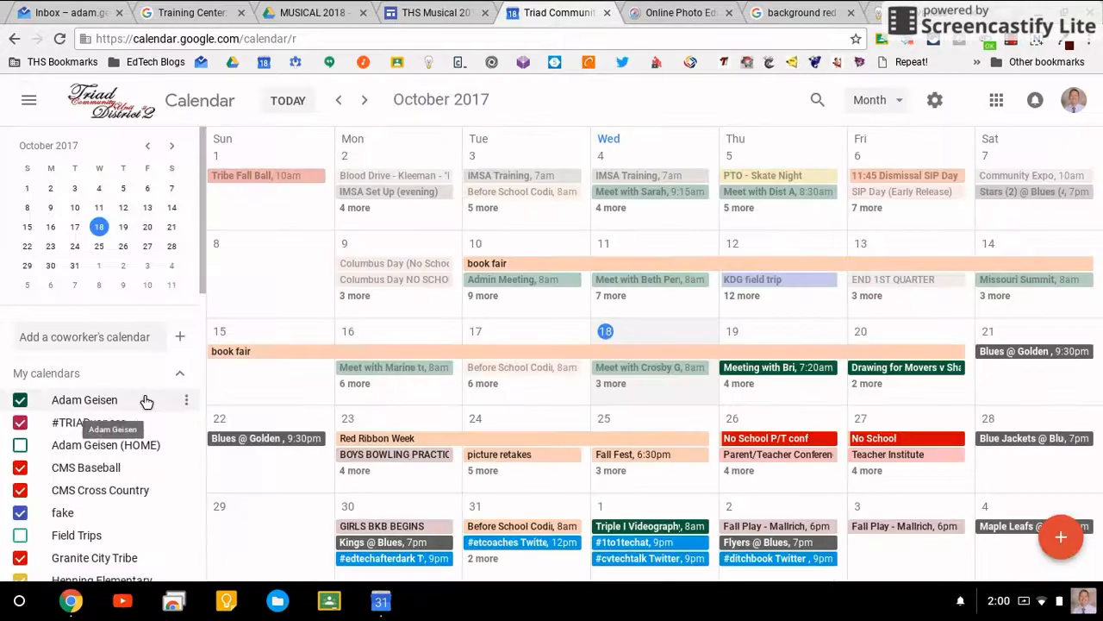
{"action": "scroll", "scroll_direction": "down", "scroll_amount": 3}
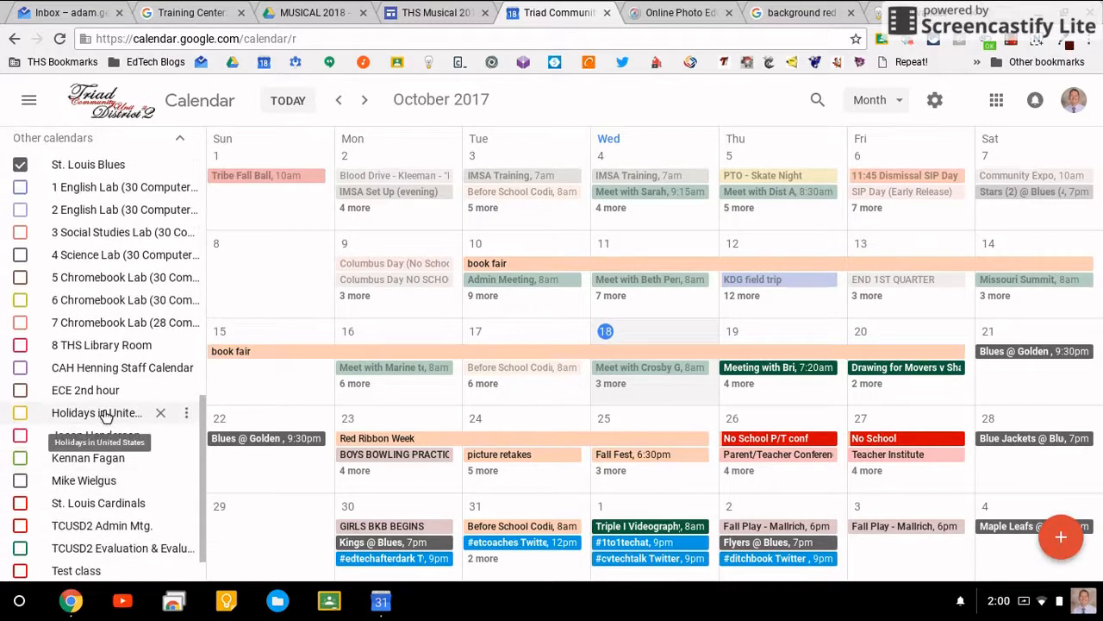
{"action": "scroll", "scroll_direction": "down", "scroll_amount": 3}
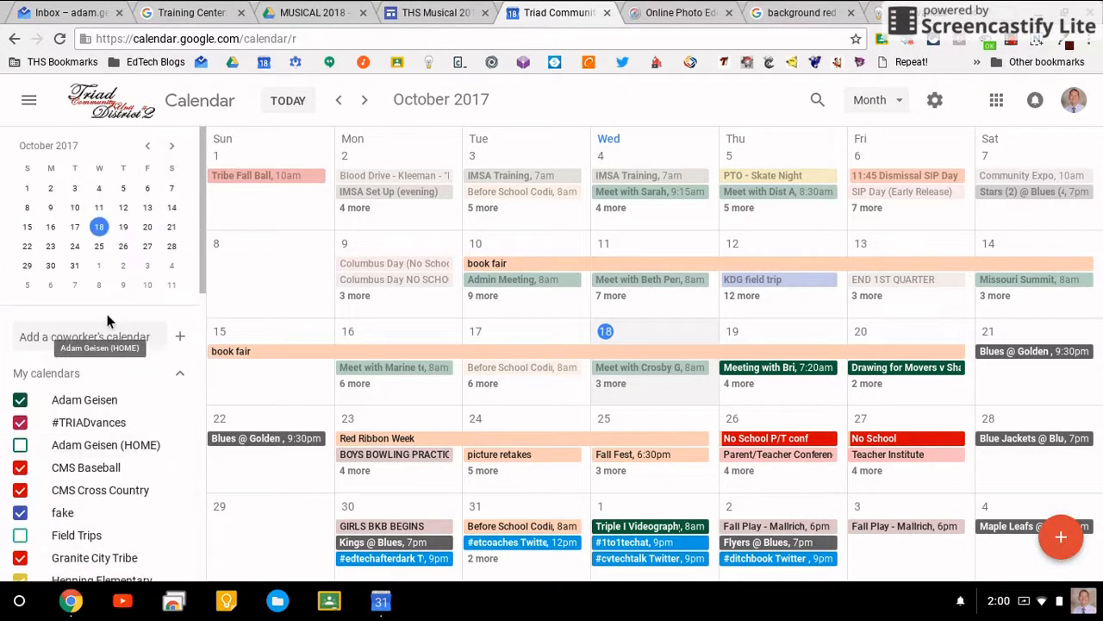
{"action": "mouse_move", "coordinate": [154, 310]}
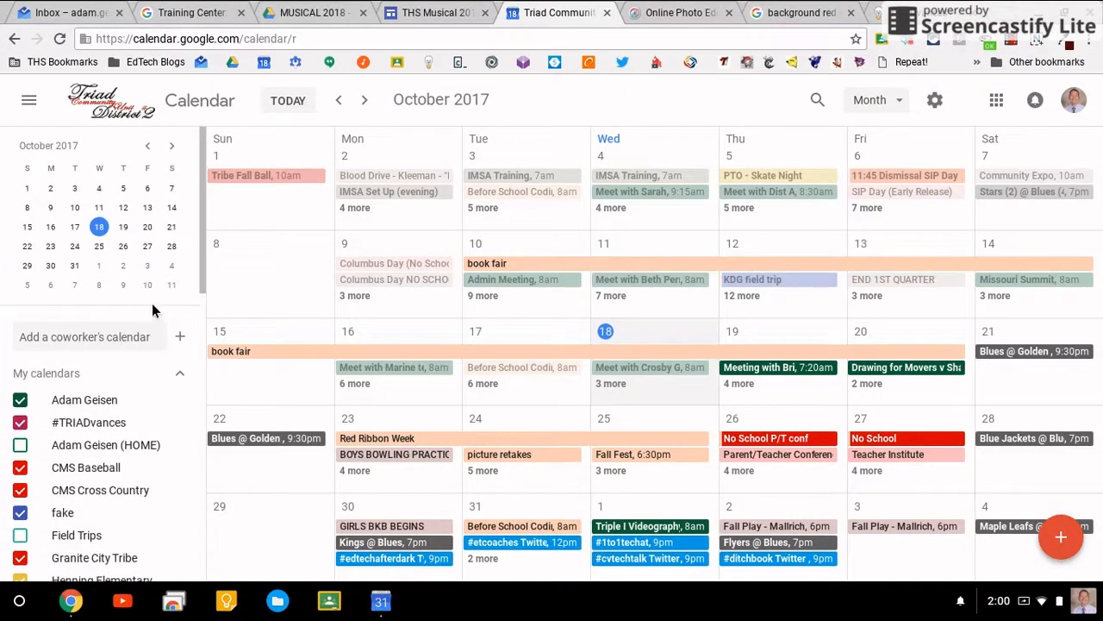
{"action": "mouse_move", "coordinate": [438, 350]}
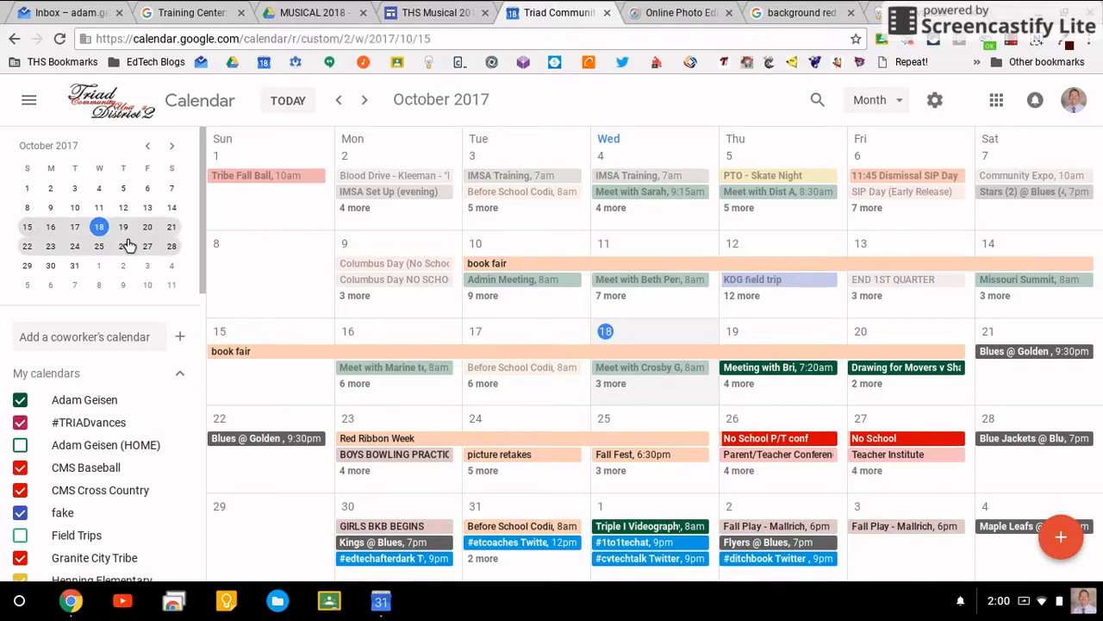
Show only October 15–28 and list the view options, now reading '2 weeks'.
{"action": "left_click", "coordinate": [876, 100]}
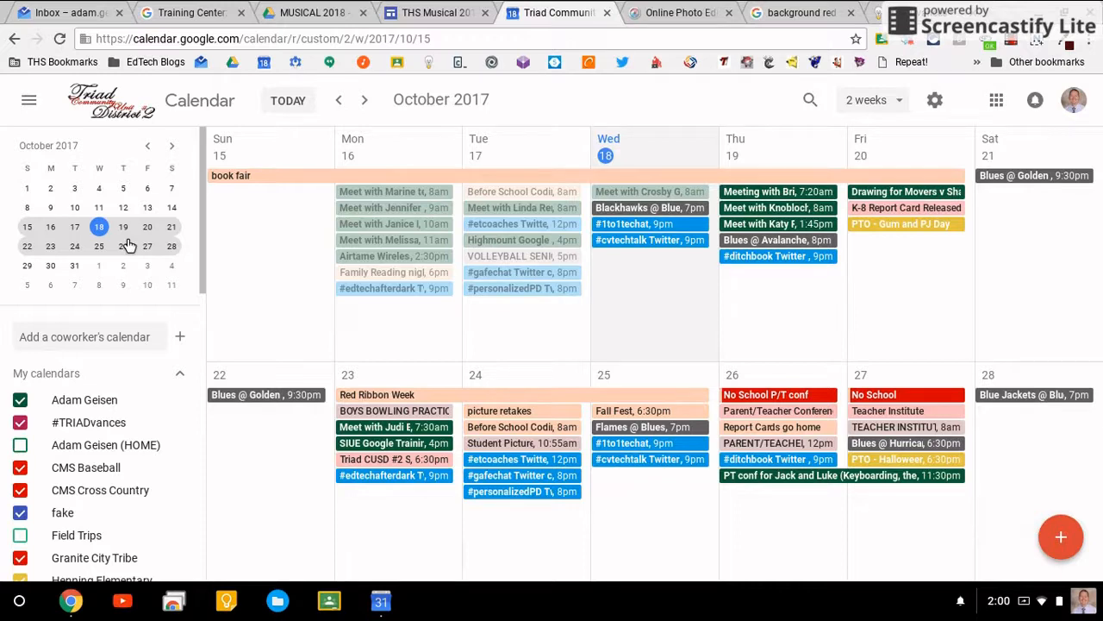
{"action": "left_click", "coordinate": [873, 100]}
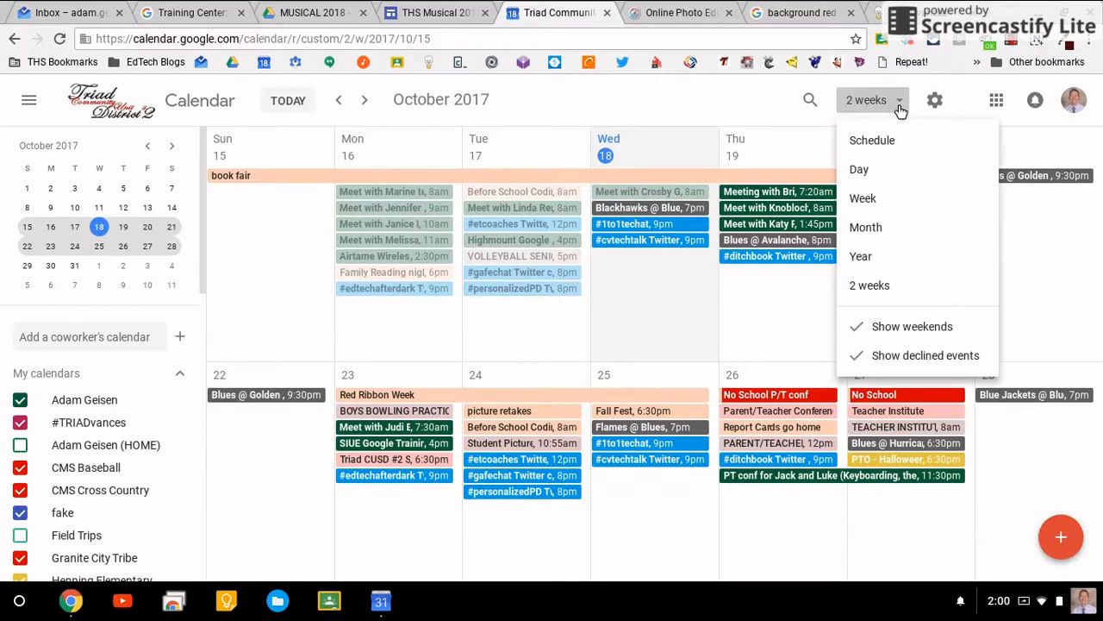
{"action": "mouse_move", "coordinate": [869, 285]}
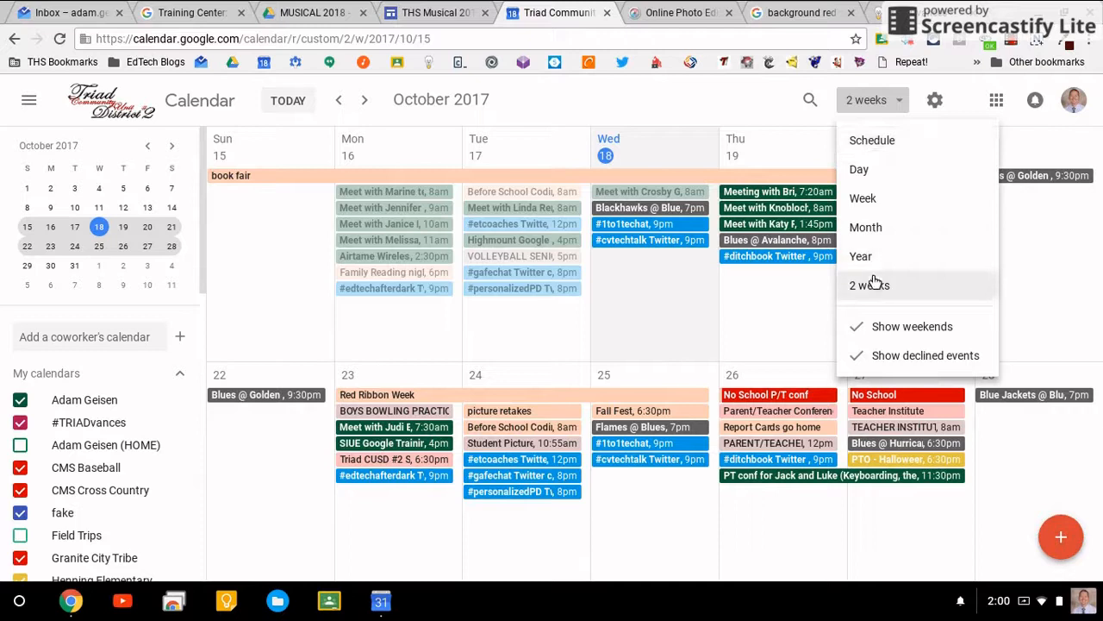
{"action": "mouse_move", "coordinate": [870, 286]}
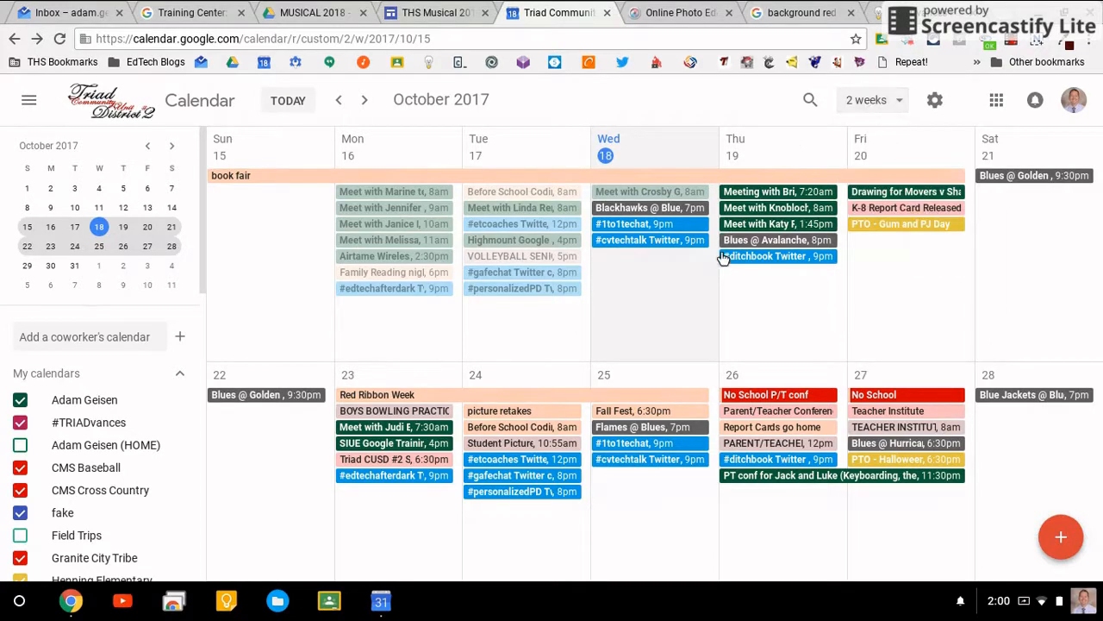
{"action": "mouse_move", "coordinate": [767, 300]}
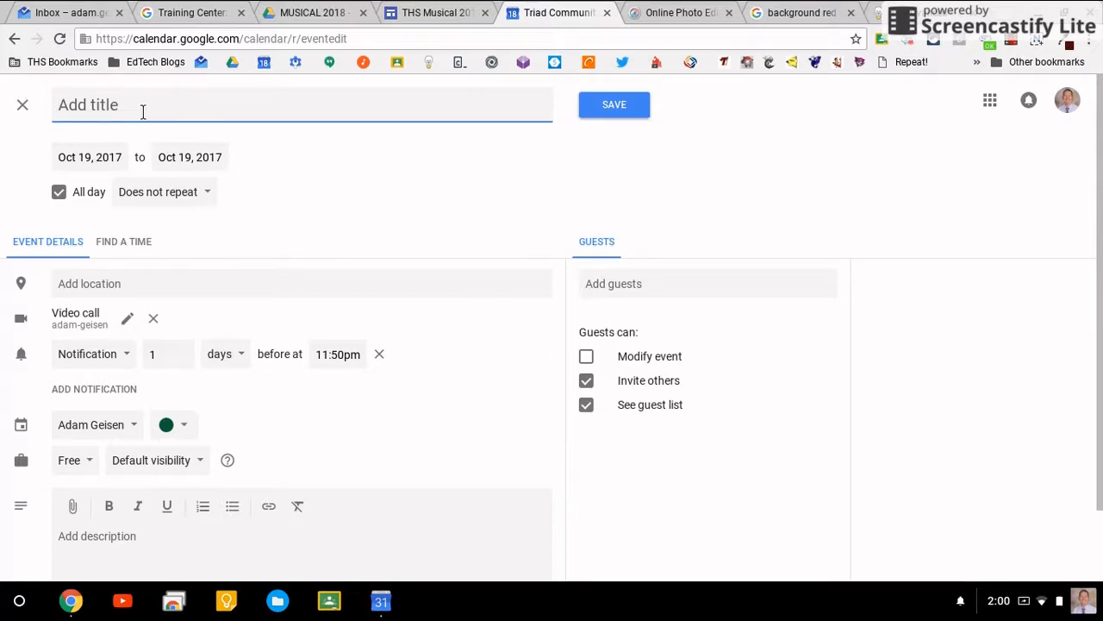
Name the event 'Test Event', make it timed and set its end to 11:00am.
{"action": "type", "text": "Test Event"}
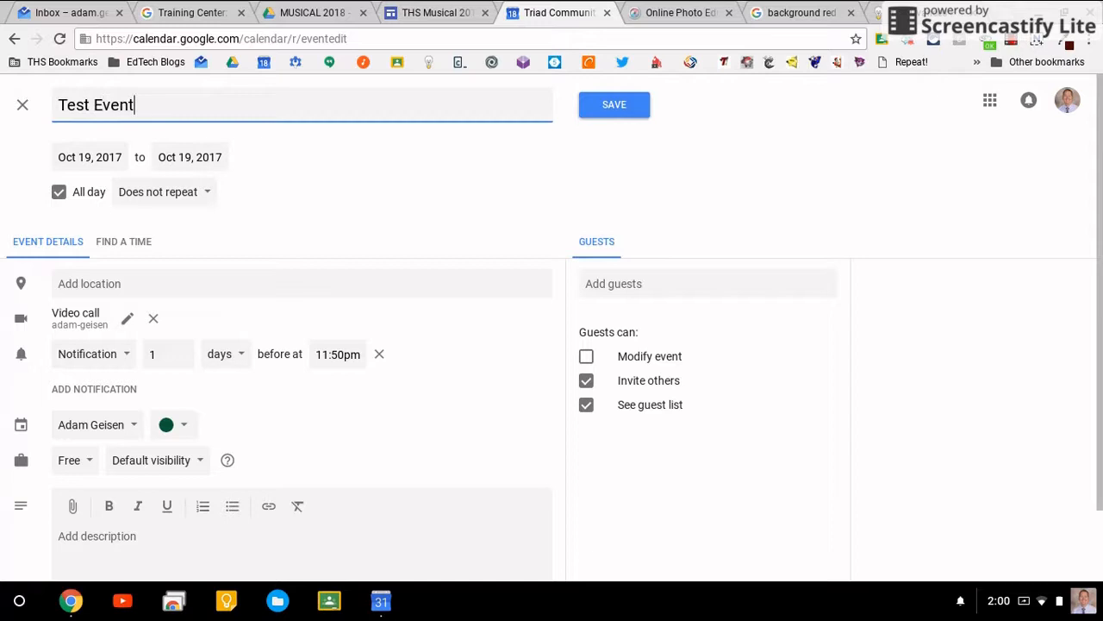
{"action": "left_click", "coordinate": [59, 191]}
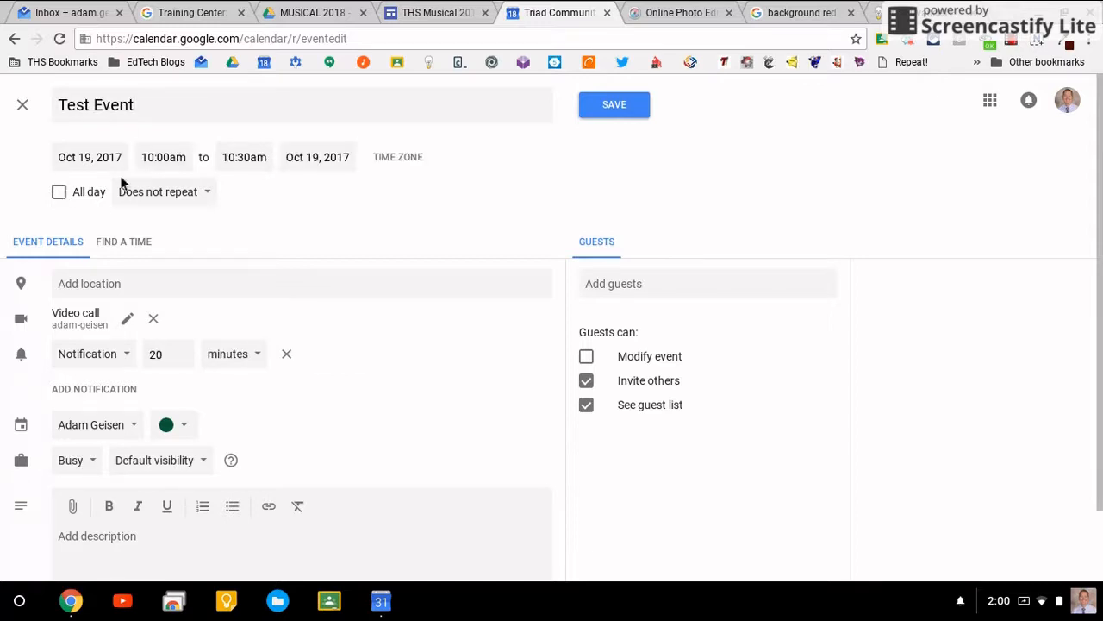
{"action": "left_click", "coordinate": [245, 157]}
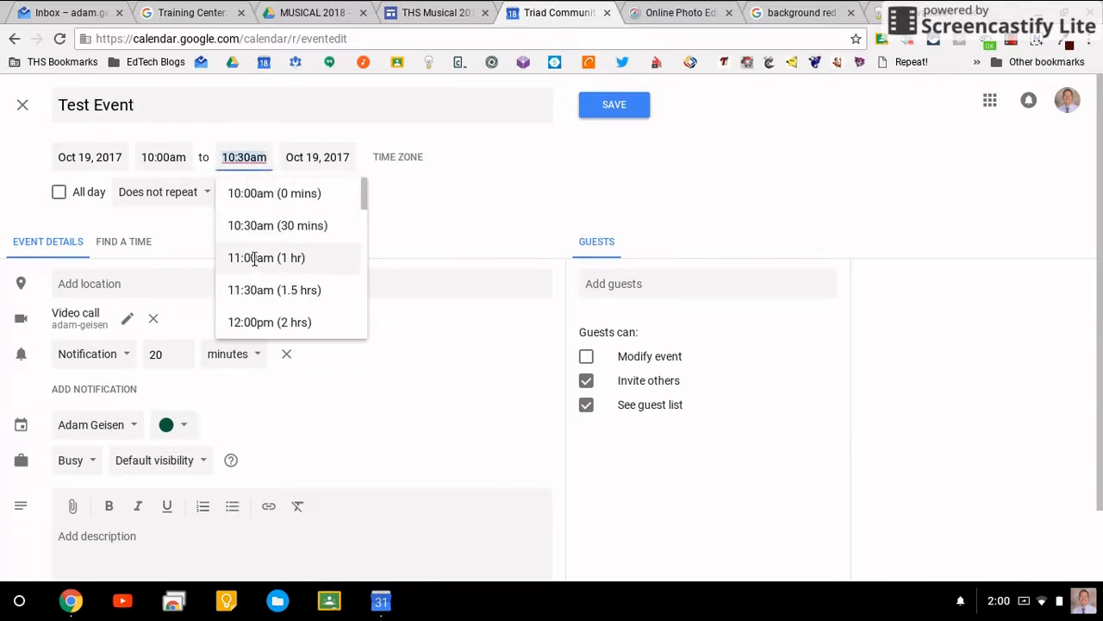
{"action": "left_click", "coordinate": [265, 256]}
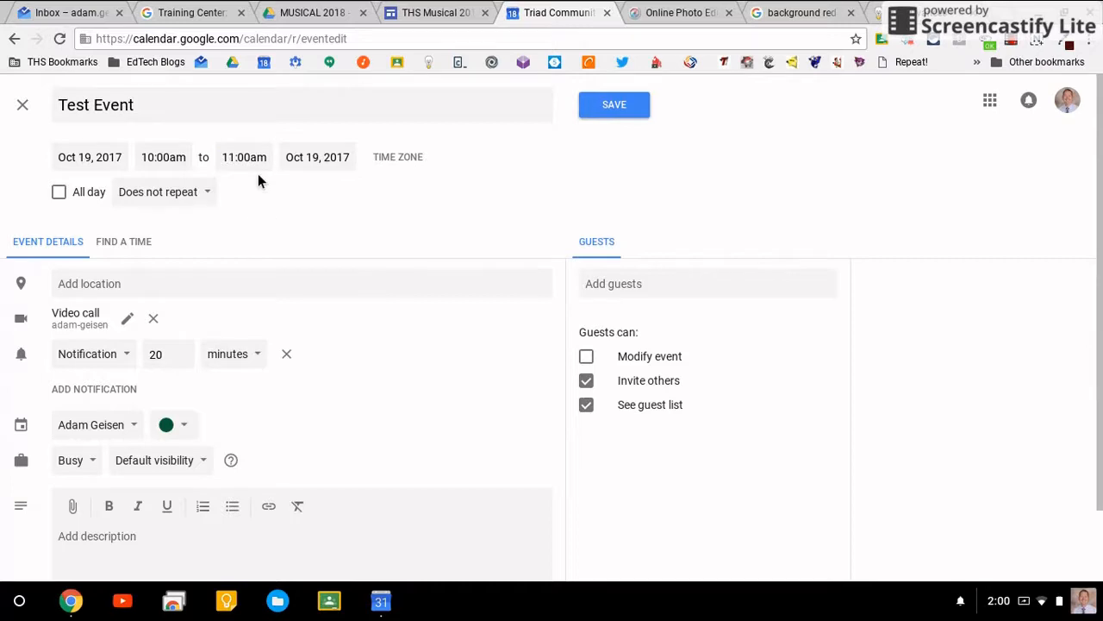
{"action": "mouse_move", "coordinate": [290, 186]}
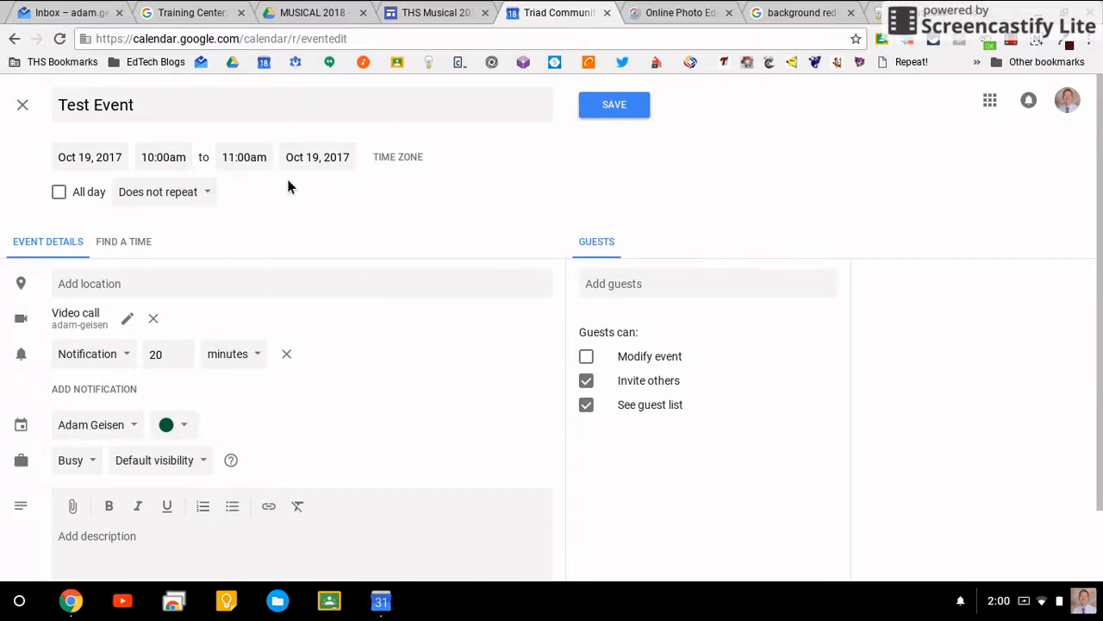
{"action": "mouse_move", "coordinate": [196, 280]}
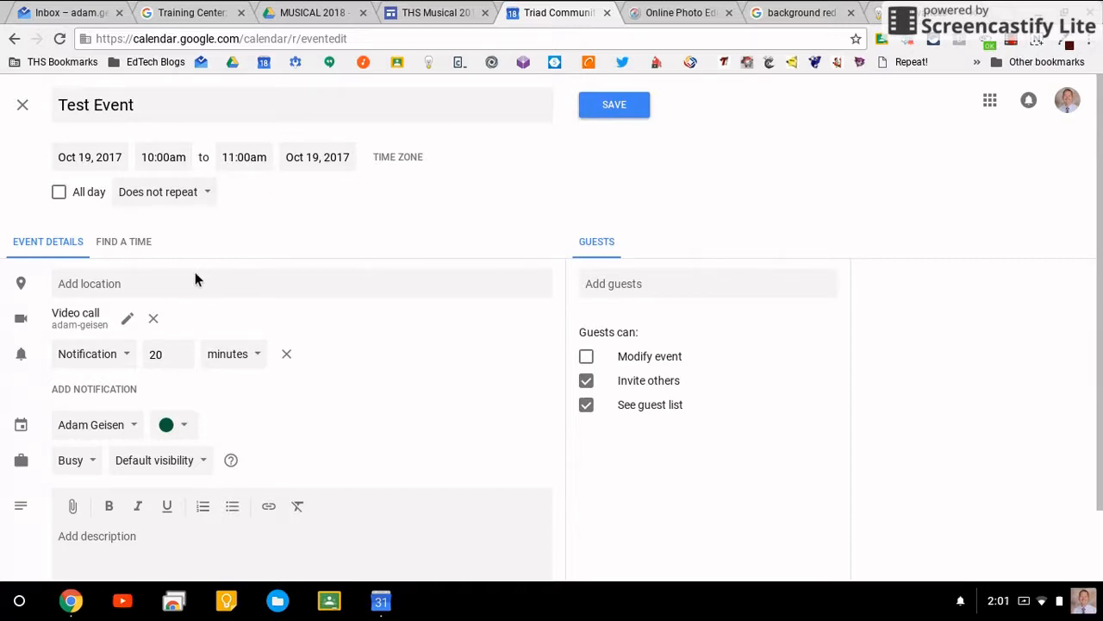
Start a location entry, then close the event unsaved to get the Discard prompt.
{"action": "left_click", "coordinate": [170, 283]}
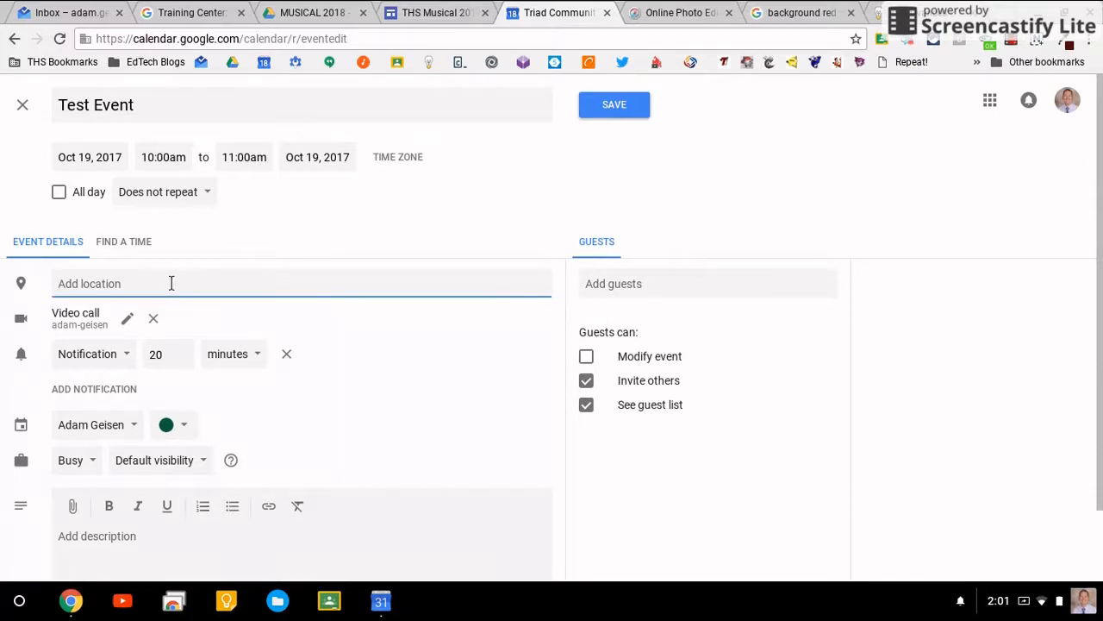
{"action": "scroll", "scroll_direction": "down", "scroll_amount": 3}
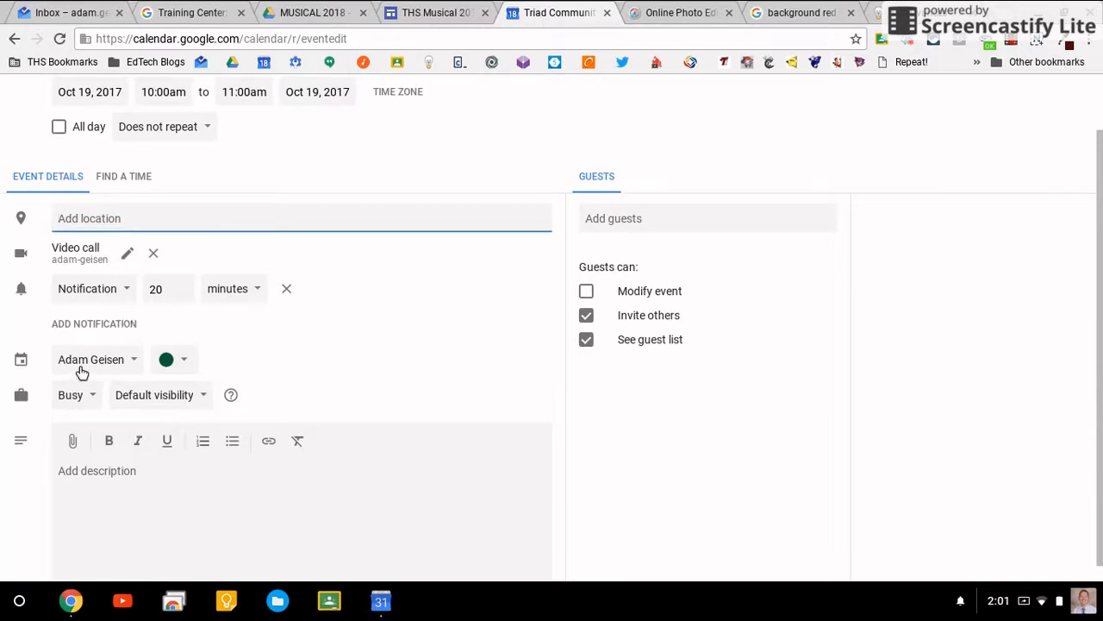
{"action": "scroll", "scroll_direction": "down", "scroll_amount": 3}
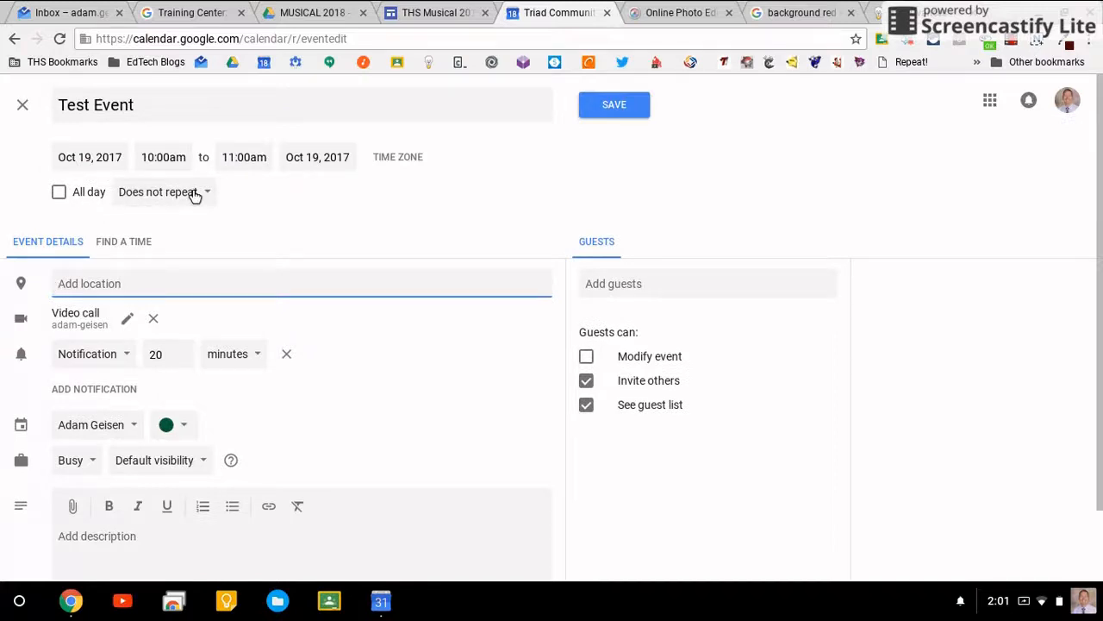
{"action": "mouse_move", "coordinate": [612, 282]}
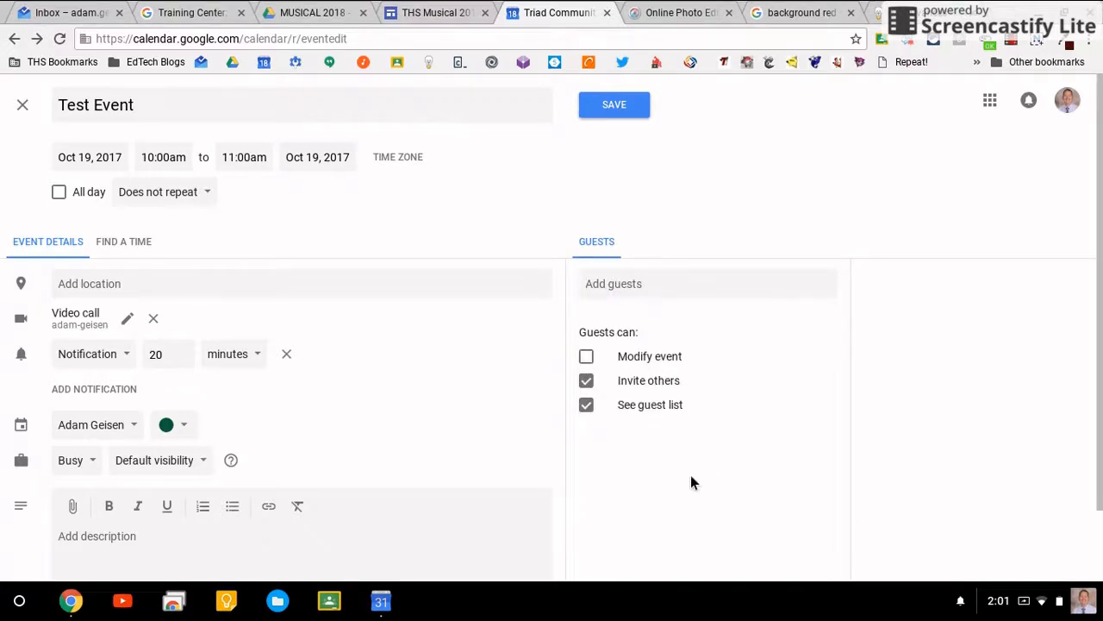
{"action": "mouse_move", "coordinate": [431, 207]}
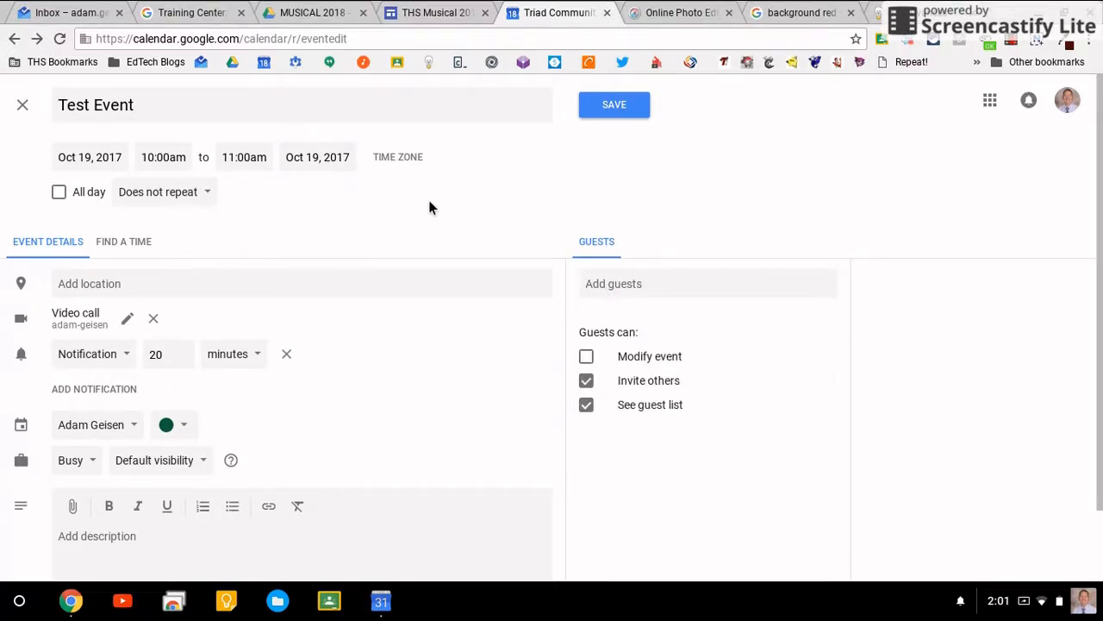
{"action": "left_click", "coordinate": [22, 106]}
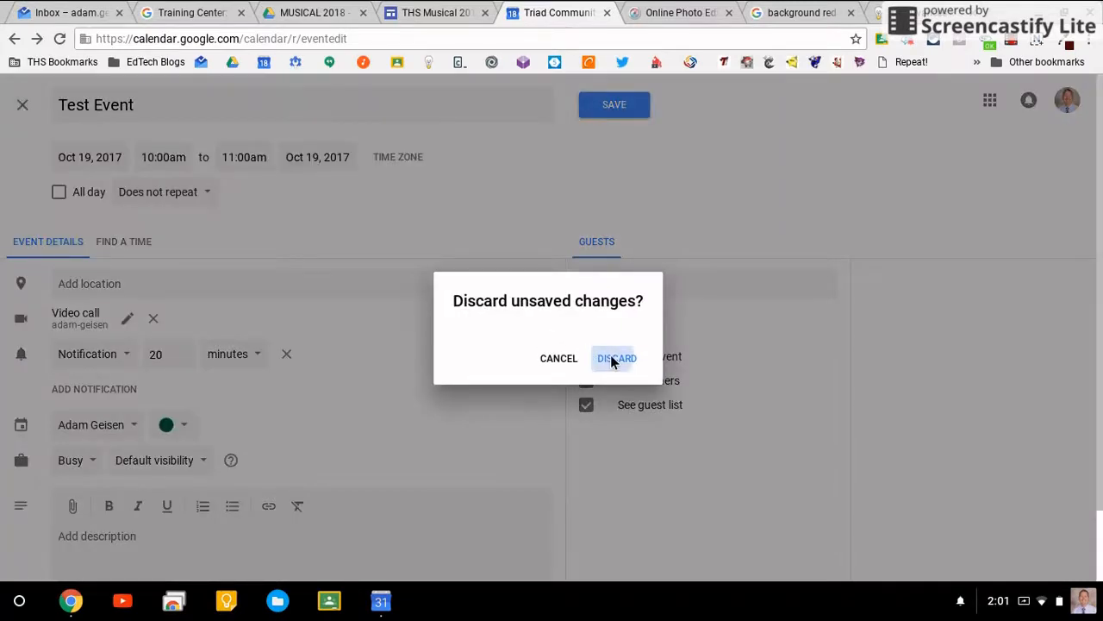
Discard Test Event, start a new event on October 18, check its date picker and close it.
{"action": "left_click", "coordinate": [615, 357]}
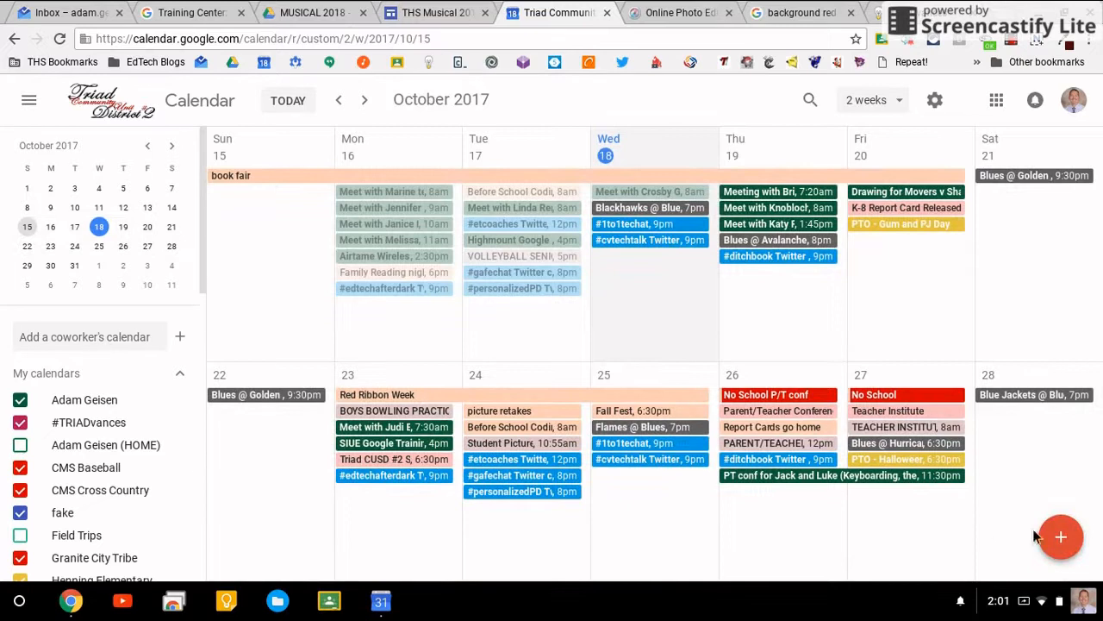
{"action": "left_click", "coordinate": [1060, 538]}
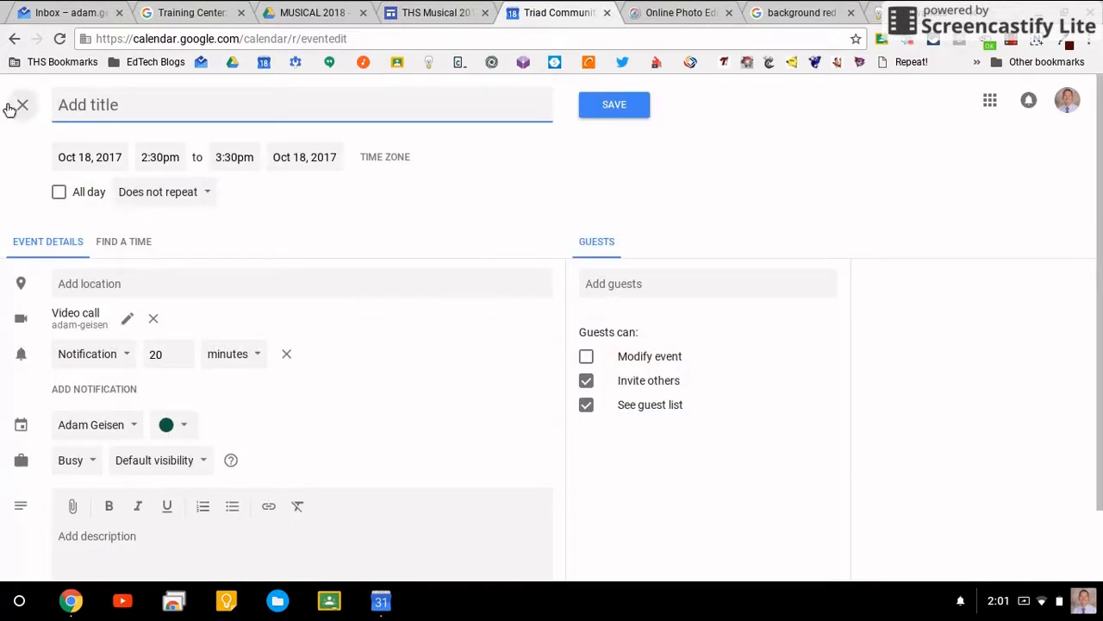
{"action": "left_click", "coordinate": [90, 157]}
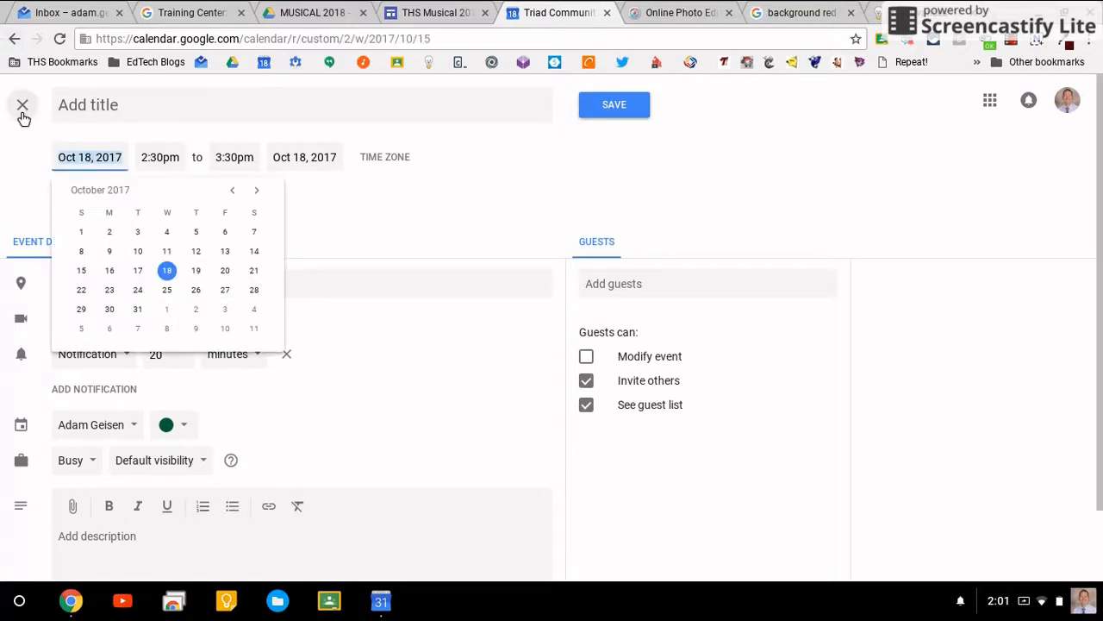
{"action": "left_click", "coordinate": [22, 105]}
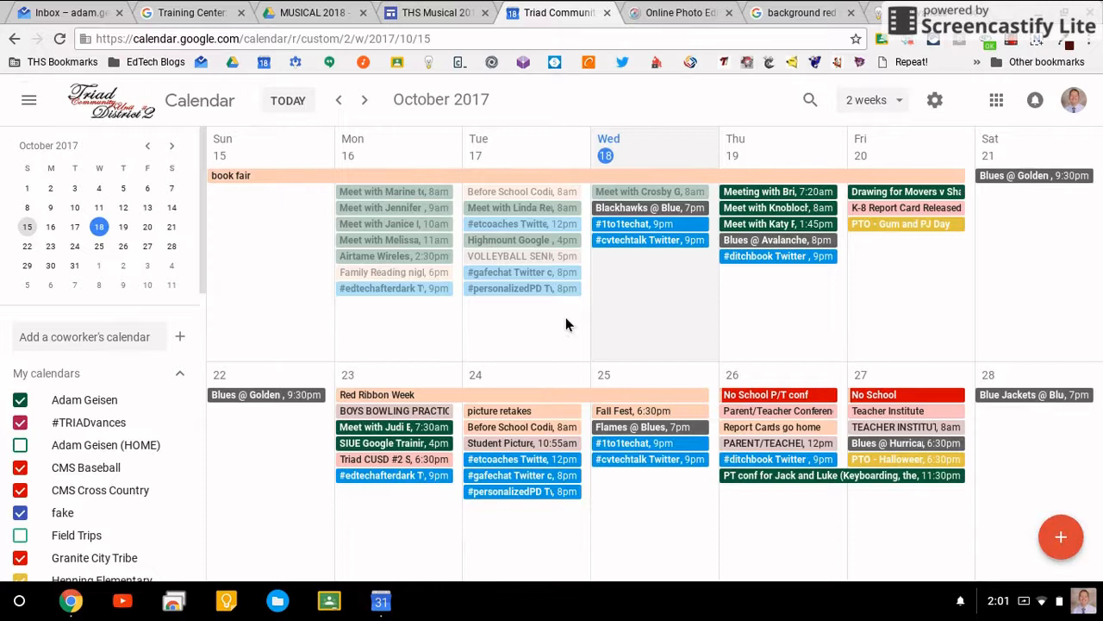
{"action": "mouse_move", "coordinate": [762, 300]}
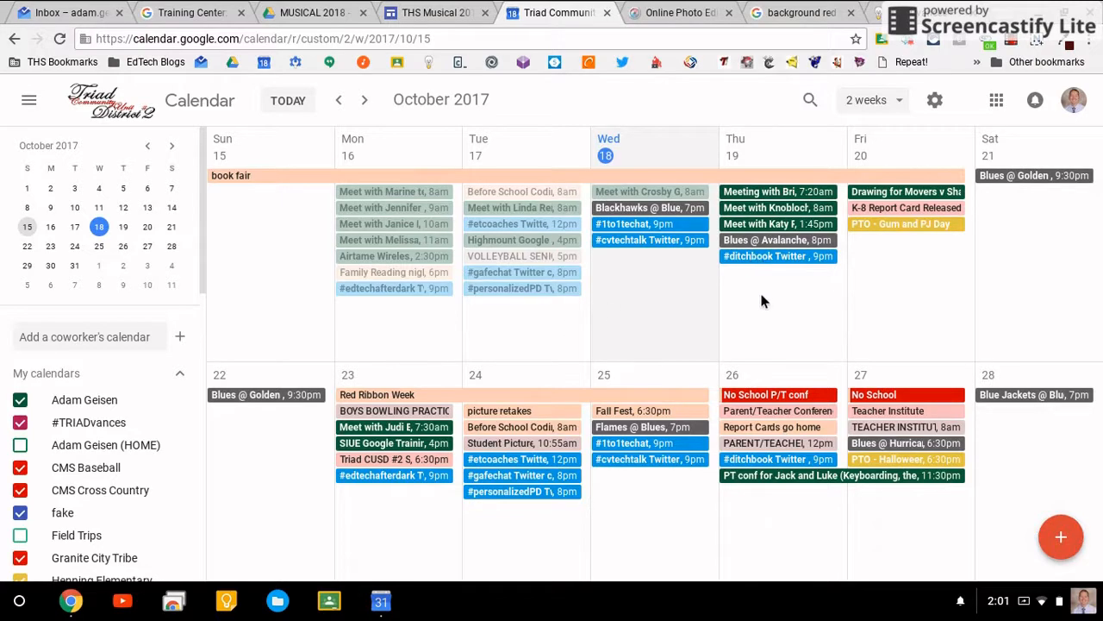
{"action": "mouse_move", "coordinate": [774, 228]}
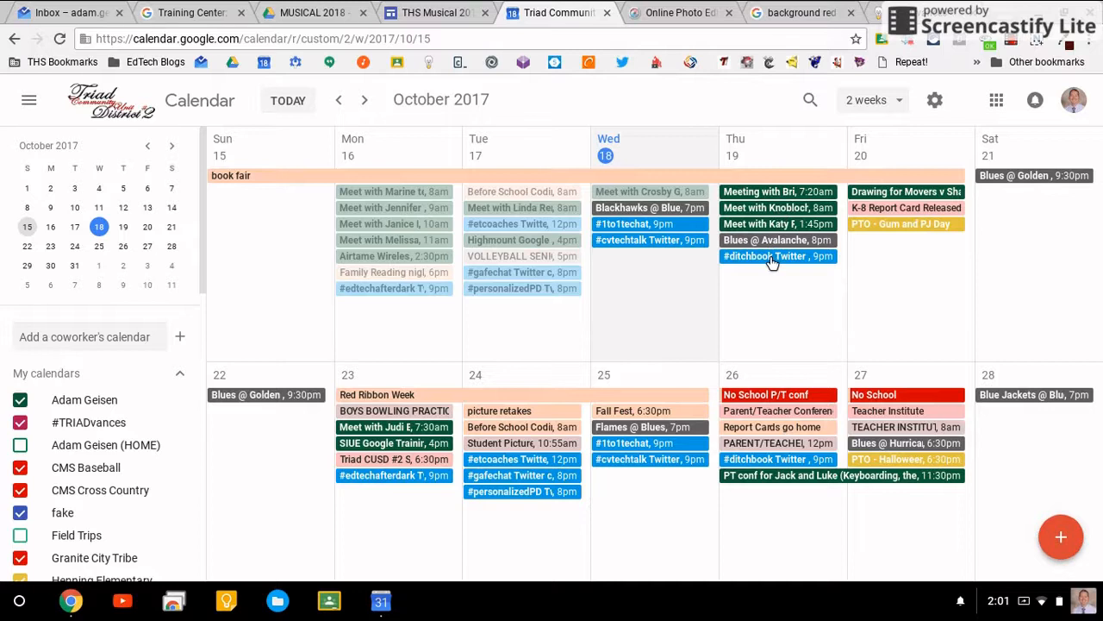
Open the #ditchbook Twitter chat on Oct 19 in the full event editor.
{"action": "left_click", "coordinate": [776, 255]}
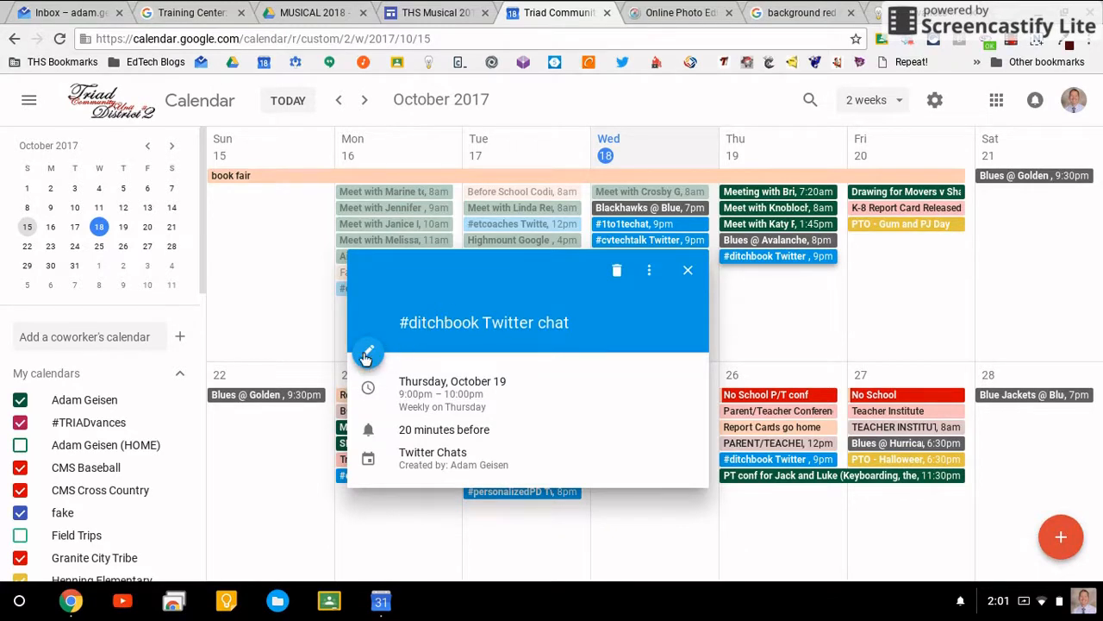
{"action": "mouse_move", "coordinate": [369, 356]}
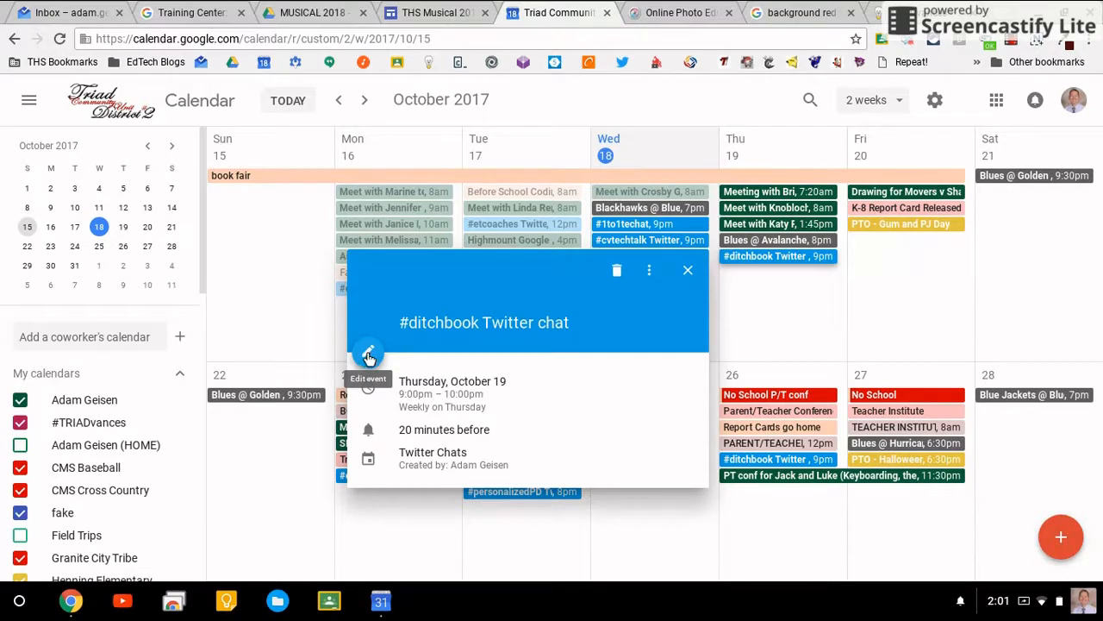
{"action": "left_click", "coordinate": [369, 351]}
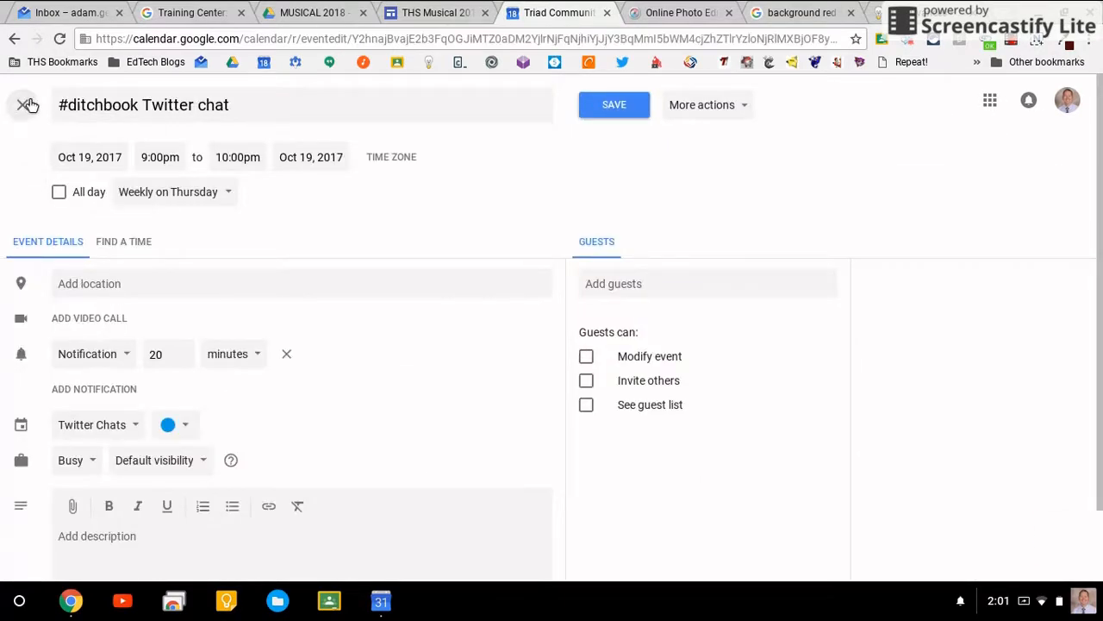
Close the editor and show the 1 English Lab (30 Computers) calendar's bookings.
{"action": "left_click", "coordinate": [27, 106]}
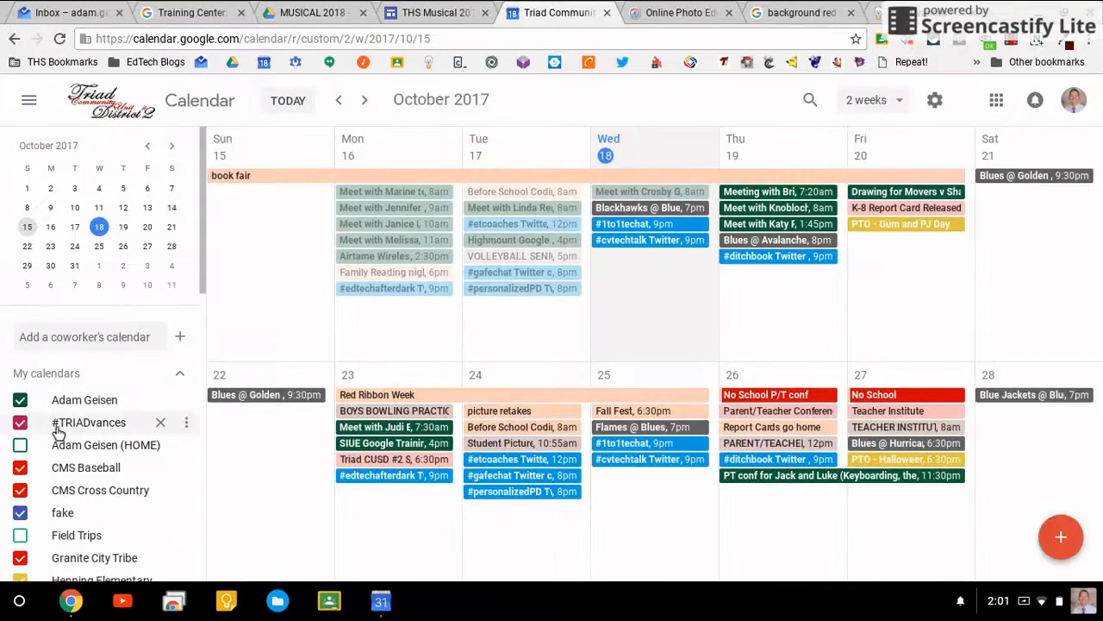
{"action": "scroll", "scroll_direction": "down", "scroll_amount": 3}
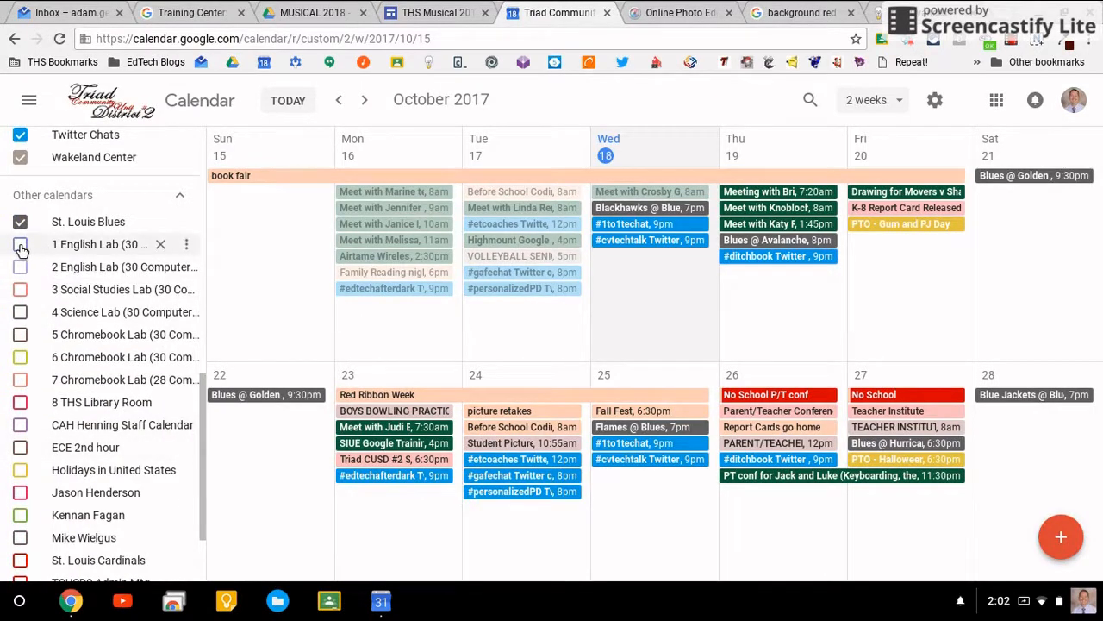
{"action": "left_click", "coordinate": [21, 245]}
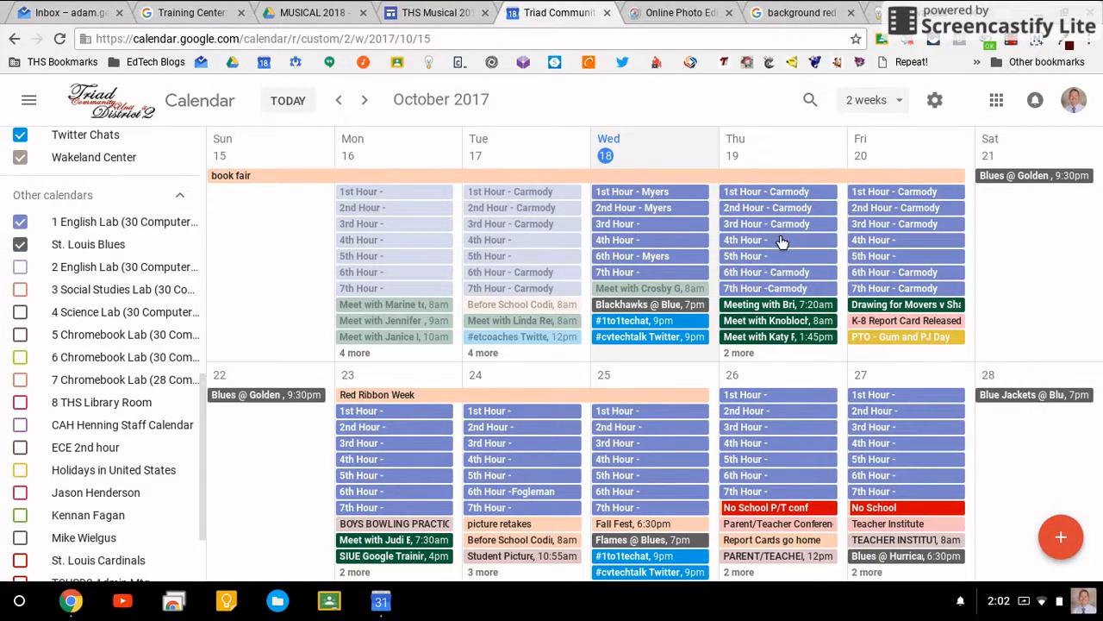
View a 4th Hour lab booking's details and close them.
{"action": "left_click", "coordinate": [744, 240]}
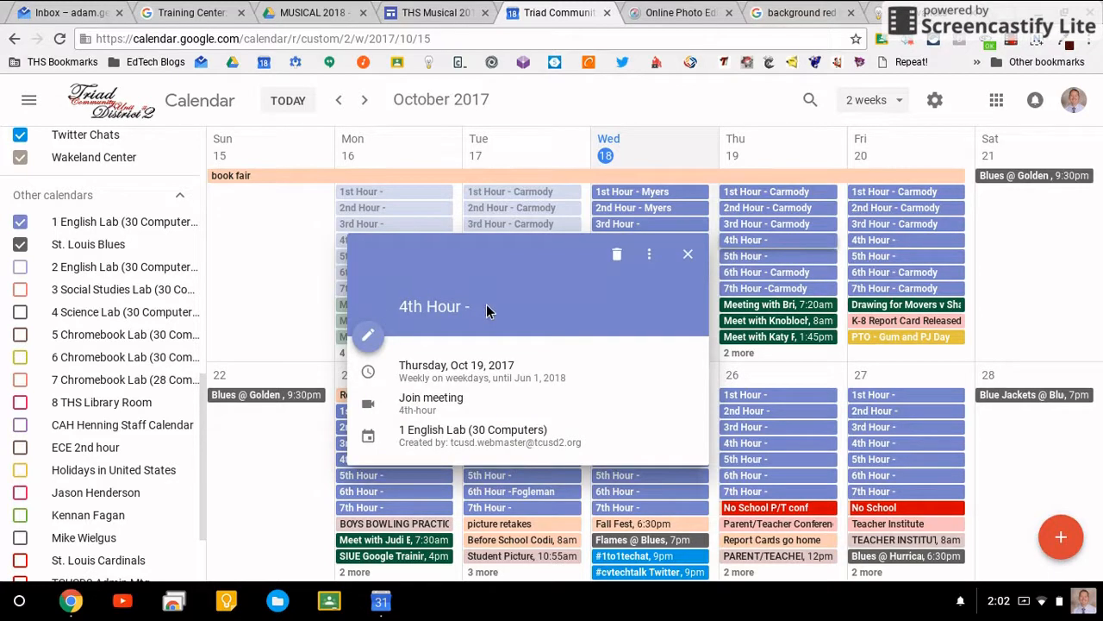
{"action": "double_click", "coordinate": [435, 307]}
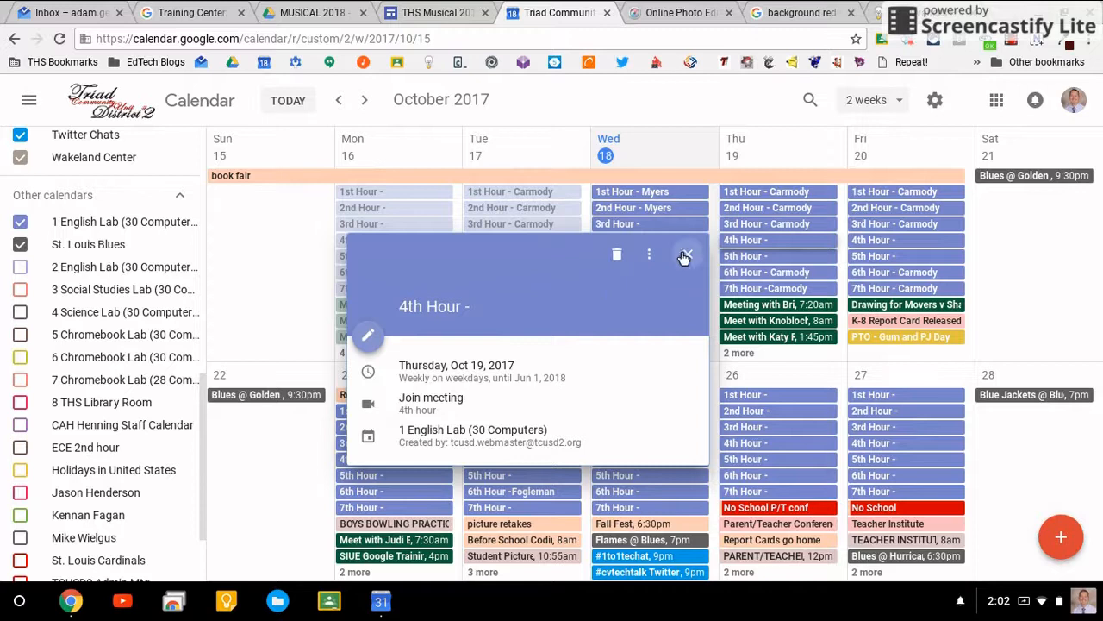
{"action": "left_click", "coordinate": [686, 255]}
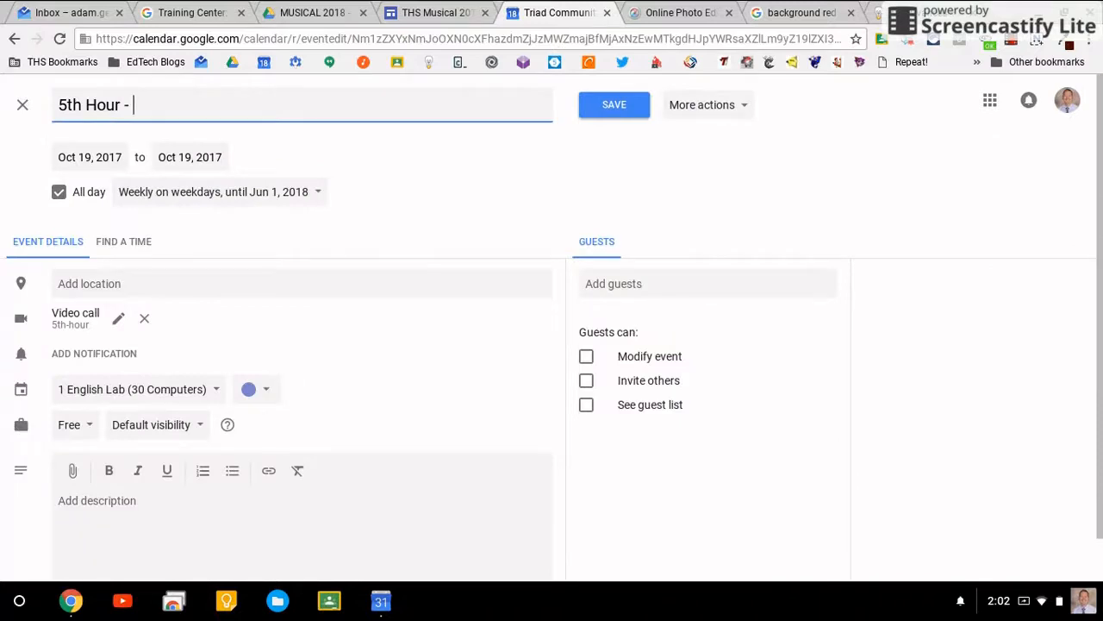
Add and remove 'Adam' in the 5th Hour title, then save for this occurrence only.
{"action": "type", "text": "Adam"}
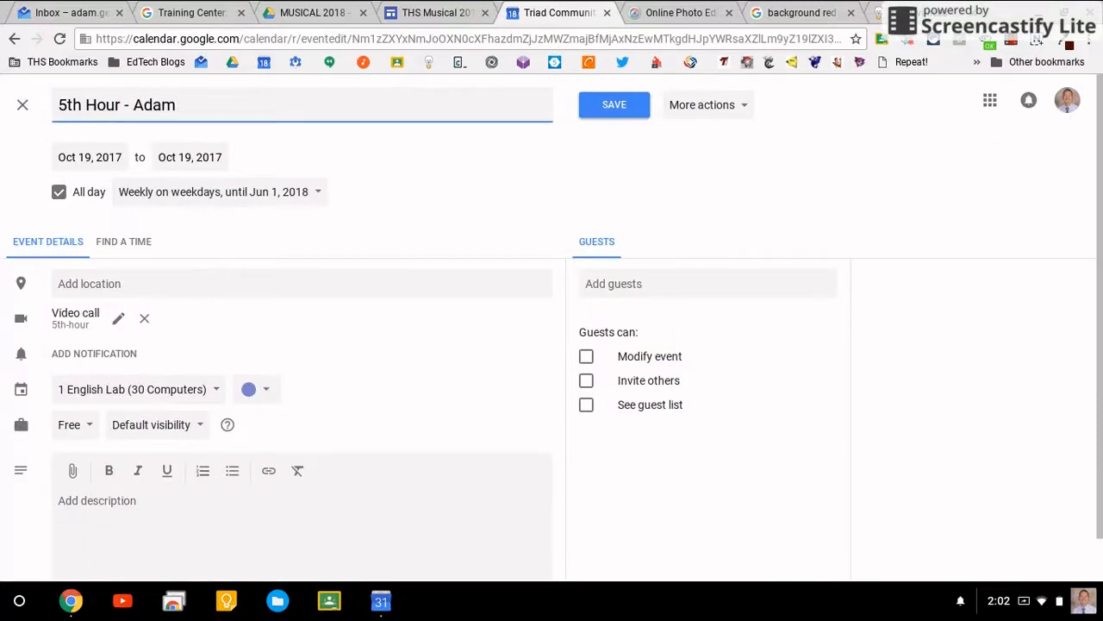
{"action": "key", "text": "Backspace"}
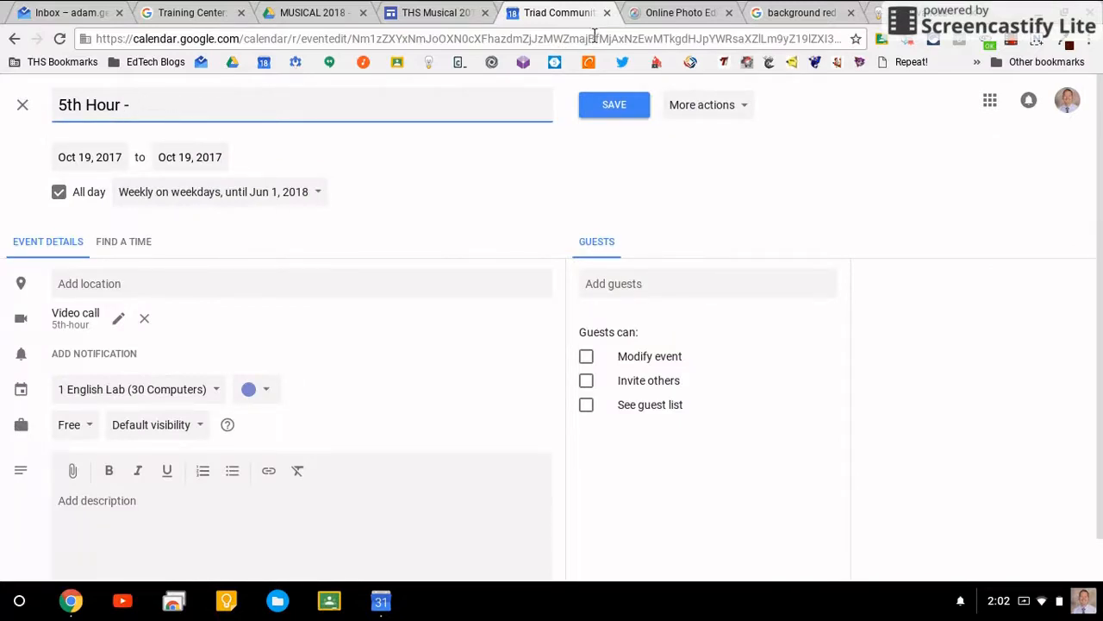
{"action": "left_click", "coordinate": [614, 105]}
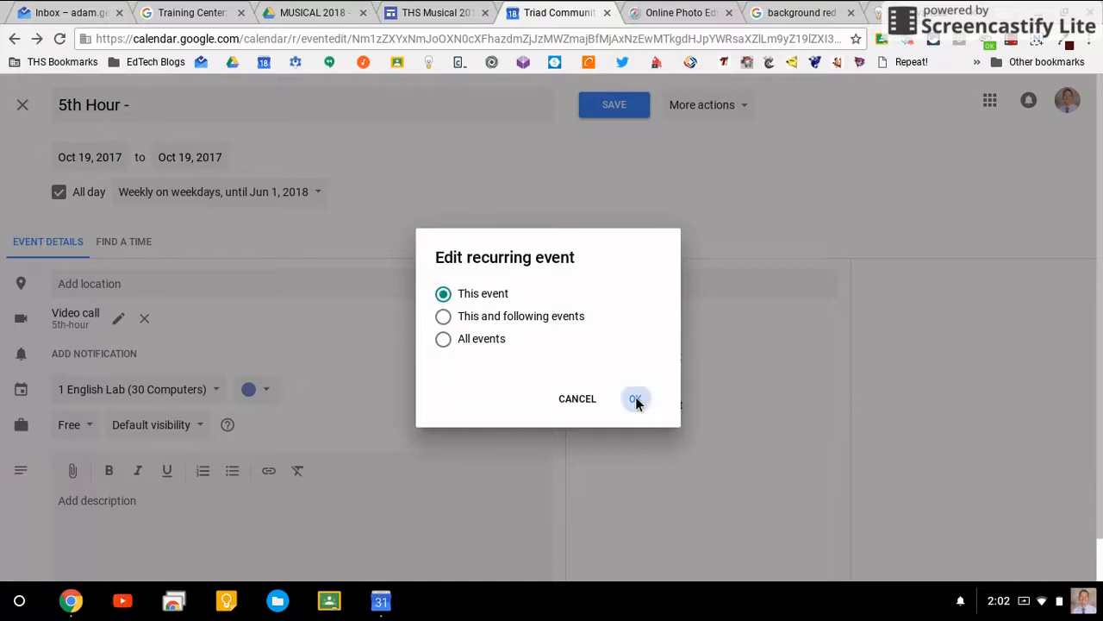
{"action": "left_click", "coordinate": [636, 399]}
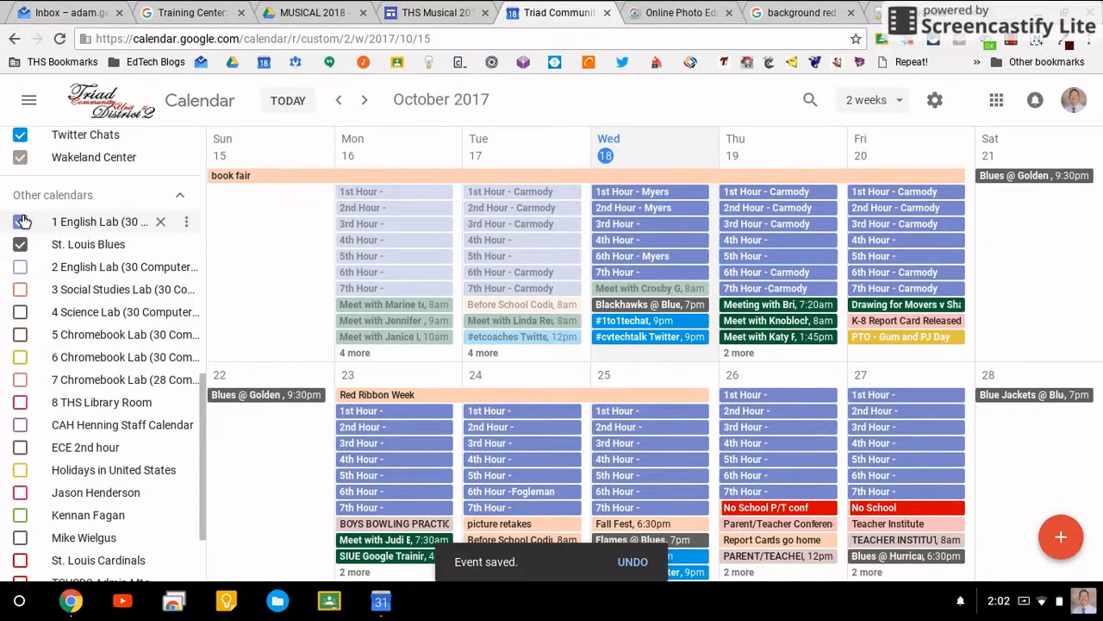
Hide the English Lab bookings and open the St. Louis Blues calendar's options.
{"action": "left_click", "coordinate": [21, 221]}
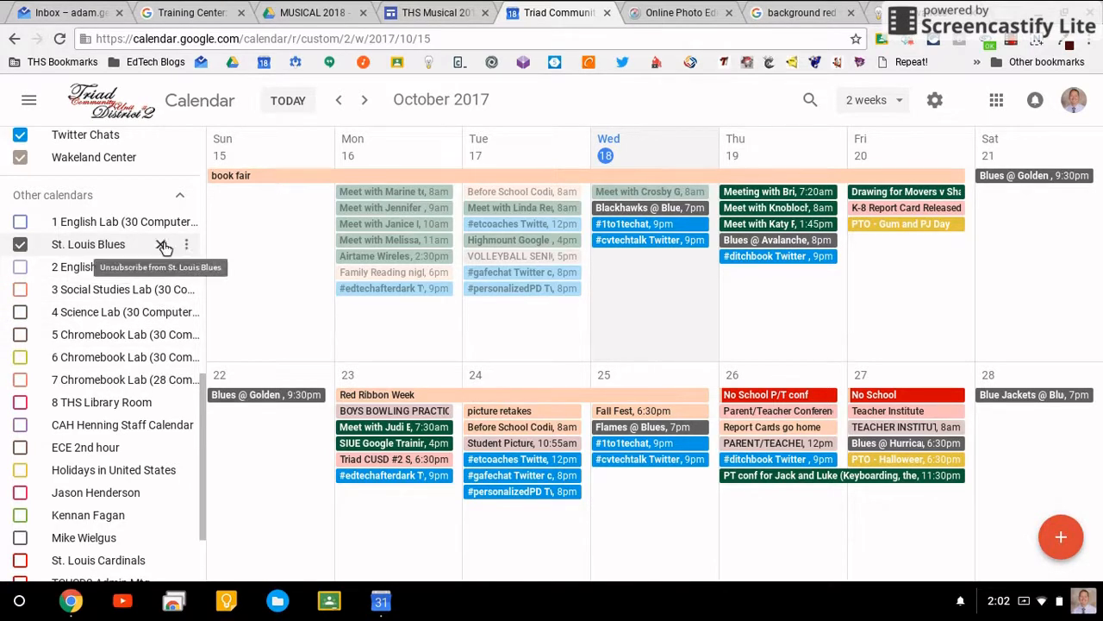
{"action": "left_click", "coordinate": [186, 244]}
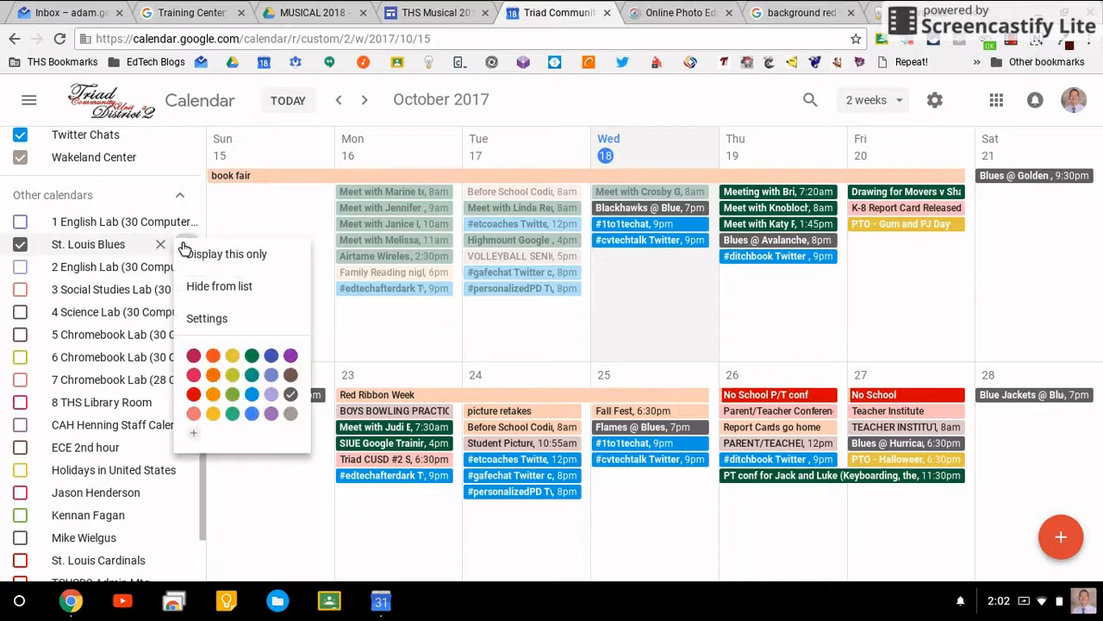
{"action": "mouse_move", "coordinate": [226, 254]}
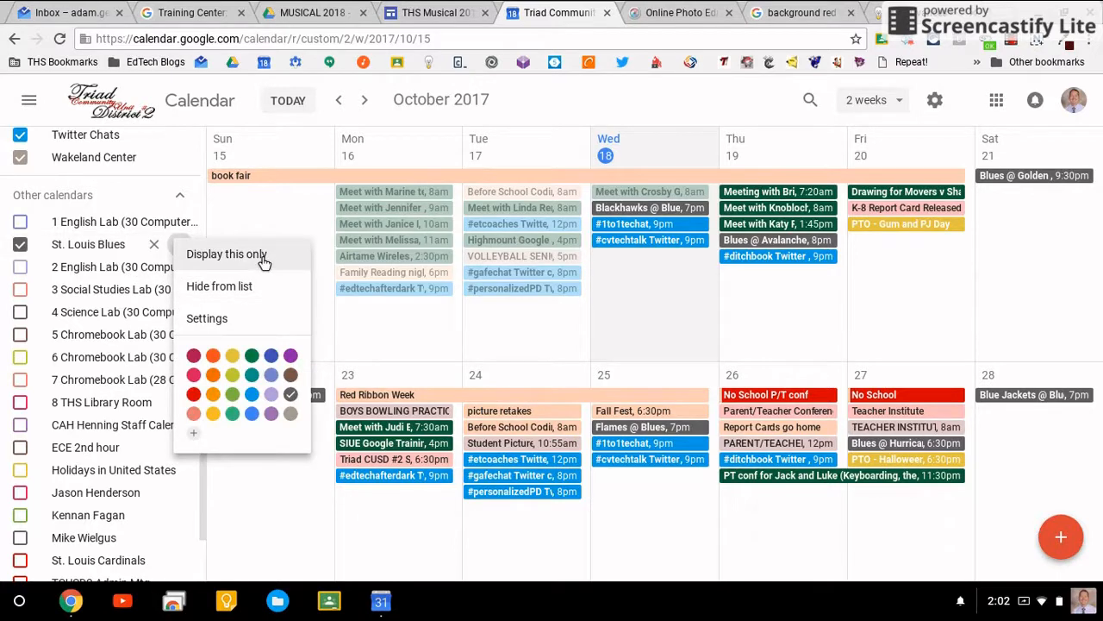
{"action": "mouse_move", "coordinate": [250, 286]}
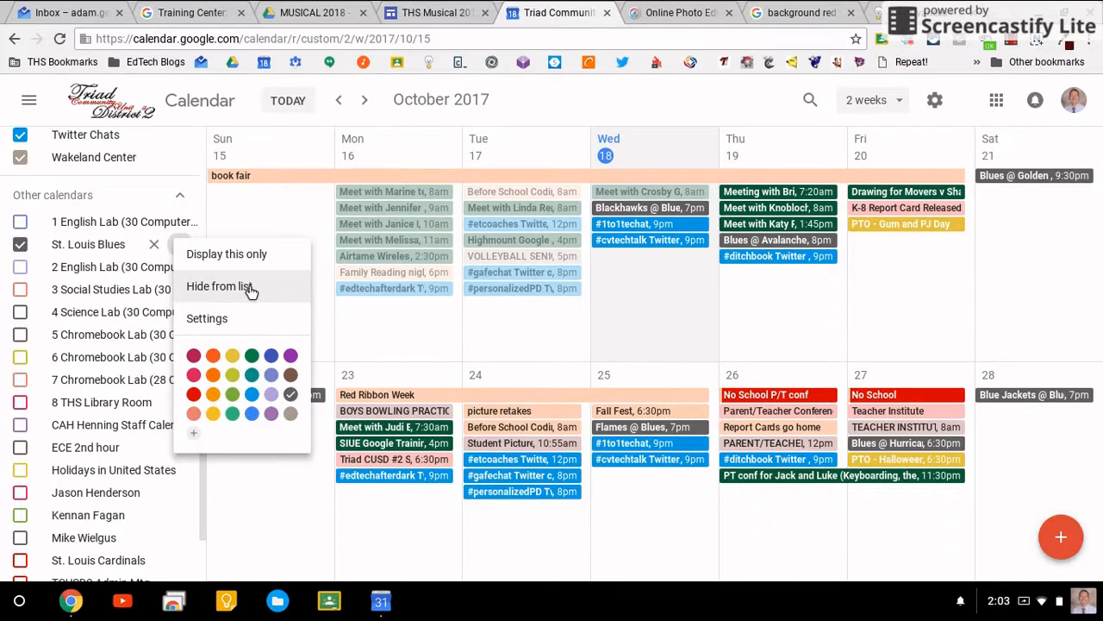
{"action": "mouse_move", "coordinate": [206, 317]}
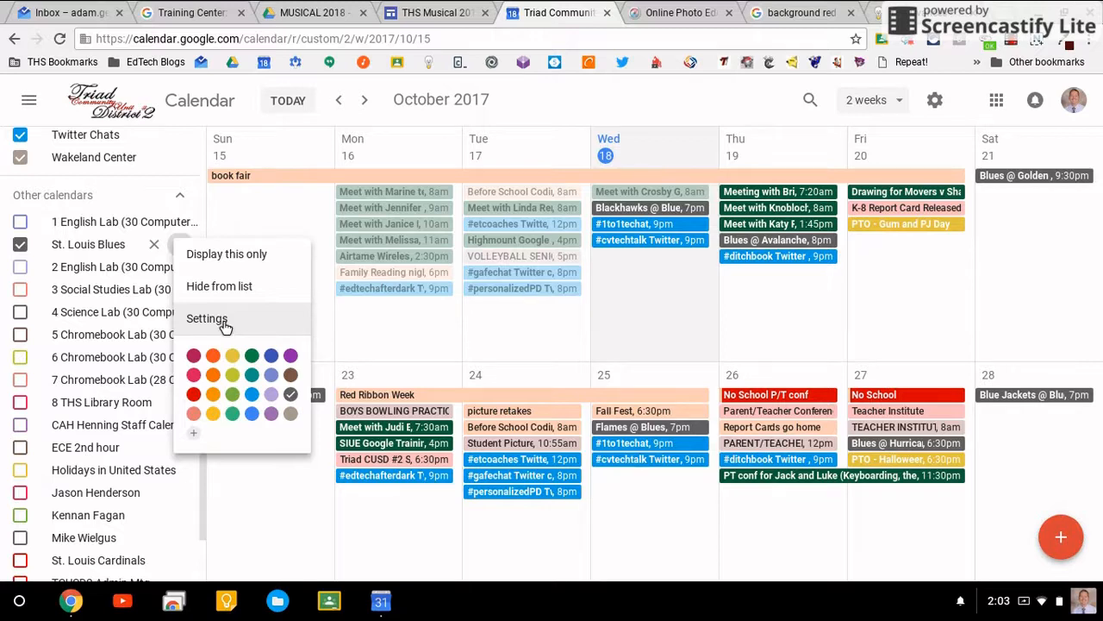
{"action": "mouse_move", "coordinate": [270, 356]}
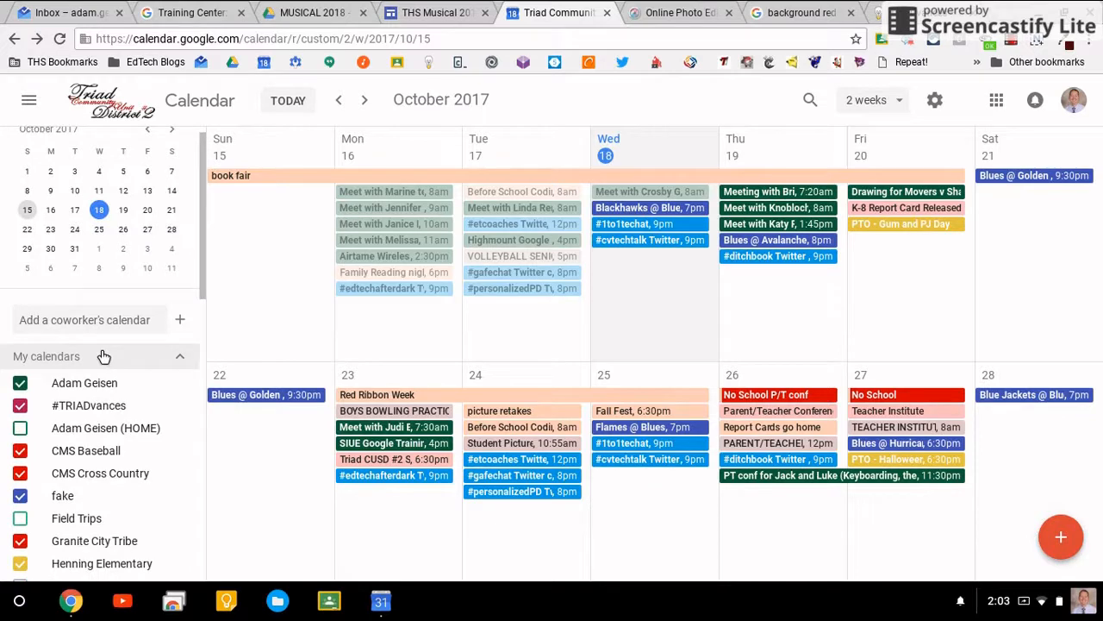
{"action": "mouse_move", "coordinate": [113, 383]}
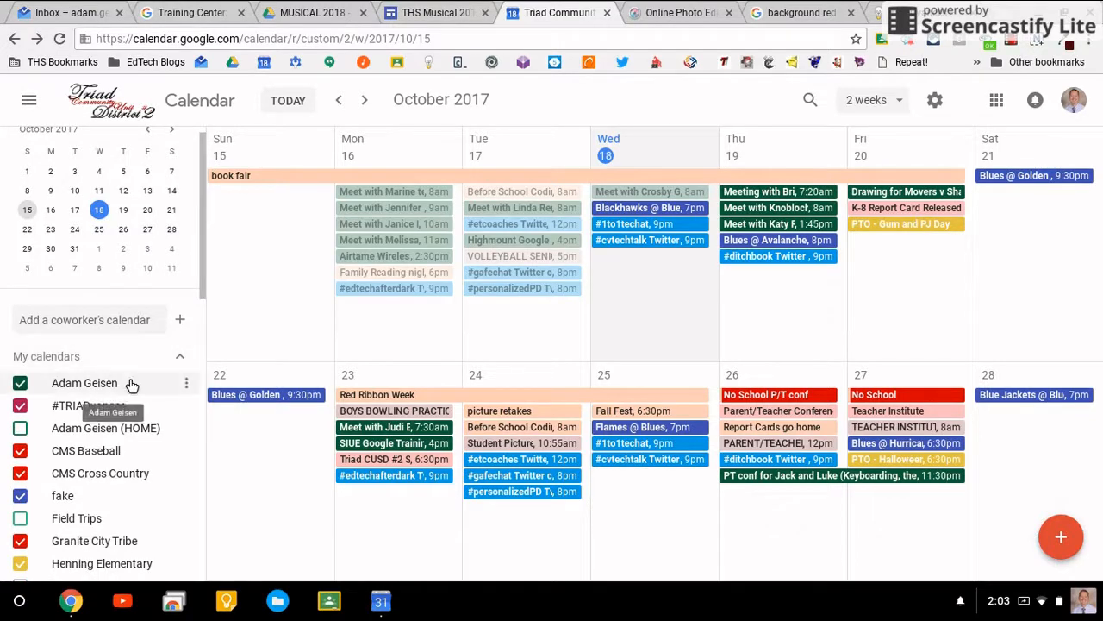
{"action": "mouse_move", "coordinate": [187, 383]}
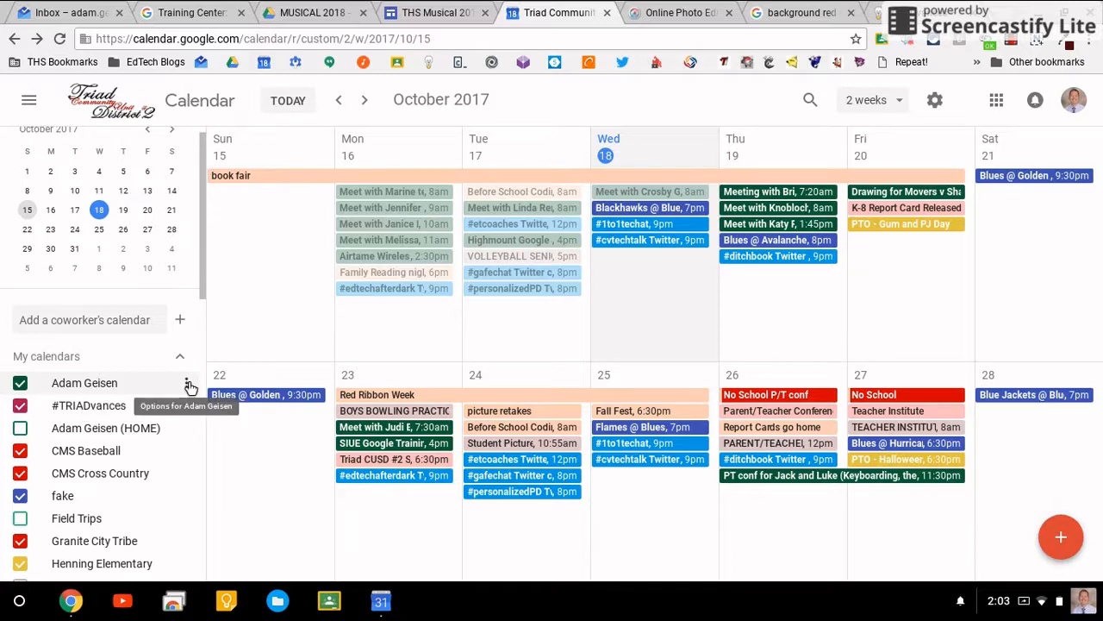
Open the Adam Geisen calendar's settings from its options menu under My calendars.
{"action": "left_click", "coordinate": [186, 383]}
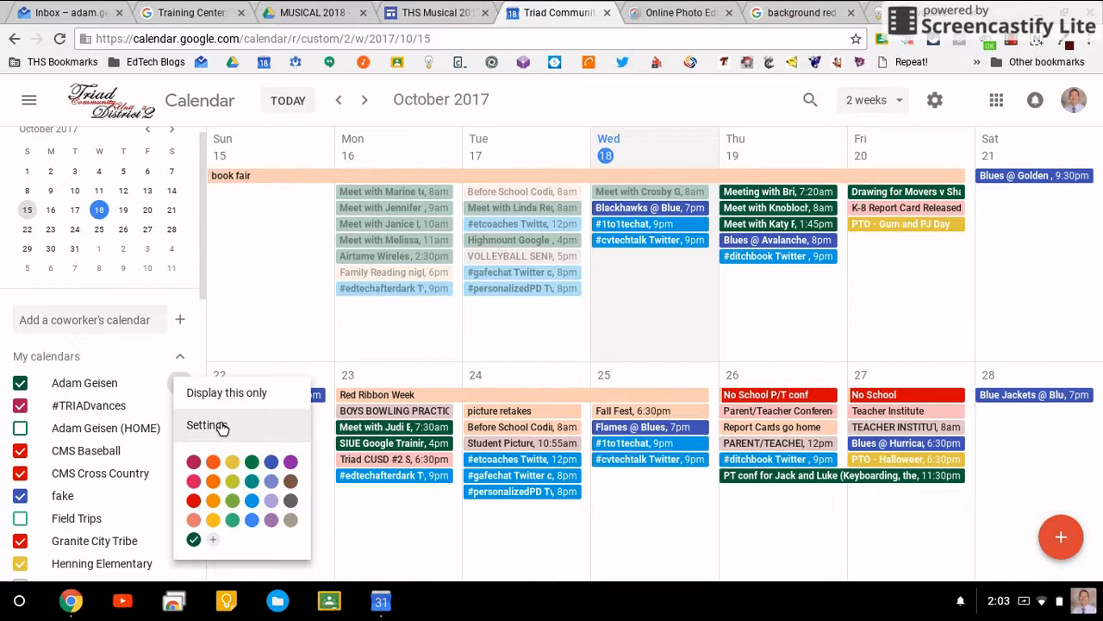
{"action": "left_click", "coordinate": [205, 424]}
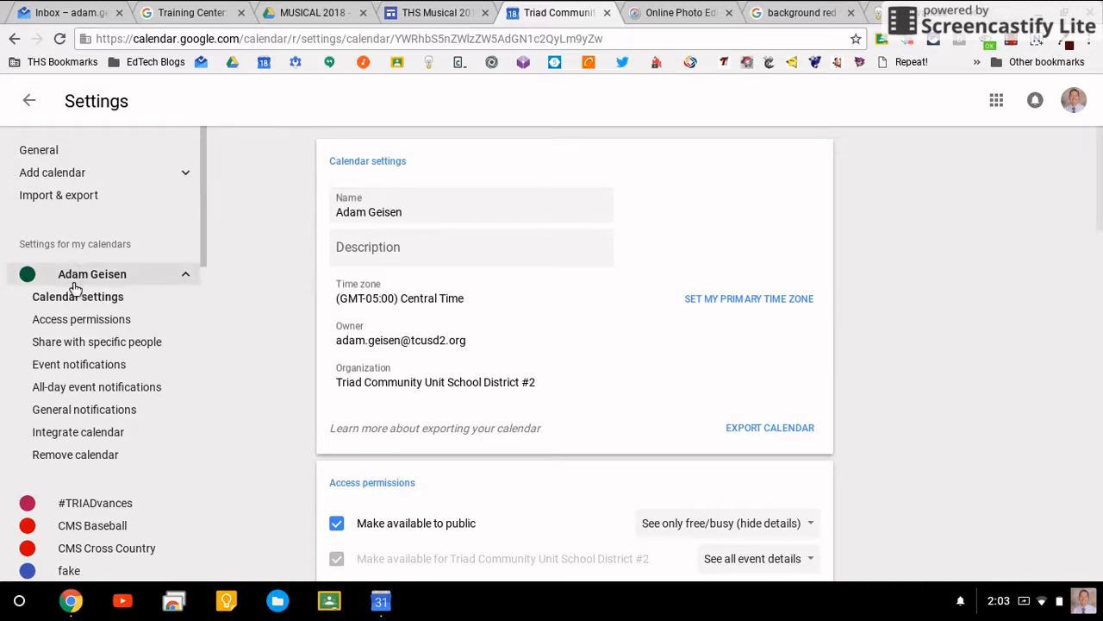
{"action": "scroll", "scroll_direction": "down", "scroll_amount": 3}
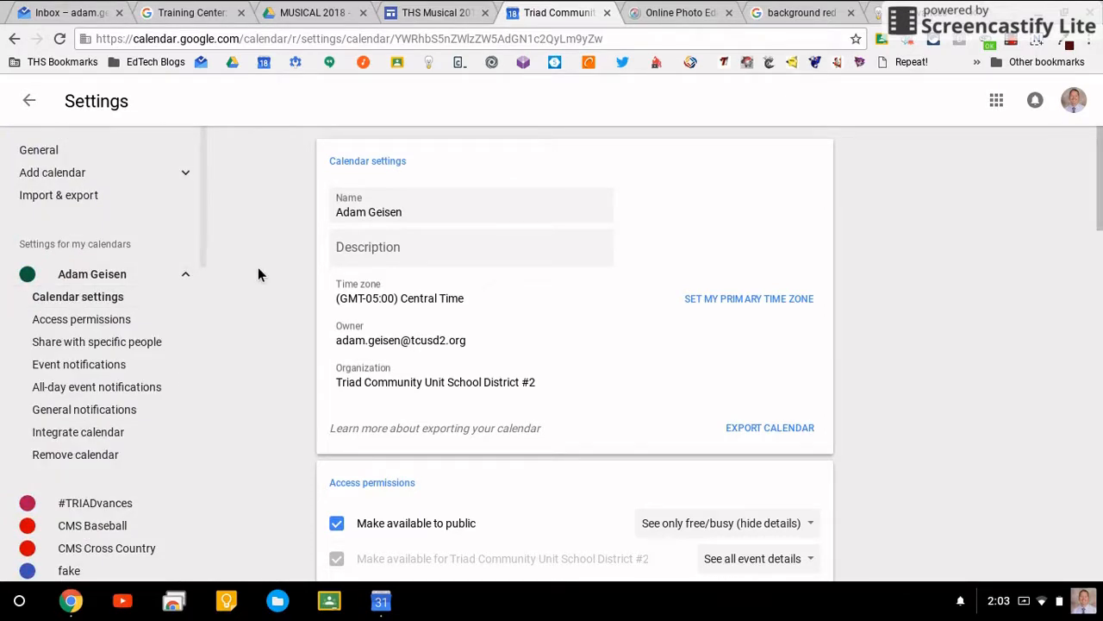
{"action": "mouse_move", "coordinate": [38, 148]}
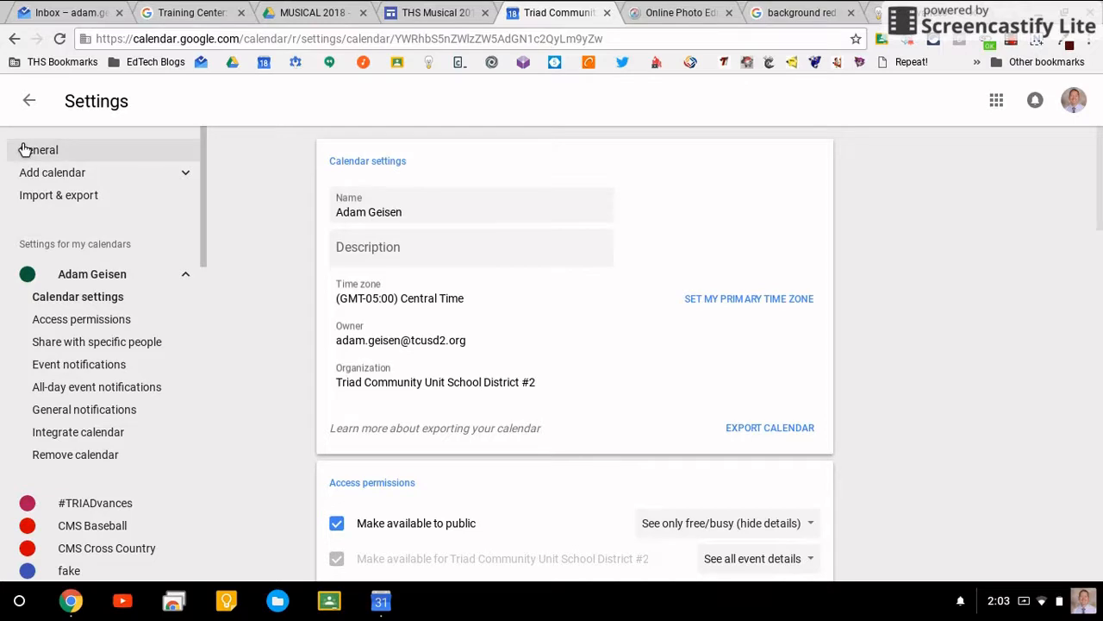
Go to the General settings and scroll to the Event settings section.
{"action": "left_click", "coordinate": [41, 148]}
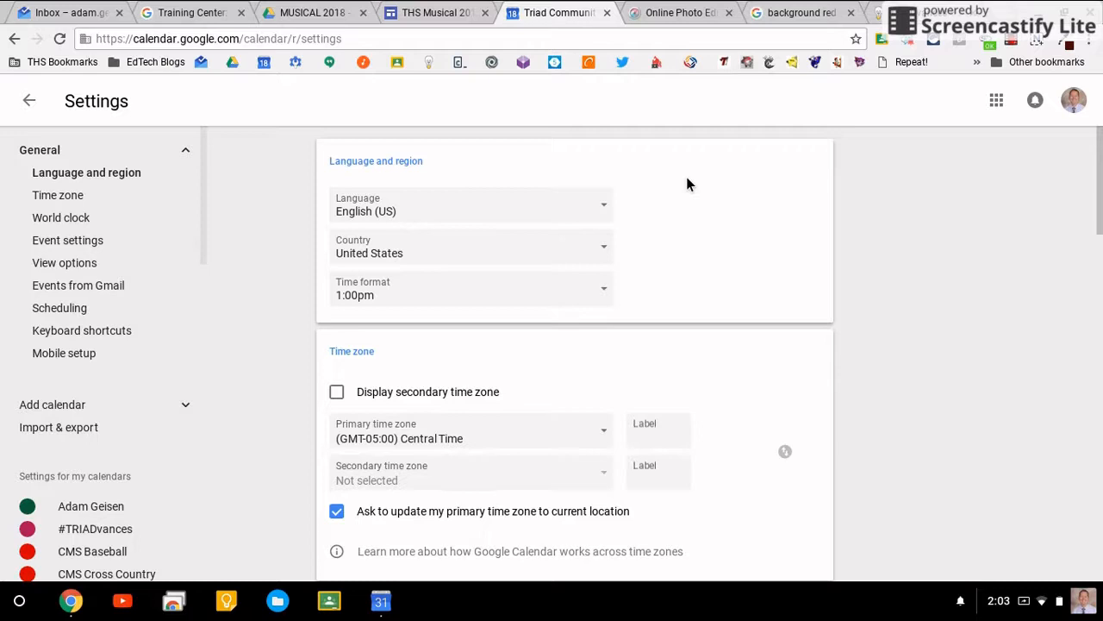
{"action": "mouse_move", "coordinate": [710, 192]}
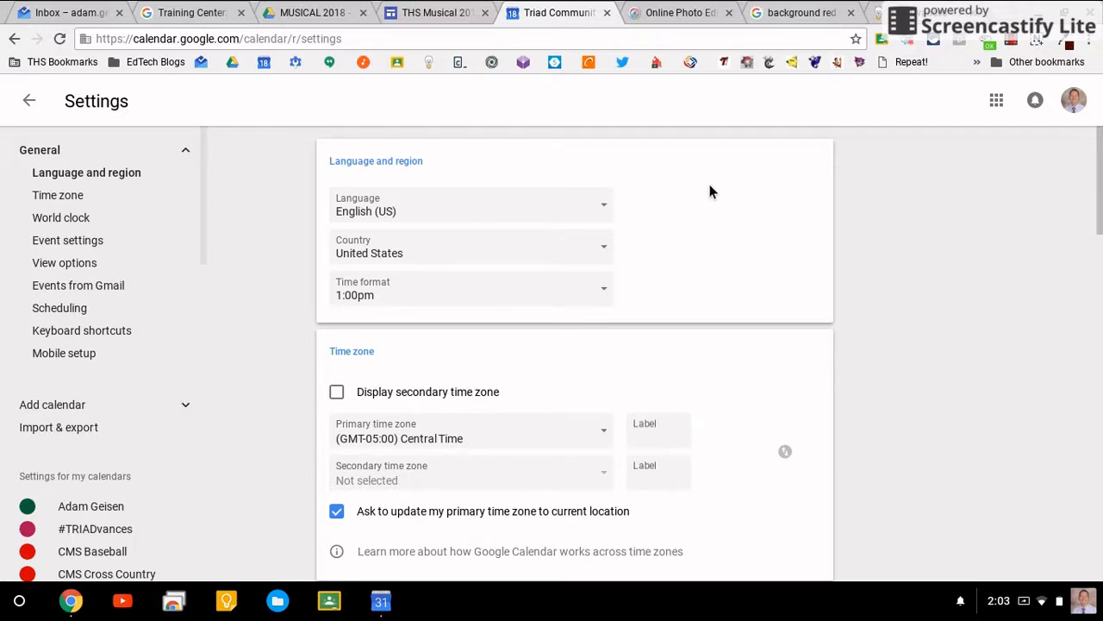
{"action": "scroll", "scroll_direction": "down", "scroll_amount": 3}
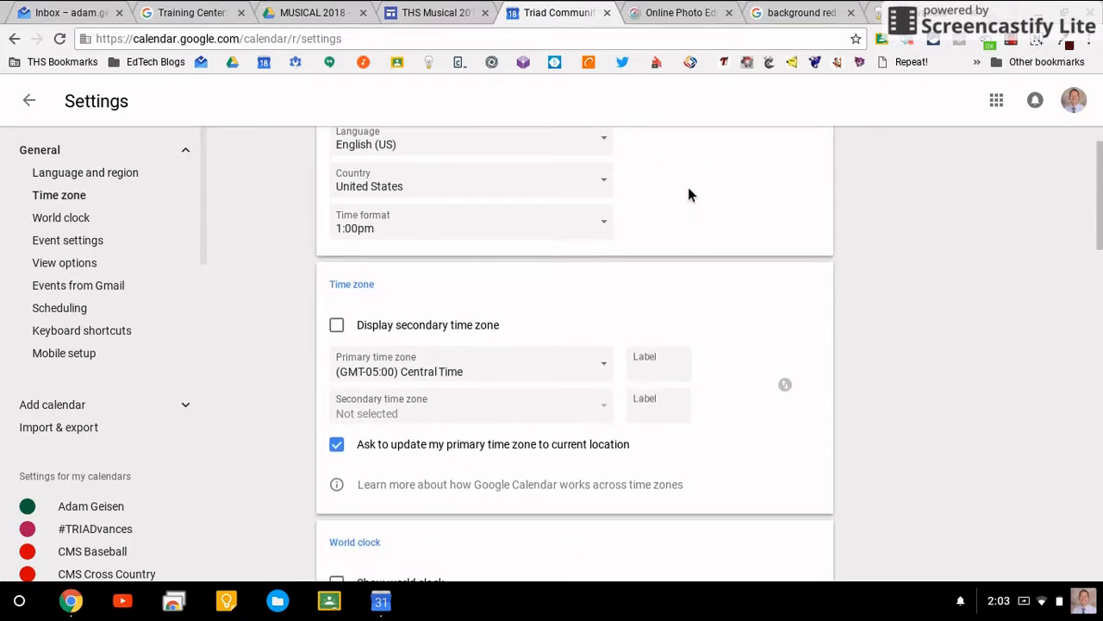
{"action": "scroll", "scroll_direction": "down", "scroll_amount": 3}
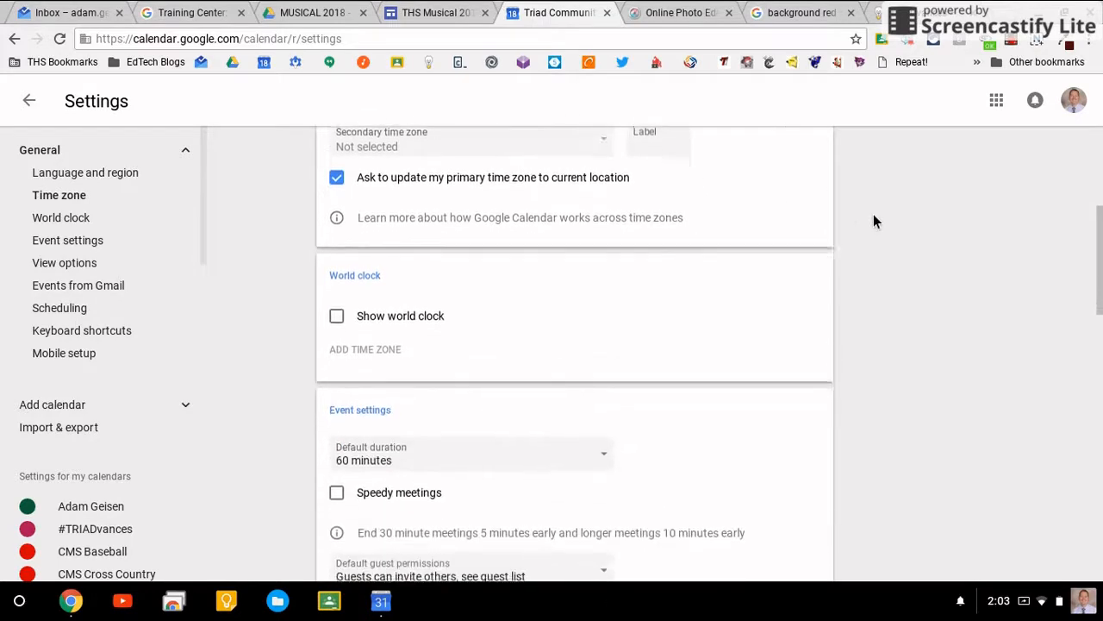
{"action": "scroll", "scroll_direction": "down", "scroll_amount": 3}
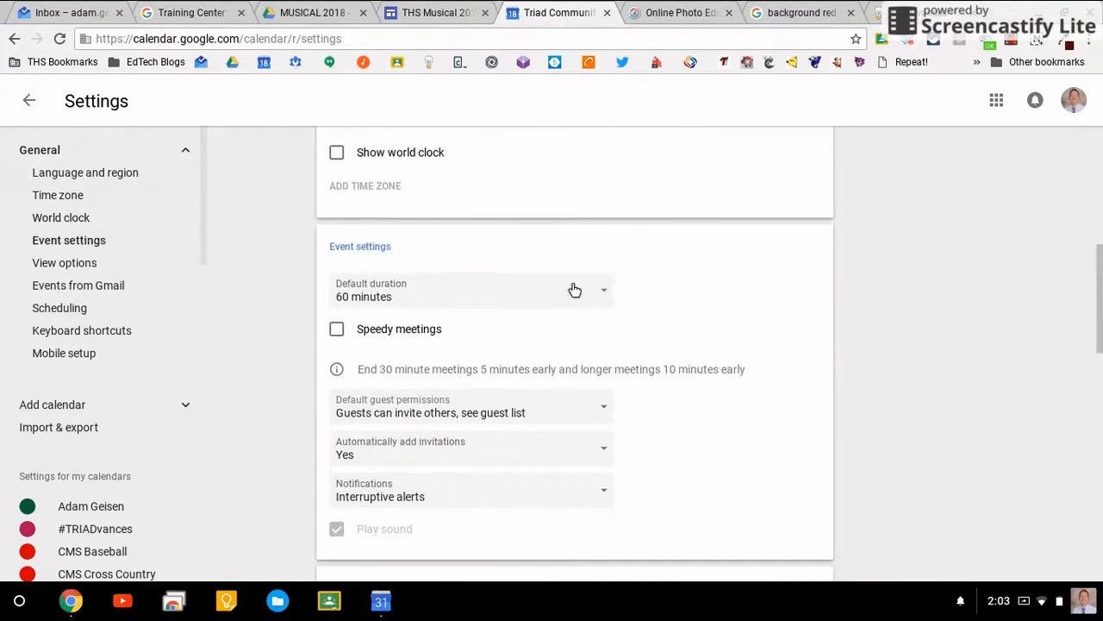
Set the default event duration to 30 minutes, then continue down to the view options.
{"action": "left_click", "coordinate": [576, 290]}
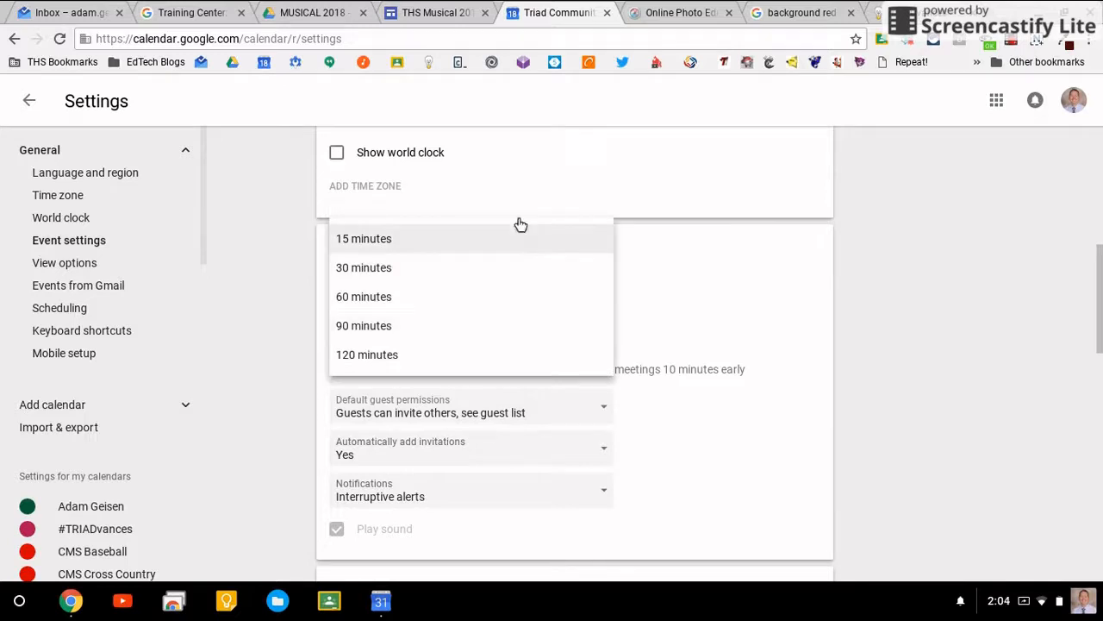
{"action": "left_click", "coordinate": [362, 267]}
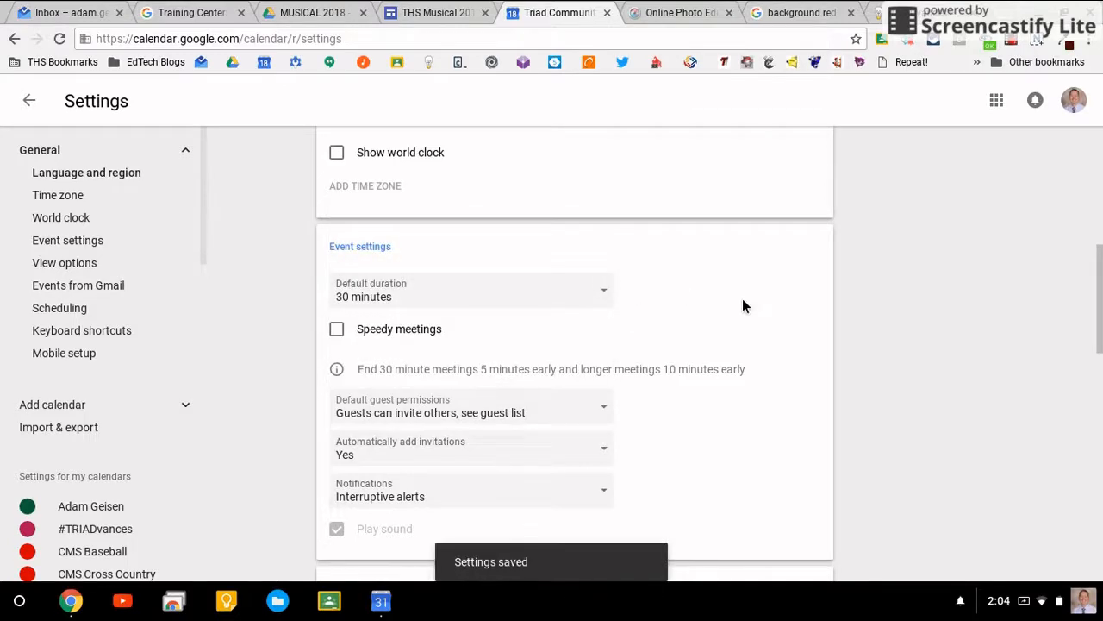
{"action": "scroll", "scroll_direction": "down", "scroll_amount": 3}
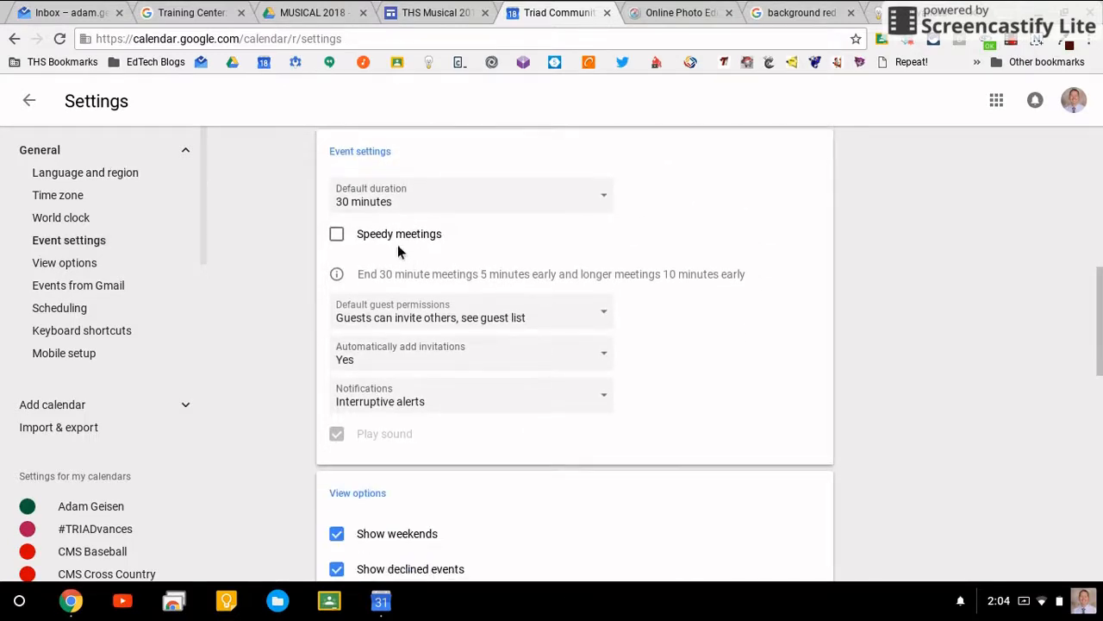
{"action": "scroll", "scroll_direction": "down", "scroll_amount": 3}
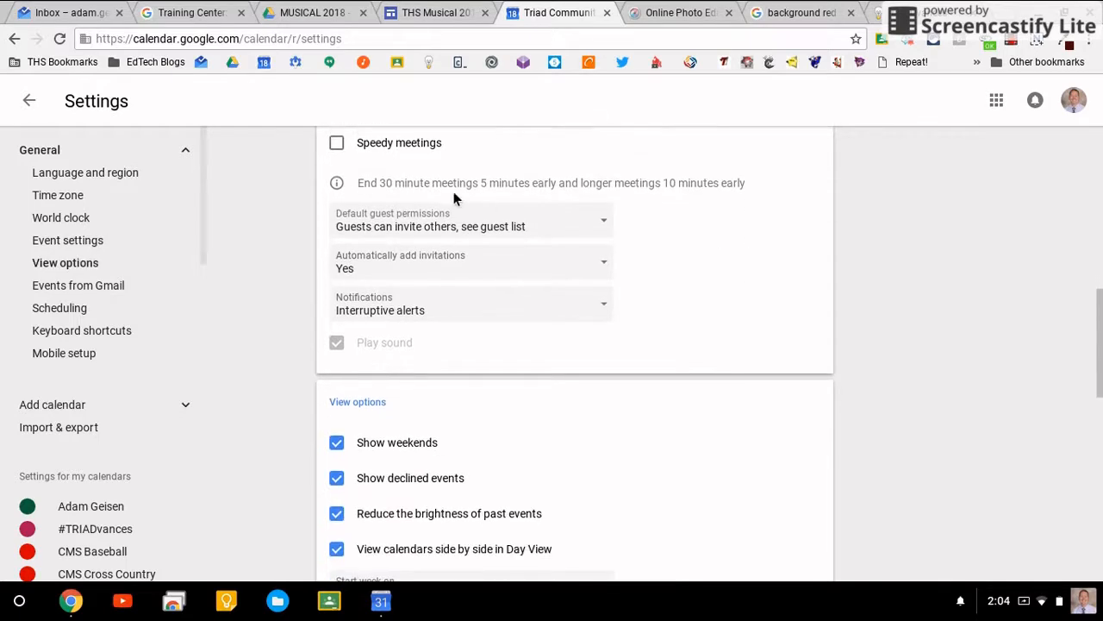
{"action": "mouse_move", "coordinate": [469, 250]}
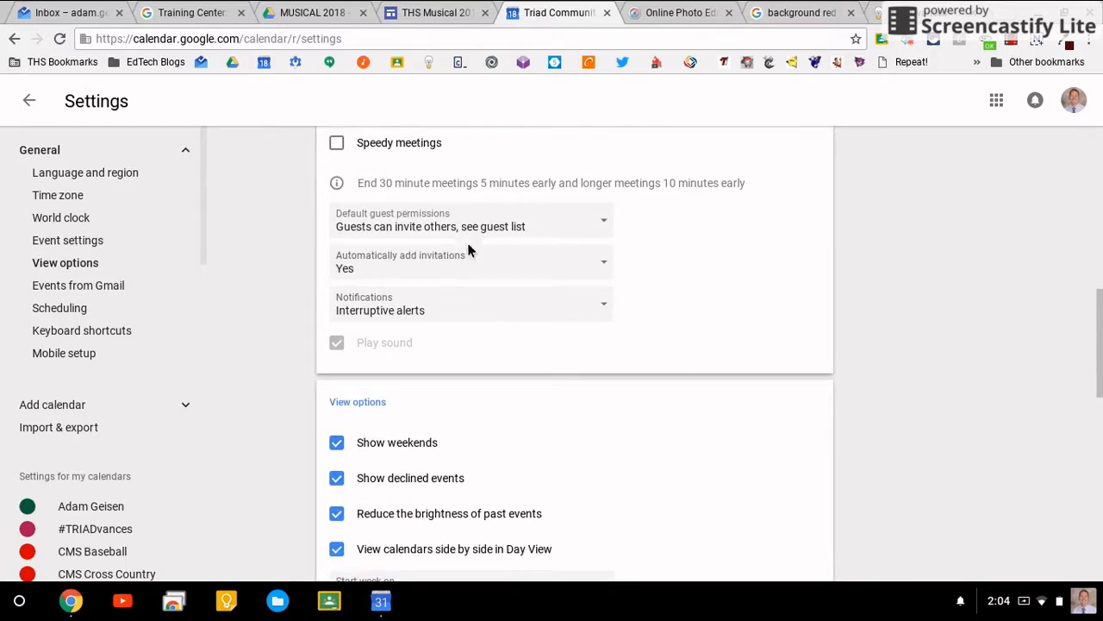
{"action": "scroll", "scroll_direction": "down", "scroll_amount": 3}
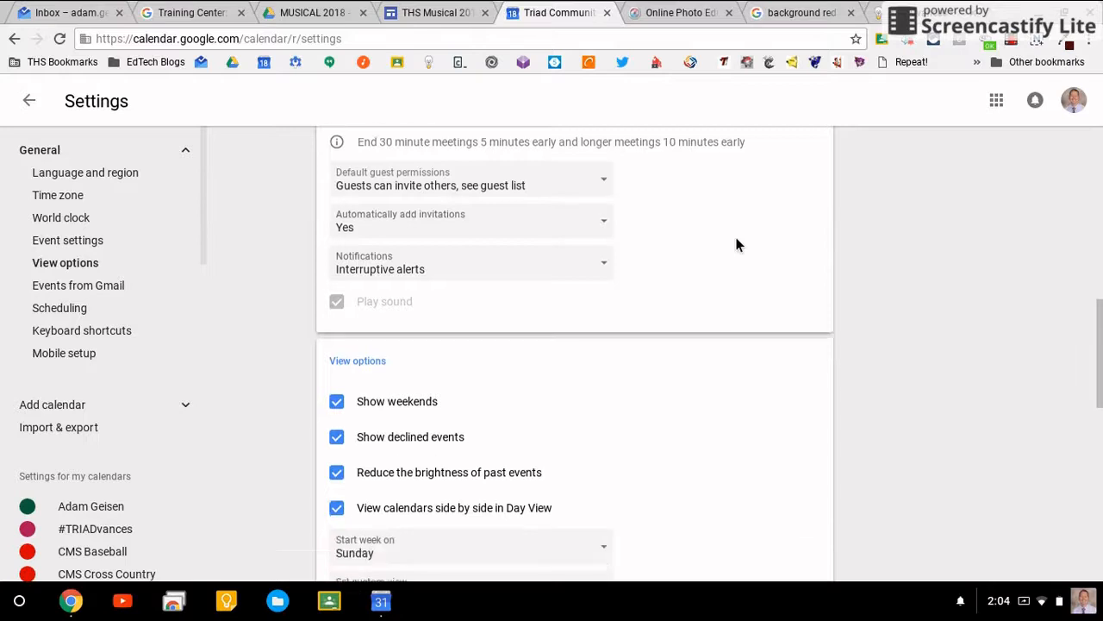
{"action": "scroll", "scroll_direction": "down", "scroll_amount": 3}
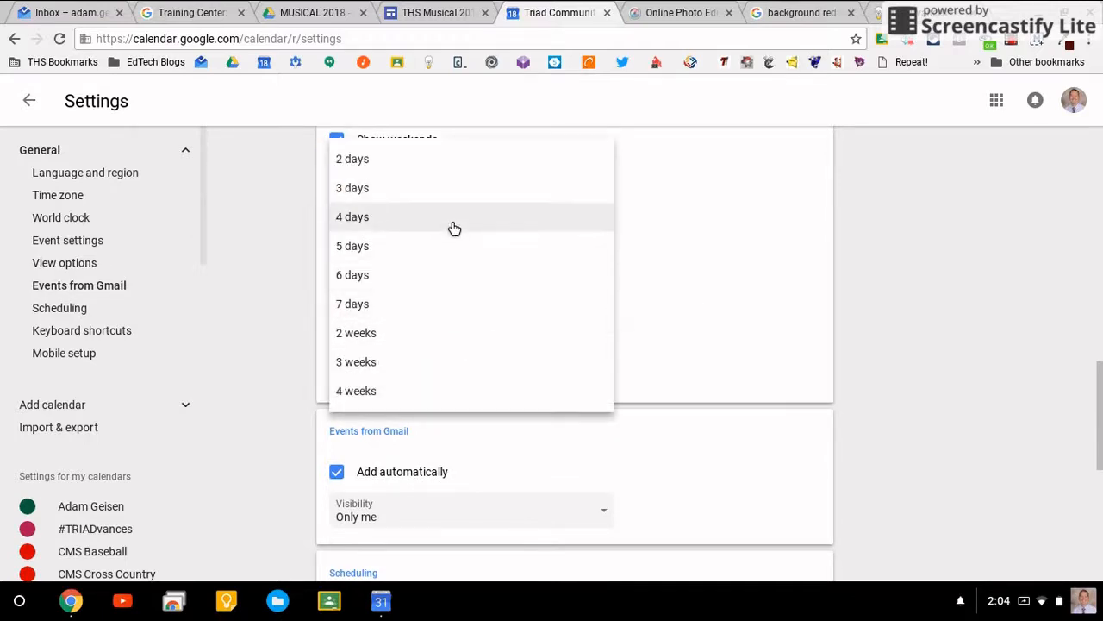
{"action": "mouse_move", "coordinate": [435, 337]}
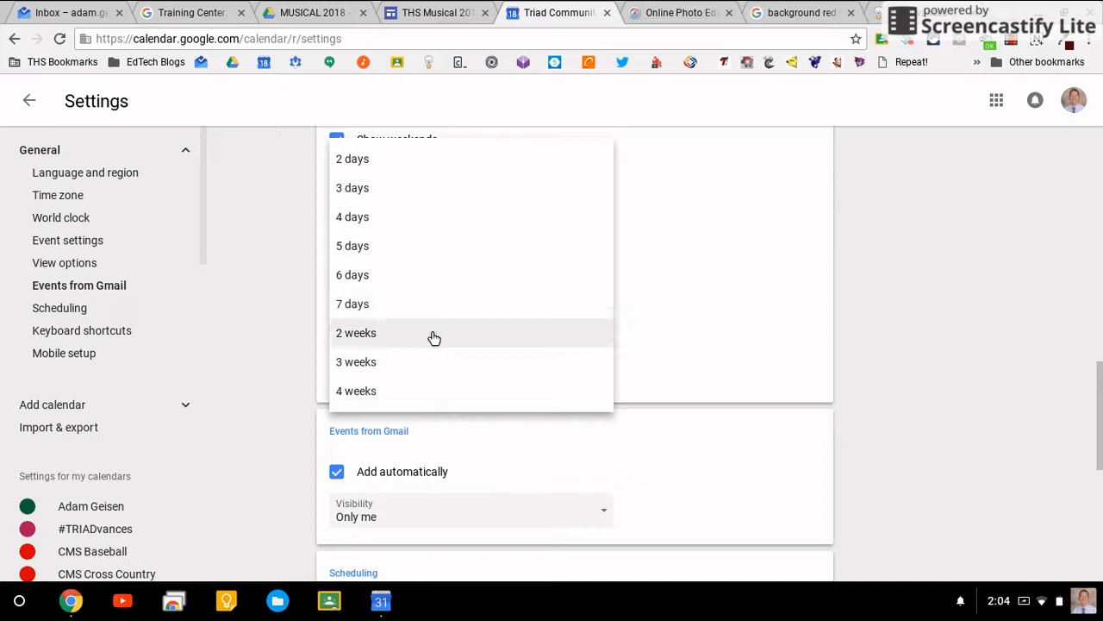
Keep the custom view length at 2 weeks and scroll on to the Events from Gmail settings.
{"action": "left_click", "coordinate": [355, 333]}
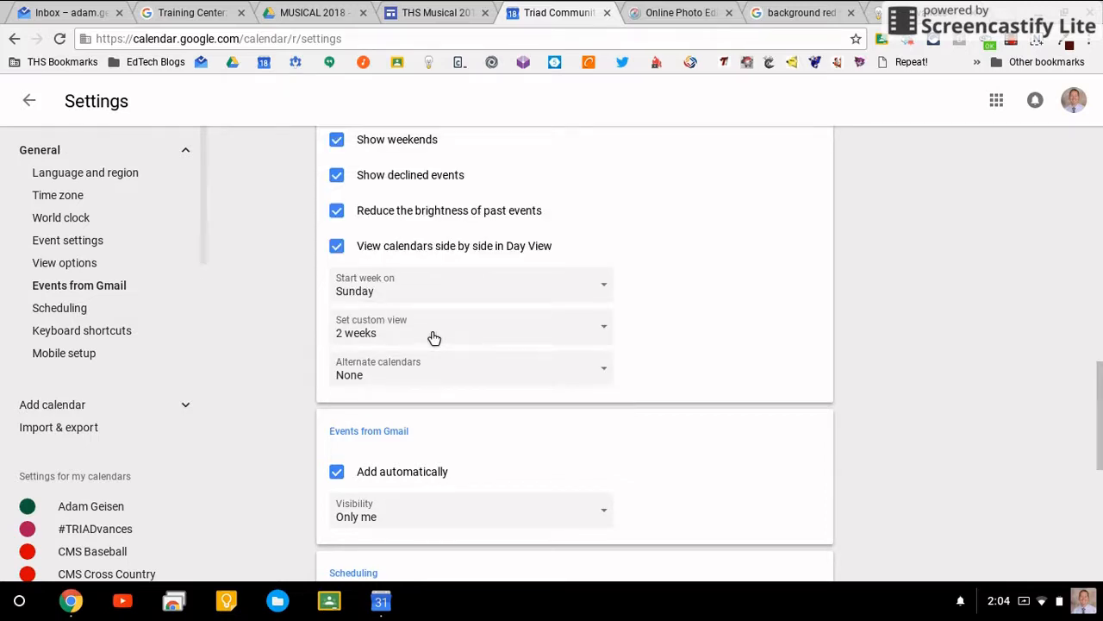
{"action": "left_click", "coordinate": [469, 333]}
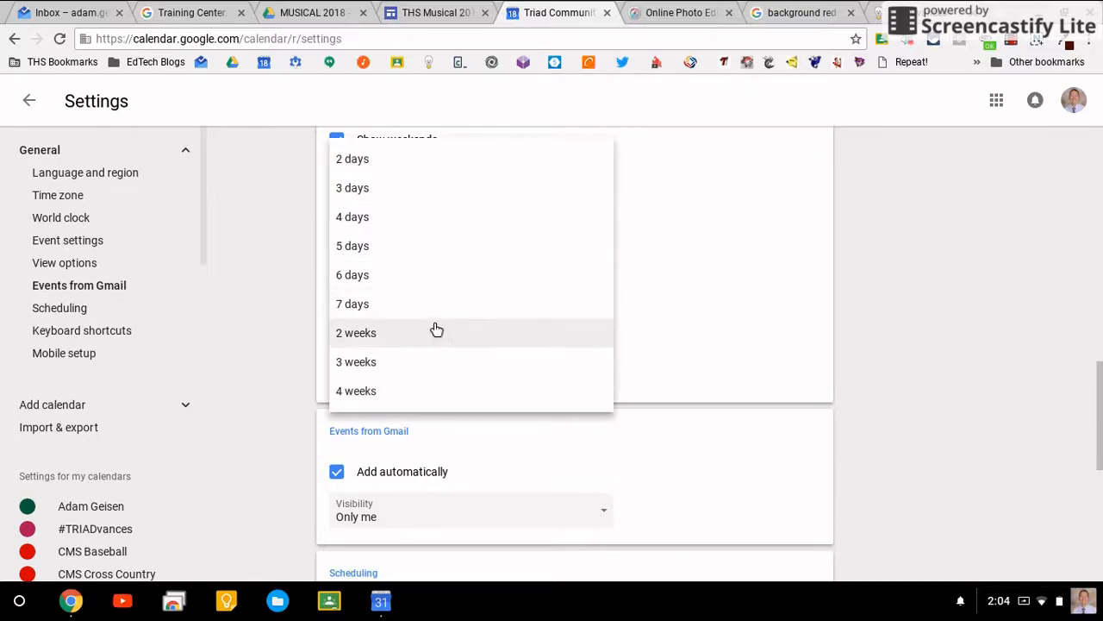
{"action": "left_click", "coordinate": [355, 331]}
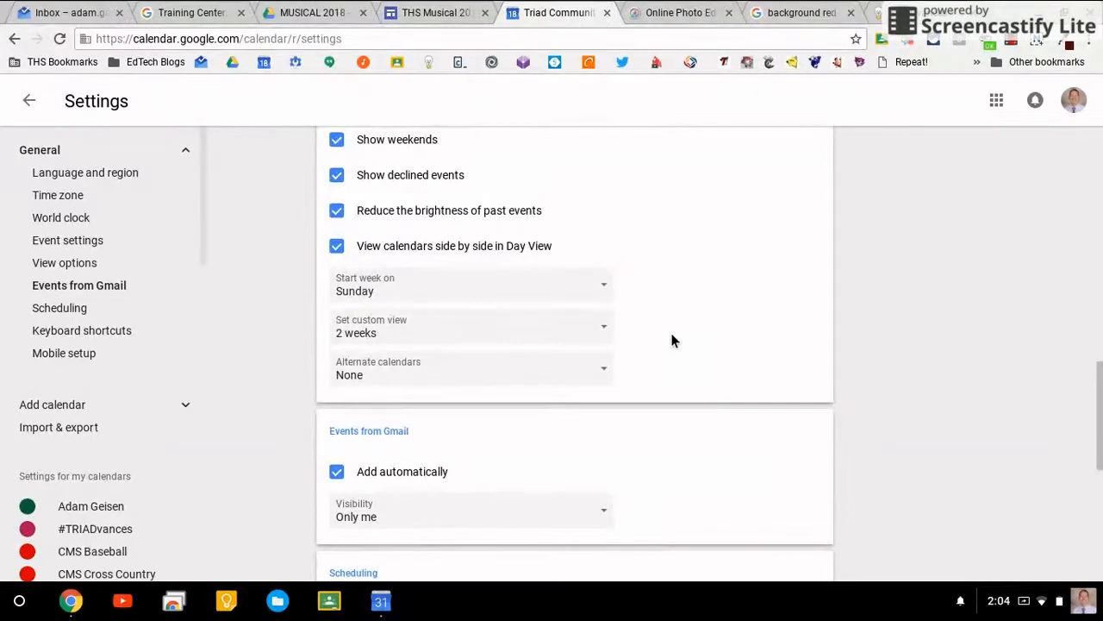
{"action": "scroll", "scroll_direction": "down", "scroll_amount": 3}
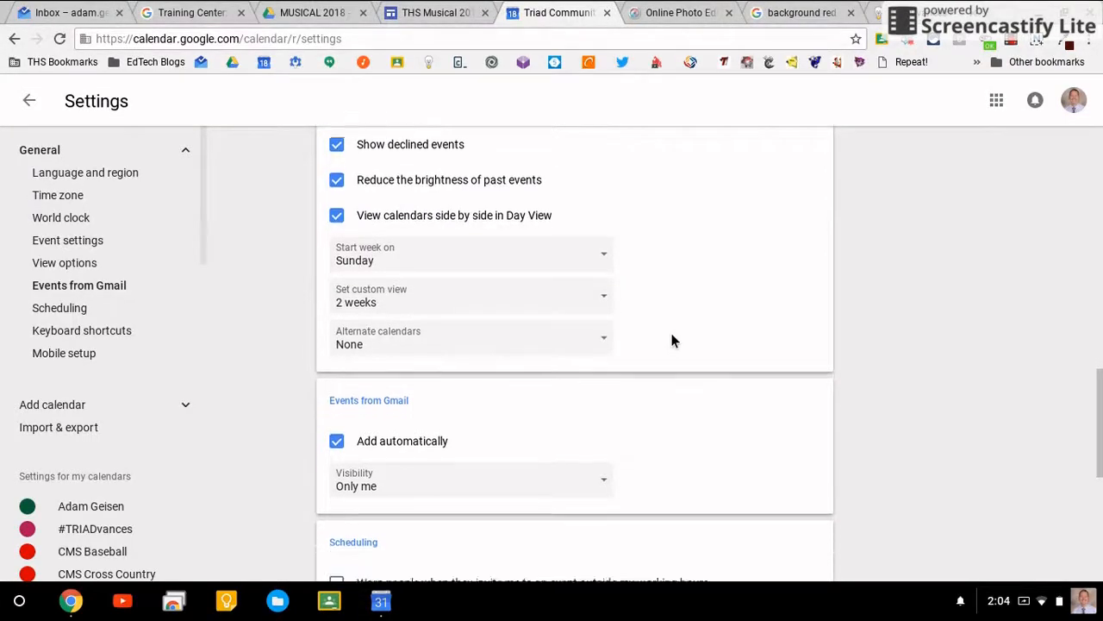
{"action": "scroll", "scroll_direction": "down", "scroll_amount": 3}
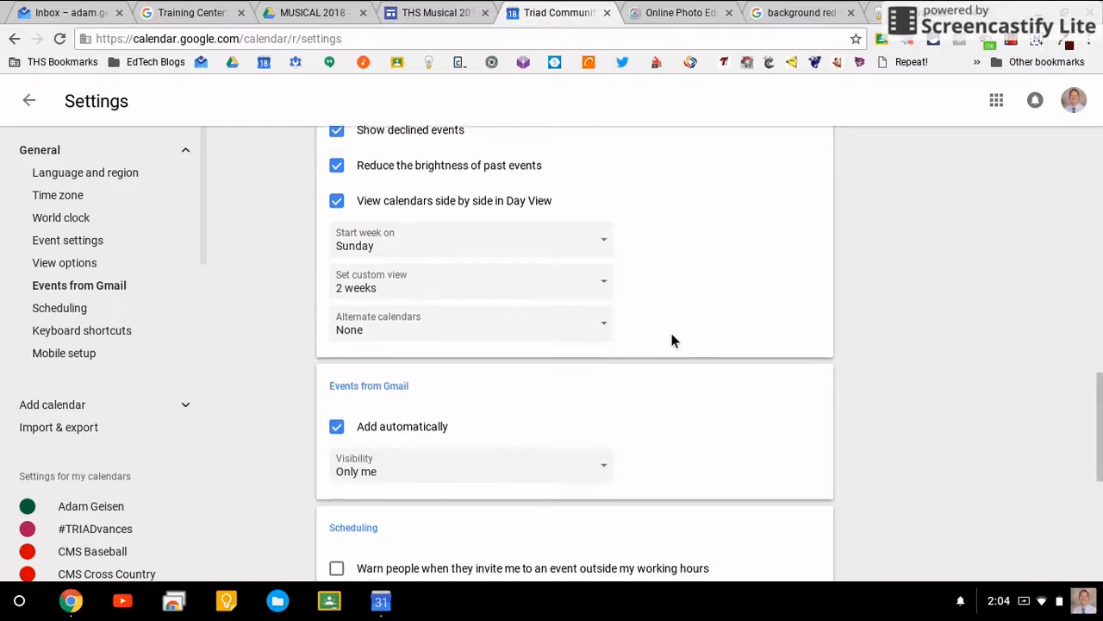
Try the working-hours invite warning and day buttons, leaving the warning switched off.
{"action": "scroll", "scroll_direction": "down", "scroll_amount": 3}
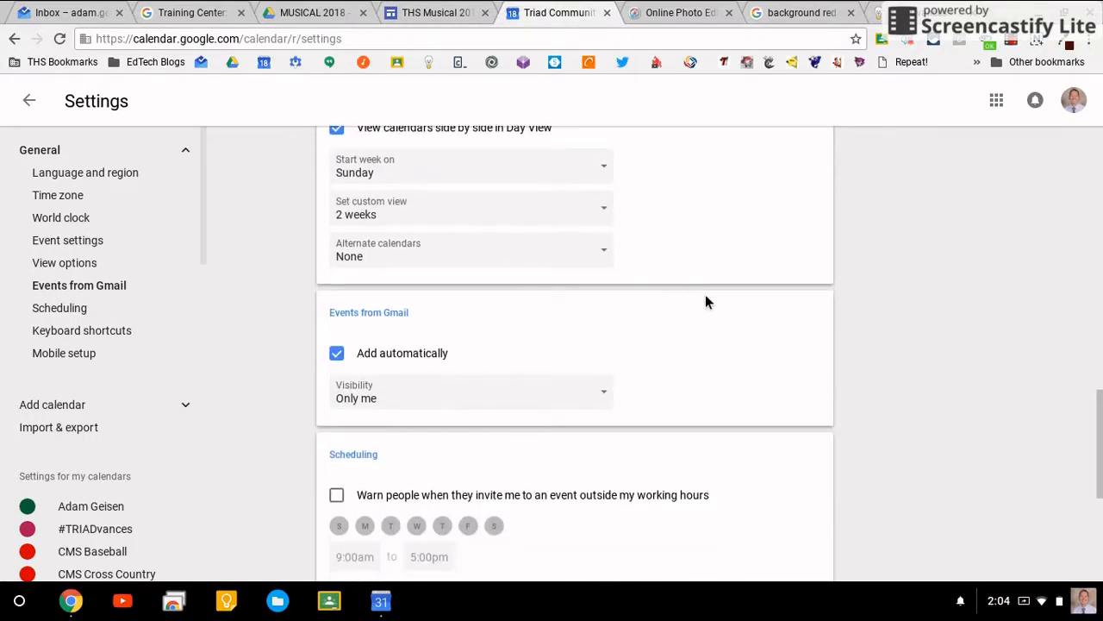
{"action": "scroll", "scroll_direction": "down", "scroll_amount": 3}
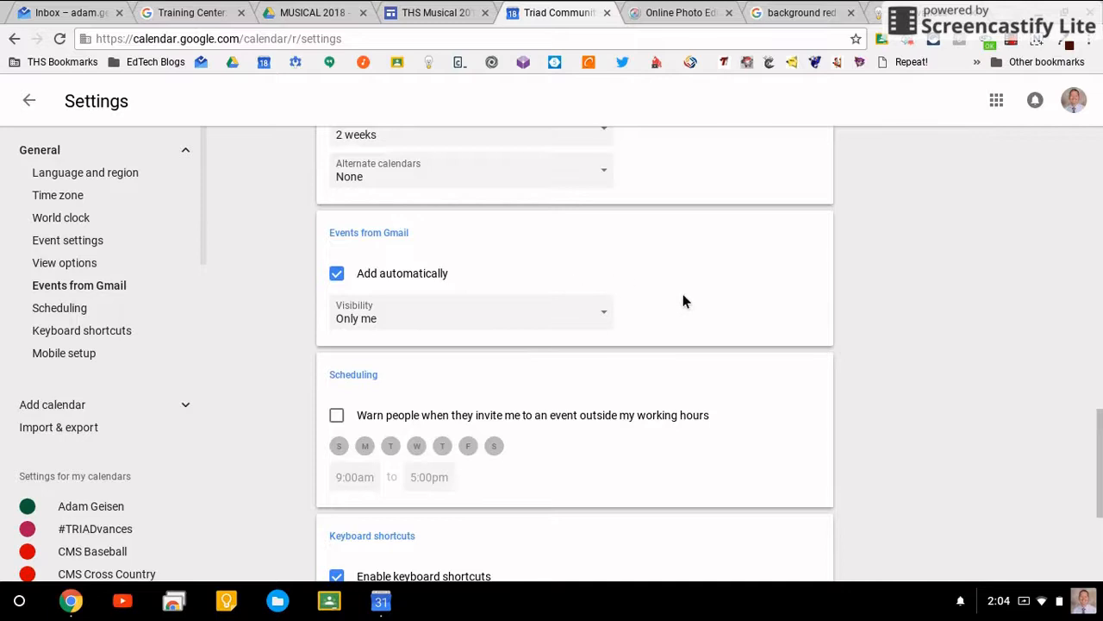
{"action": "scroll", "scroll_direction": "down", "scroll_amount": 3}
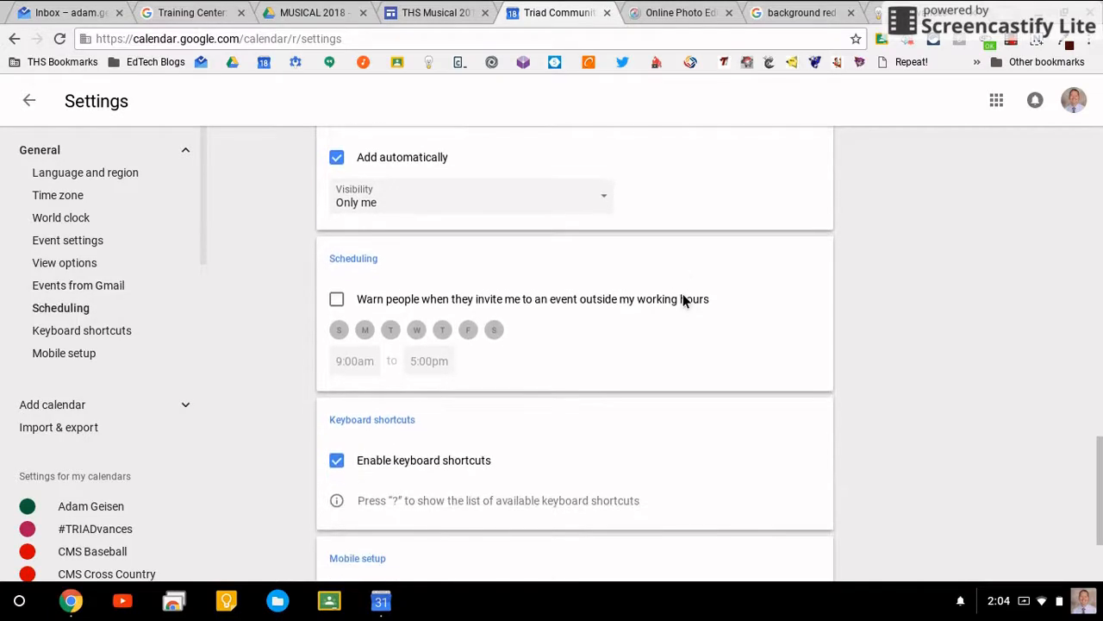
{"action": "left_click", "coordinate": [336, 299]}
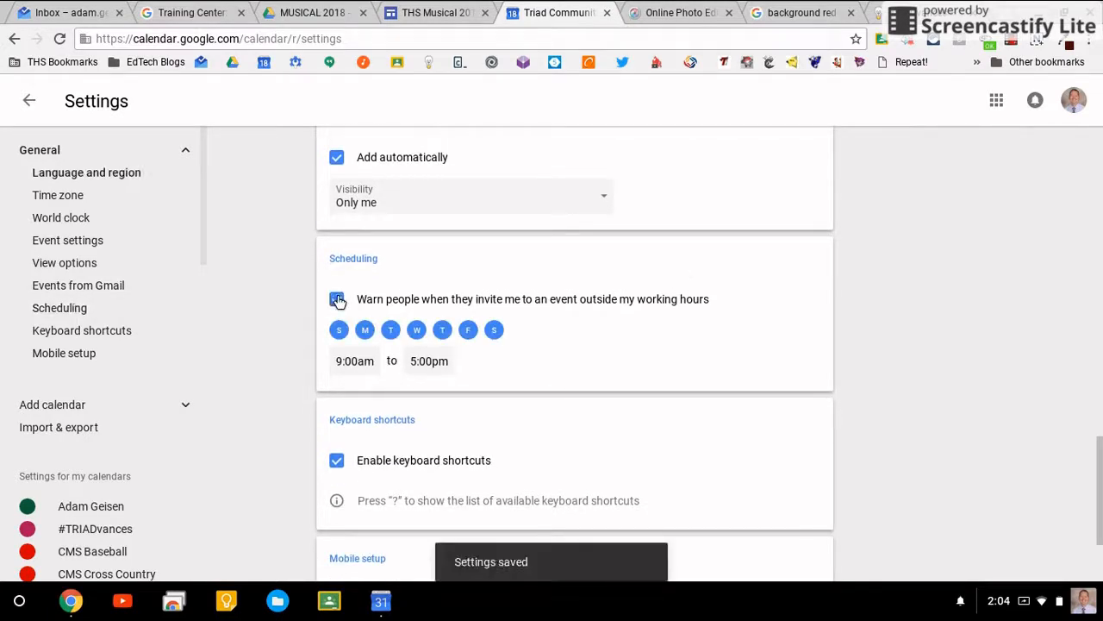
{"action": "left_click", "coordinate": [338, 300]}
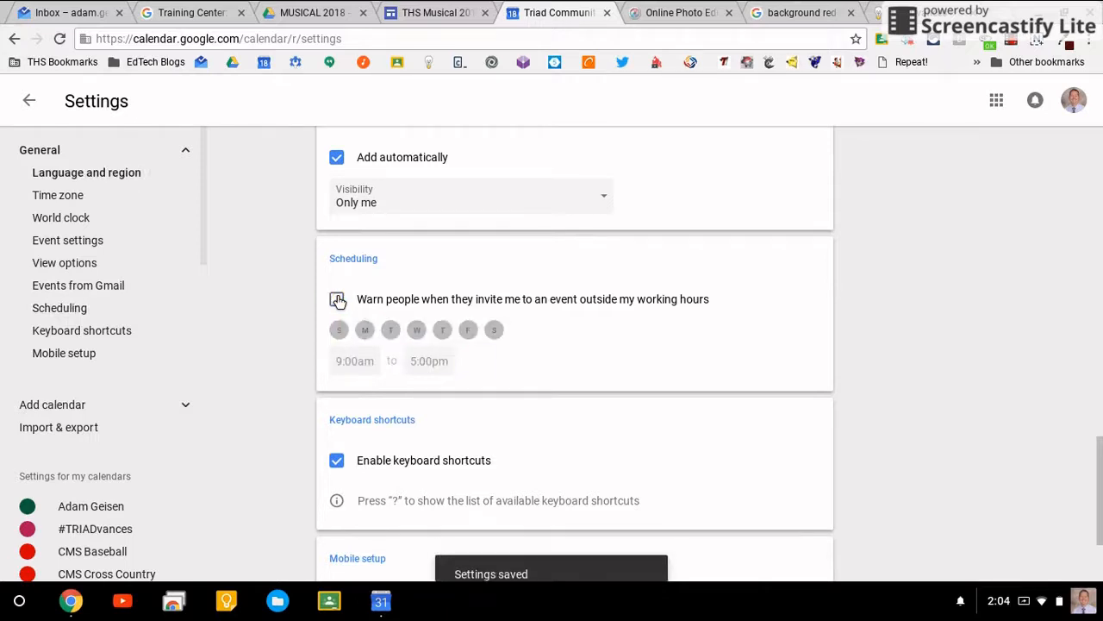
{"action": "left_click", "coordinate": [336, 300]}
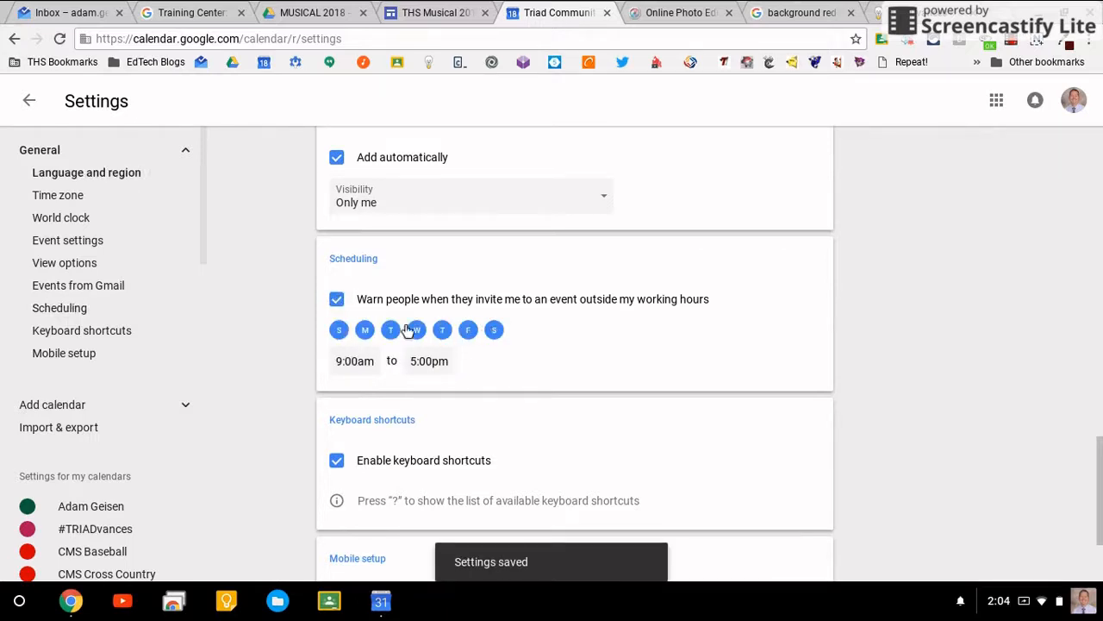
{"action": "mouse_move", "coordinate": [390, 330]}
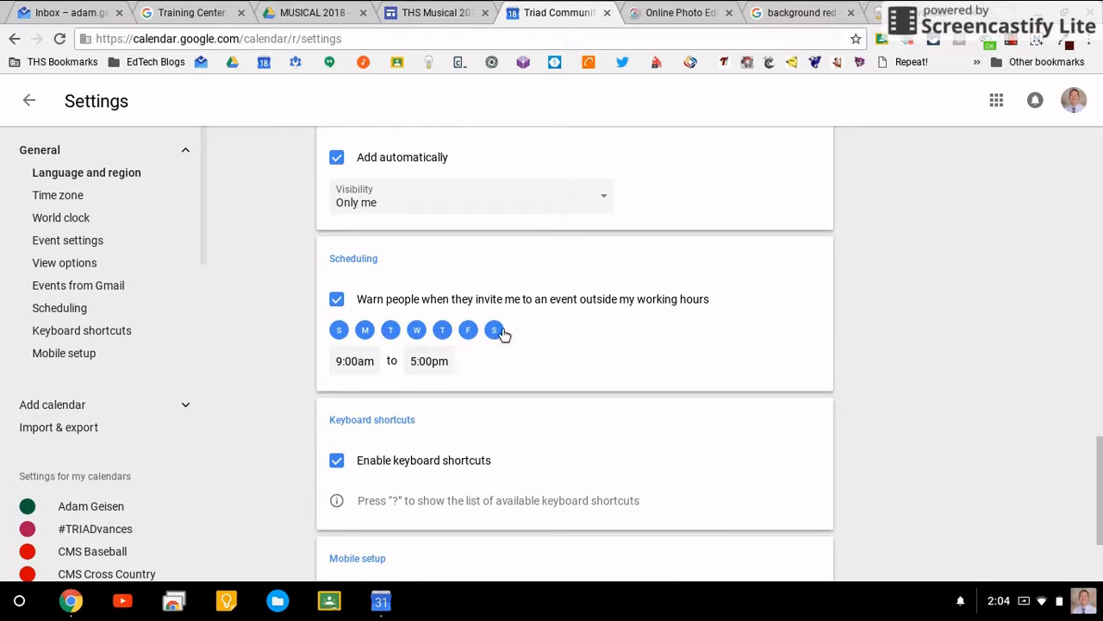
{"action": "left_click", "coordinate": [338, 329]}
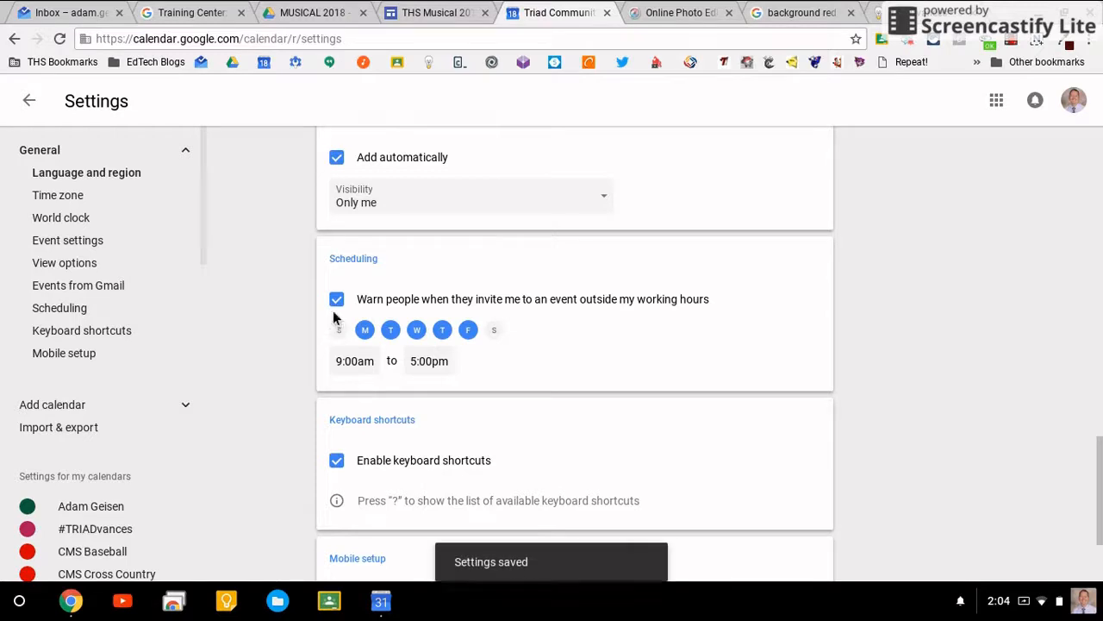
{"action": "left_click", "coordinate": [336, 300]}
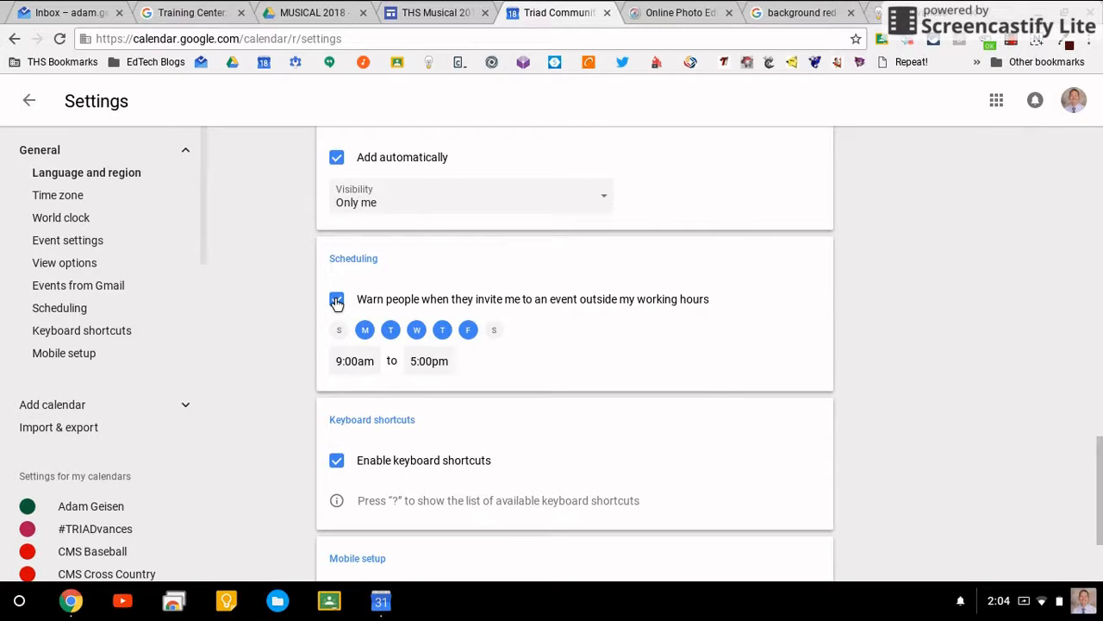
{"action": "left_click", "coordinate": [336, 300]}
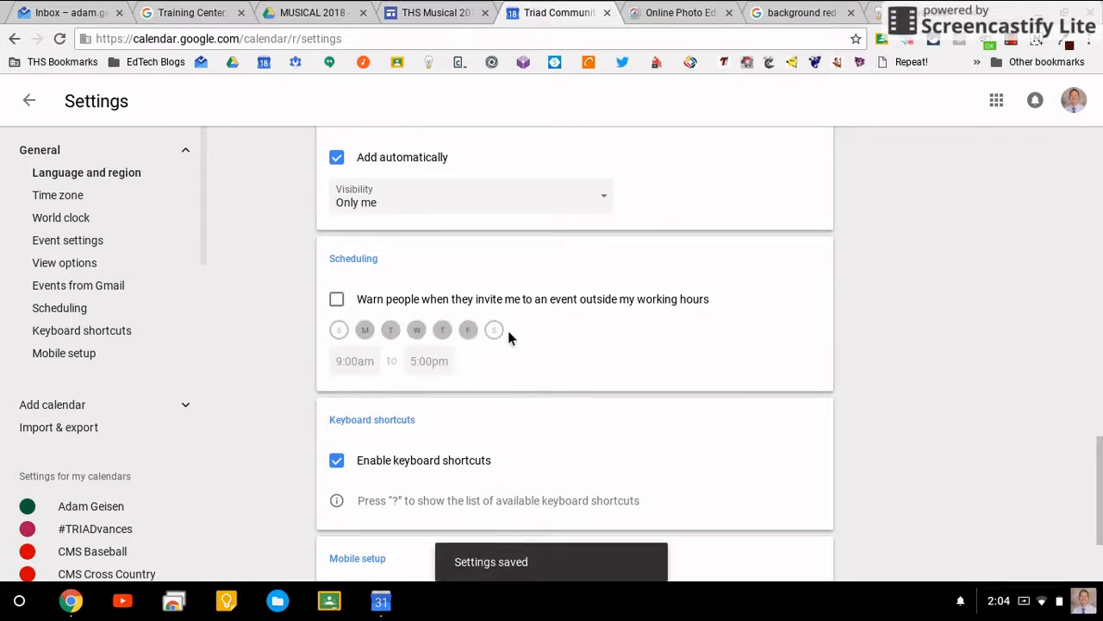
{"action": "scroll", "scroll_direction": "down", "scroll_amount": 3}
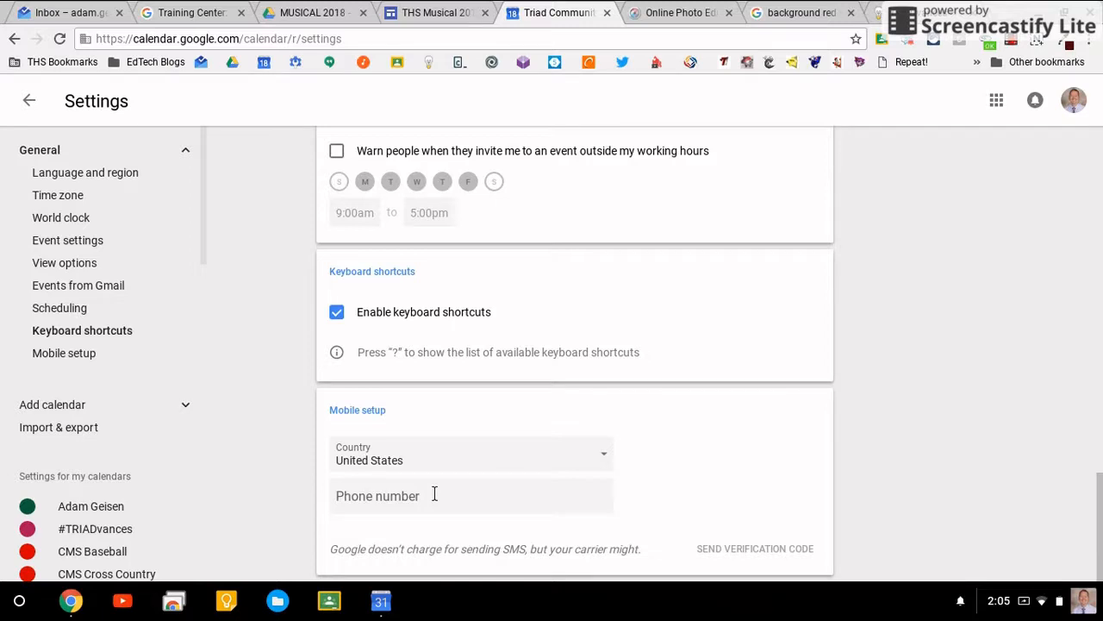
{"action": "mouse_move", "coordinate": [772, 548]}
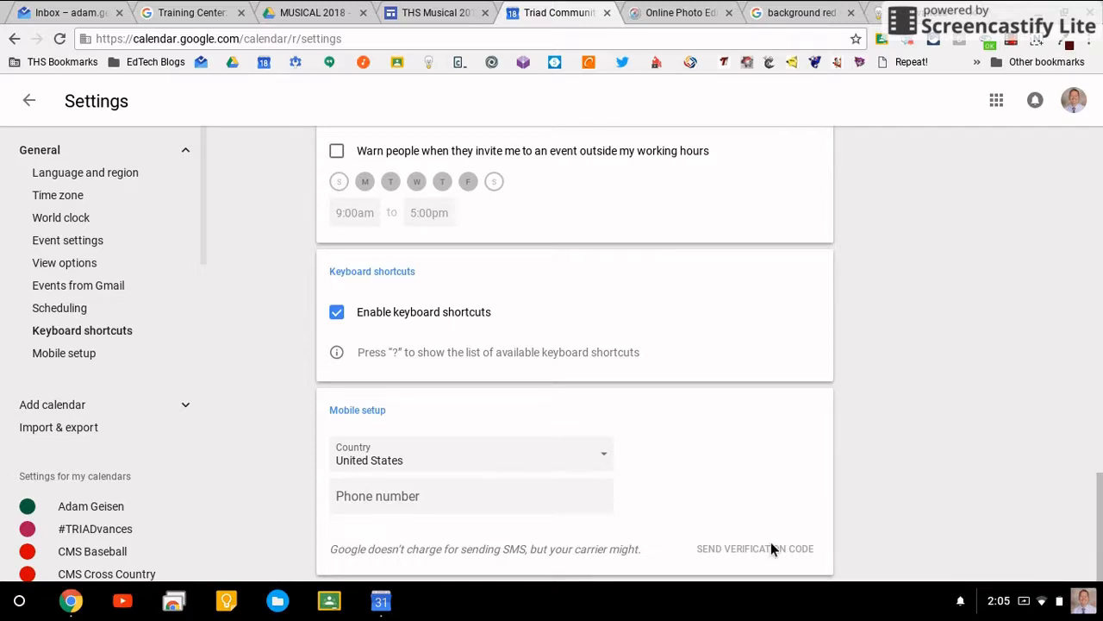
{"action": "mouse_move", "coordinate": [576, 404]}
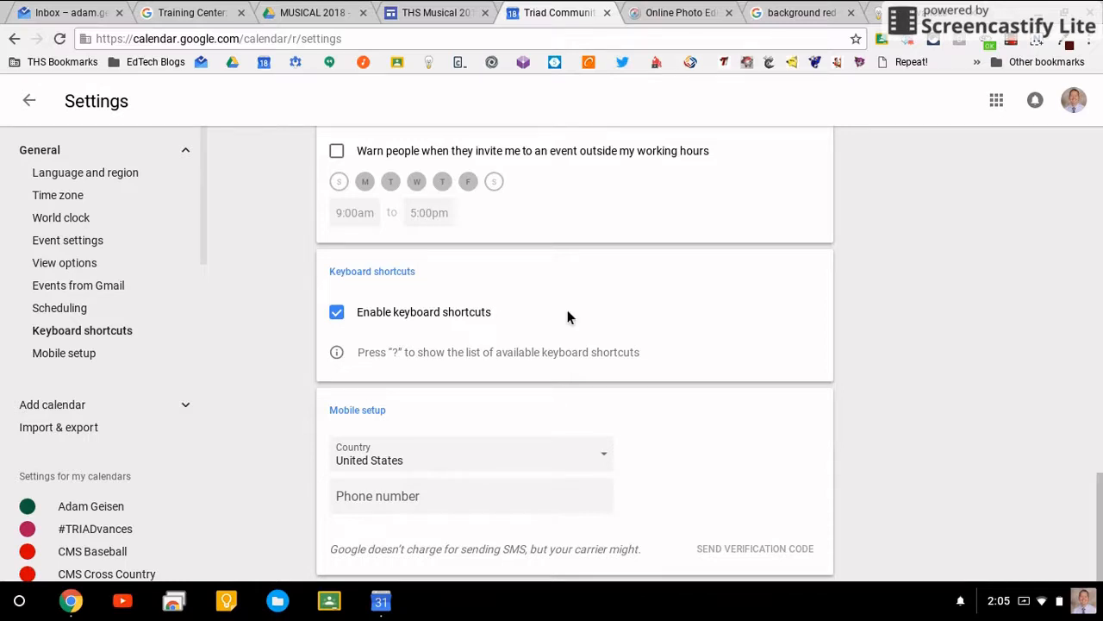
Jump to the World clock section of the settings.
{"action": "left_click", "coordinate": [86, 172]}
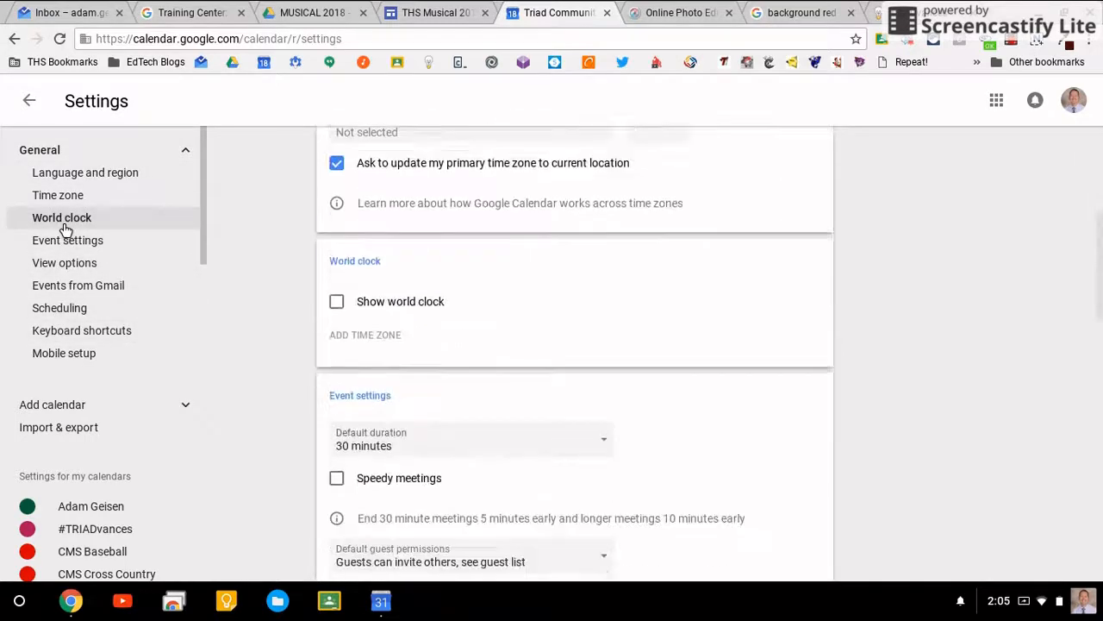
Go via View options to the Import & export settings and review the export calendar list.
{"action": "left_click", "coordinate": [66, 262]}
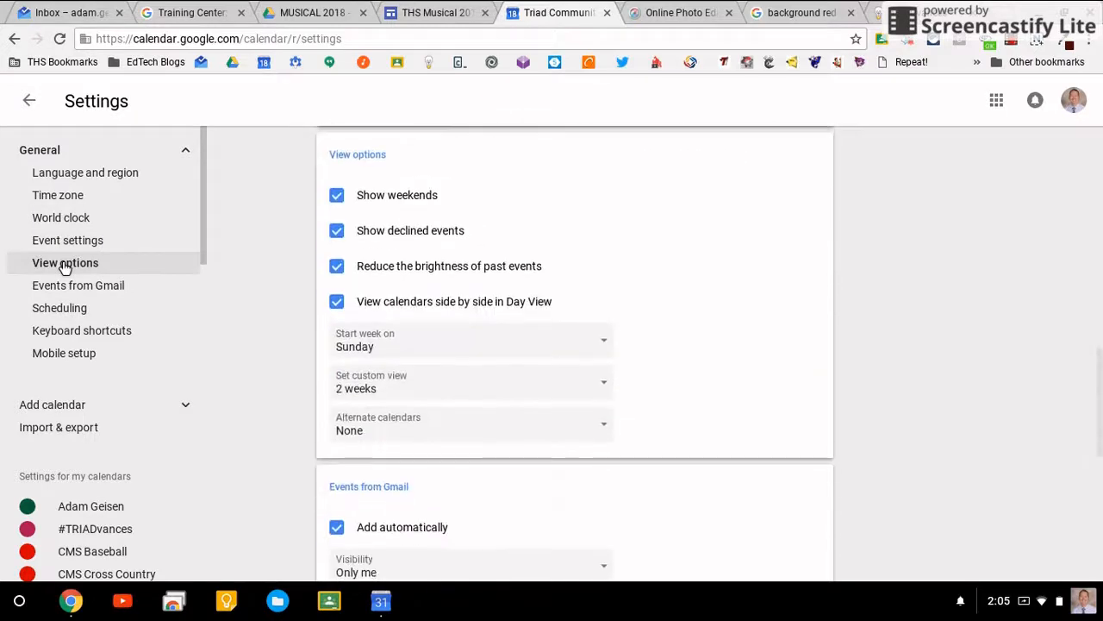
{"action": "scroll", "scroll_direction": "down", "scroll_amount": 3}
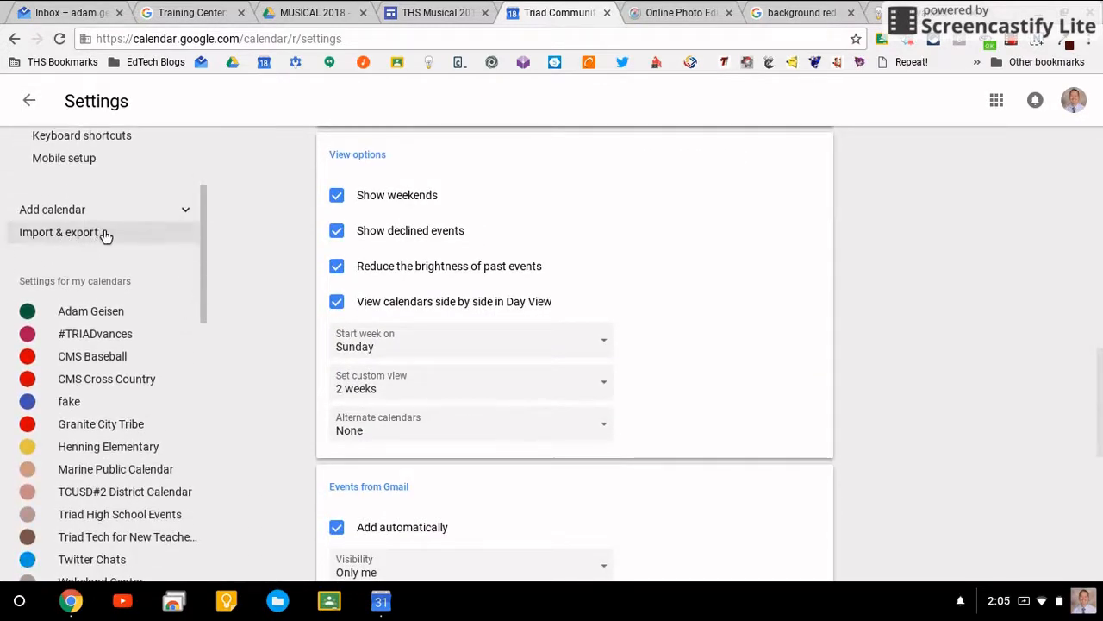
{"action": "left_click", "coordinate": [59, 231]}
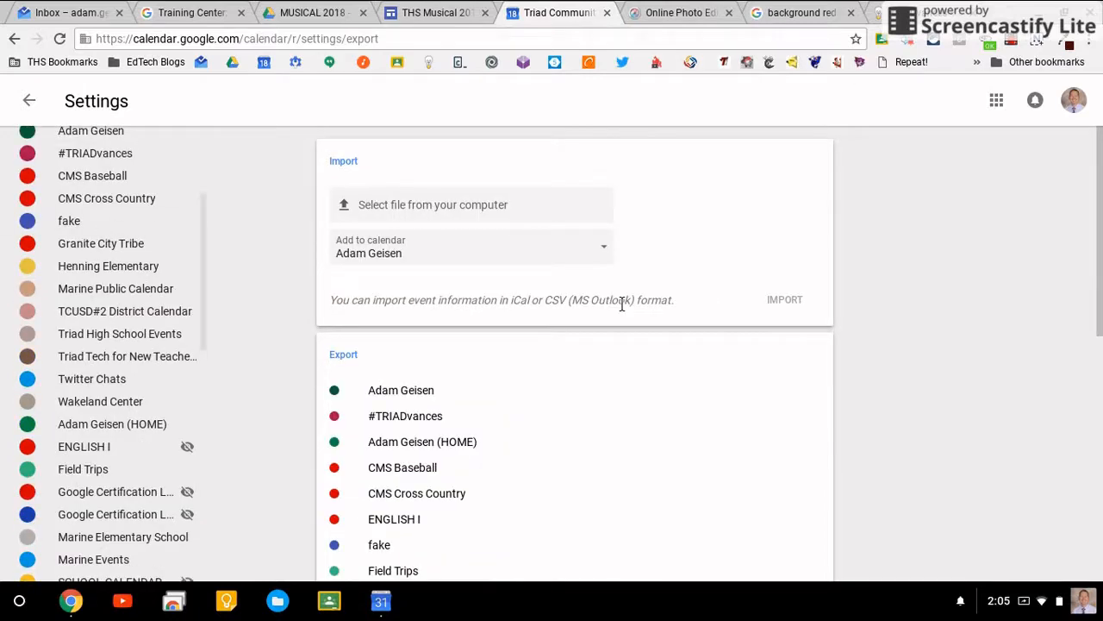
{"action": "scroll", "scroll_direction": "down", "scroll_amount": 3}
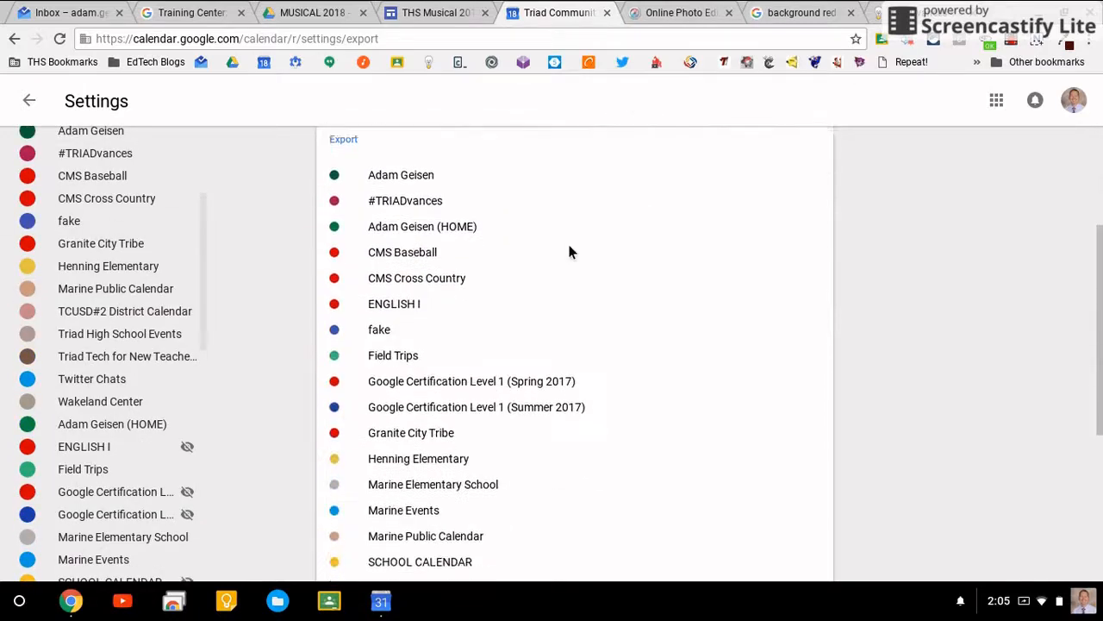
{"action": "scroll", "scroll_direction": "up", "scroll_amount": 3}
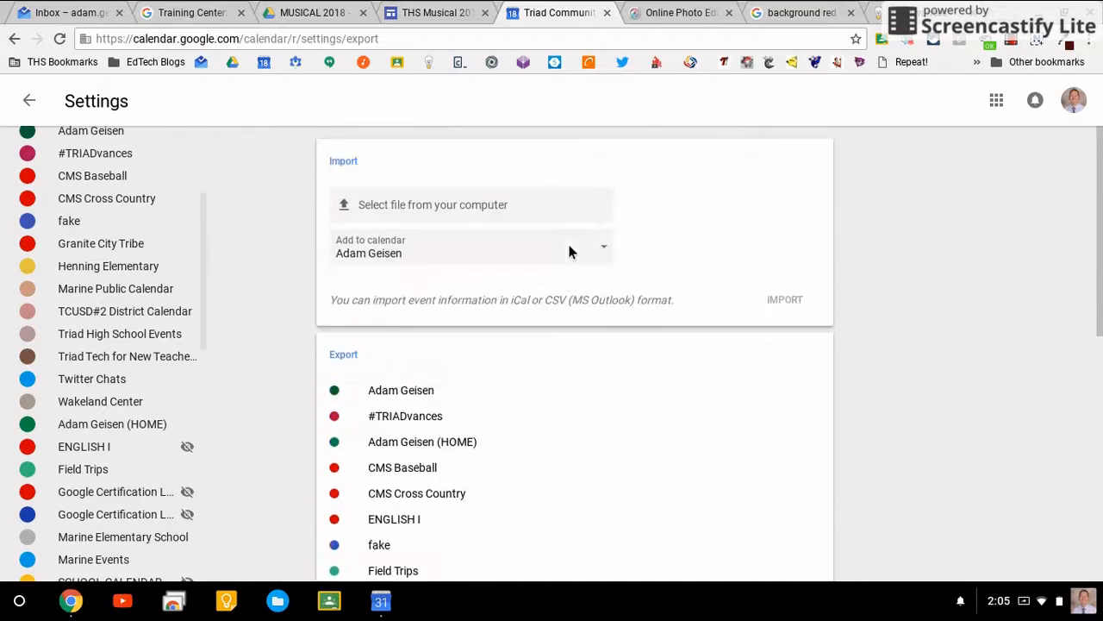
{"action": "mouse_move", "coordinate": [561, 445]}
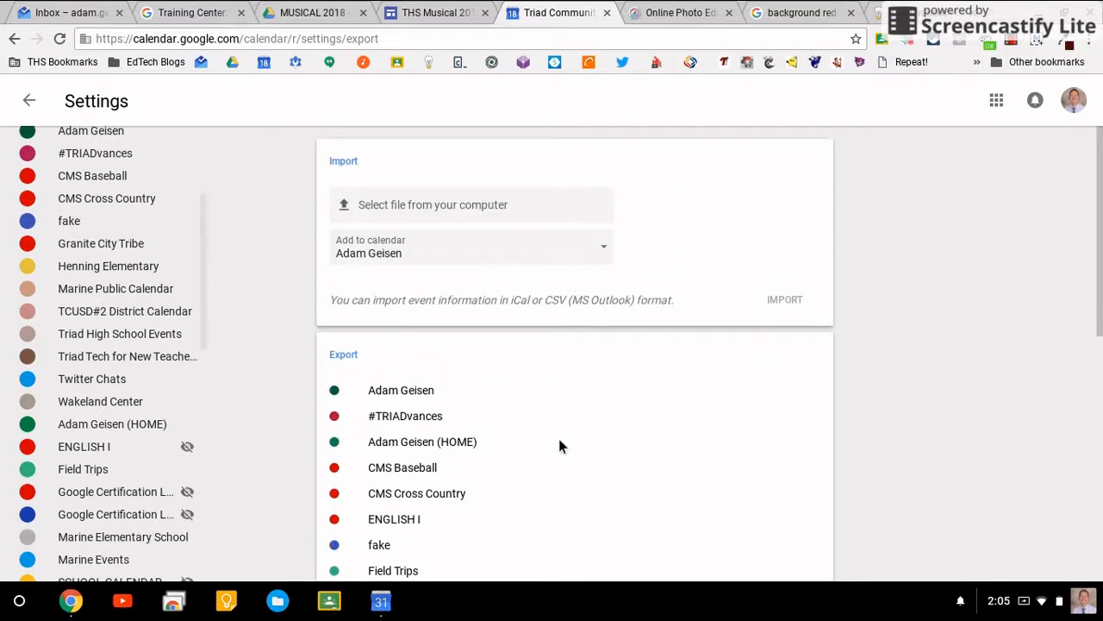
{"action": "scroll", "scroll_direction": "down", "scroll_amount": 3}
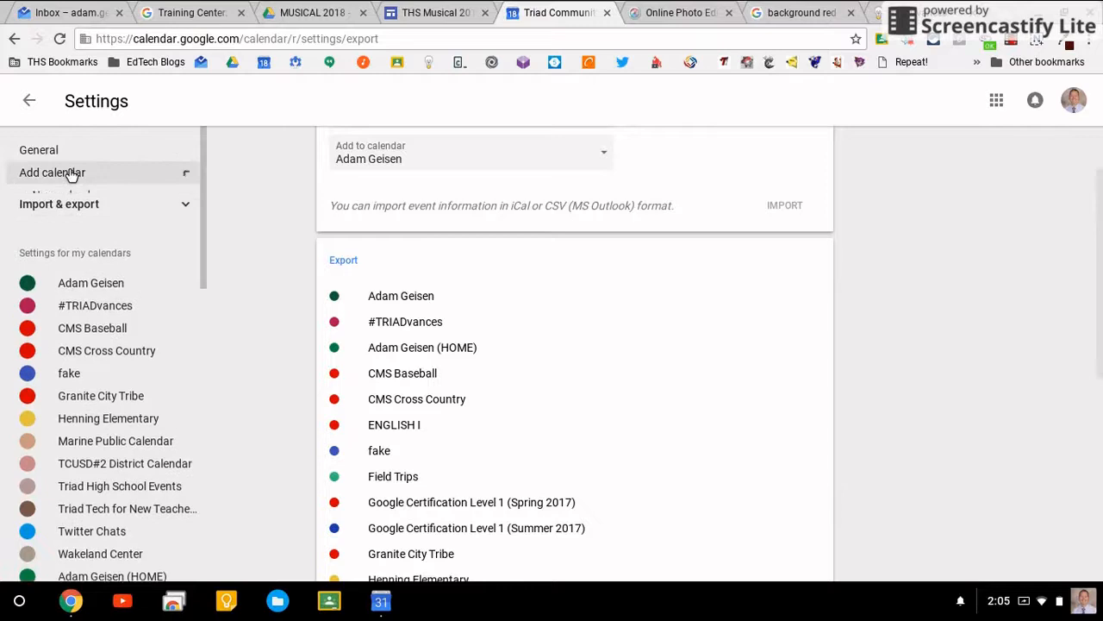
Open the Add calendar From URL form with its iCal address field, then collapse the add-calendar options.
{"action": "left_click", "coordinate": [52, 173]}
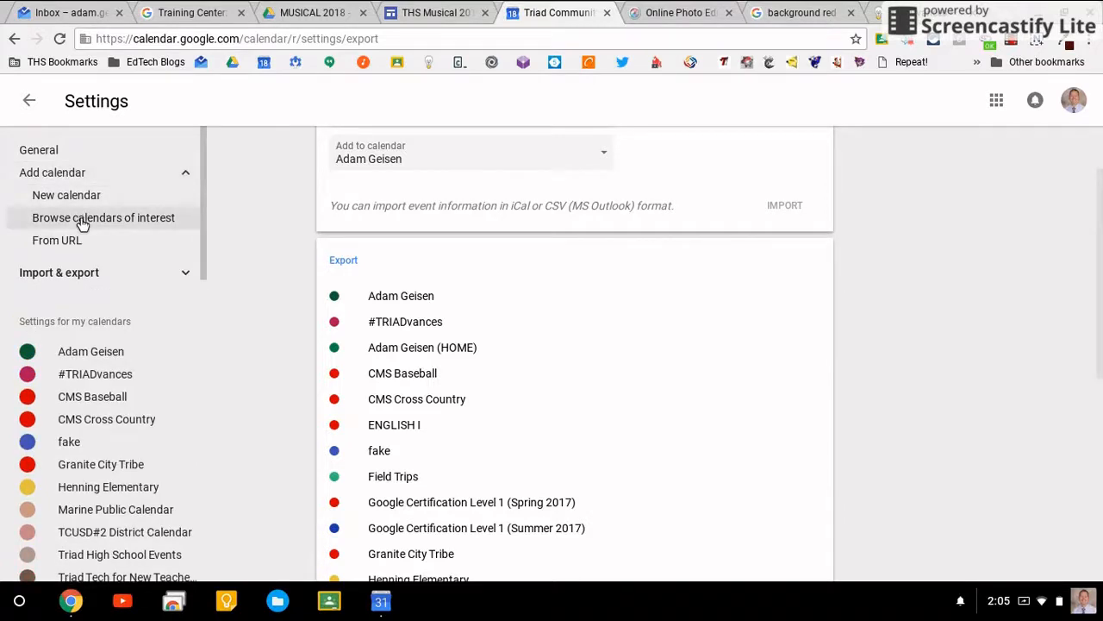
{"action": "left_click", "coordinate": [57, 240]}
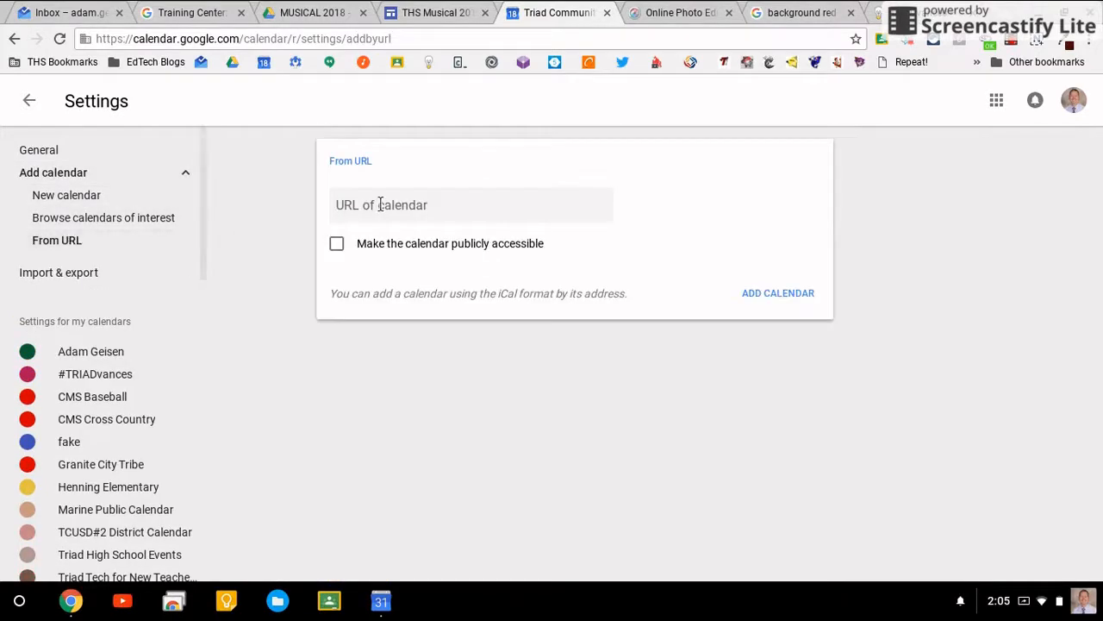
{"action": "left_click", "coordinate": [472, 203]}
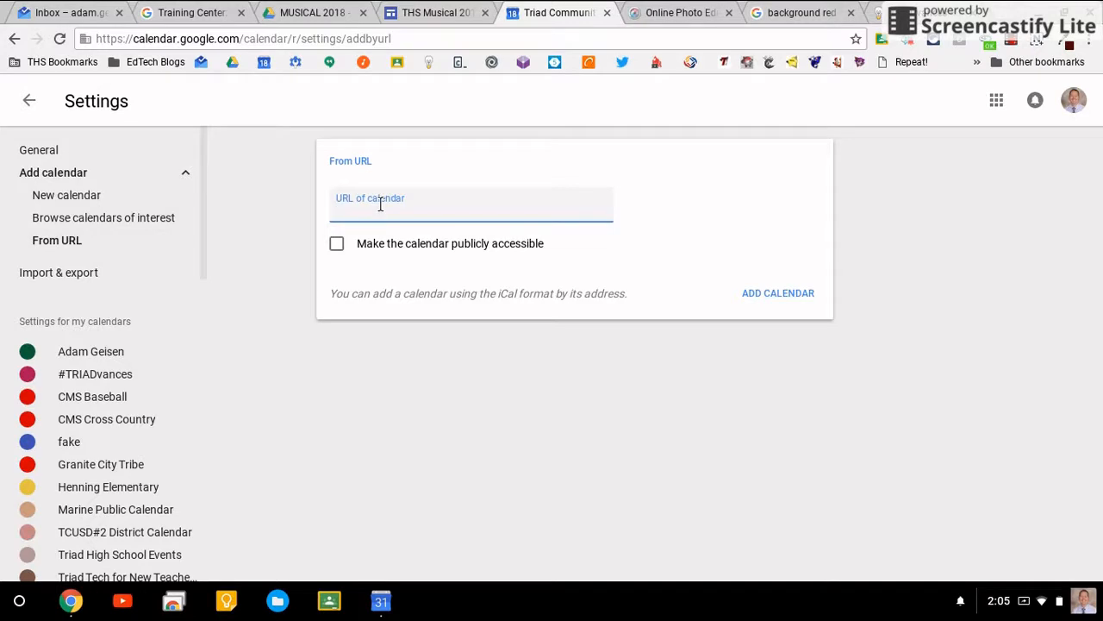
{"action": "mouse_move", "coordinate": [497, 291]}
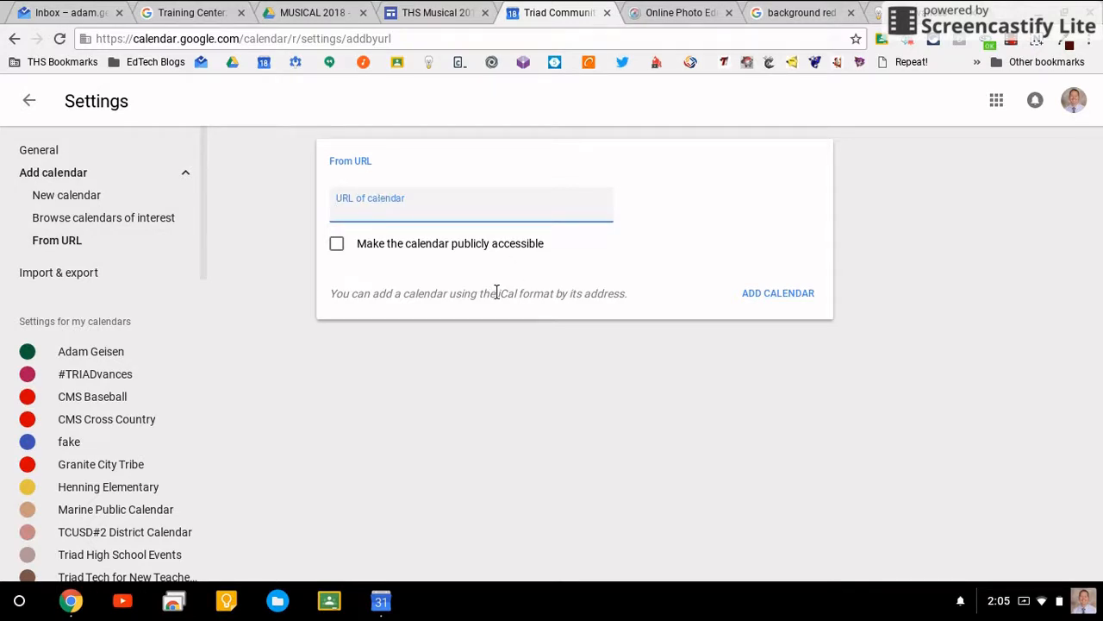
{"action": "double_click", "coordinate": [507, 293]}
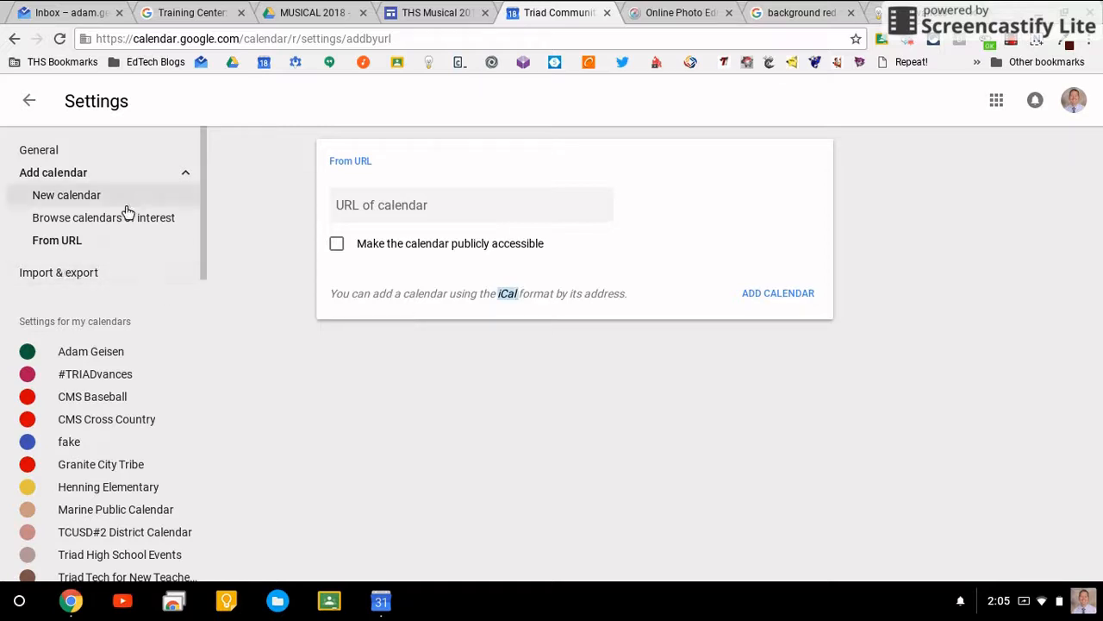
{"action": "mouse_move", "coordinate": [158, 238]}
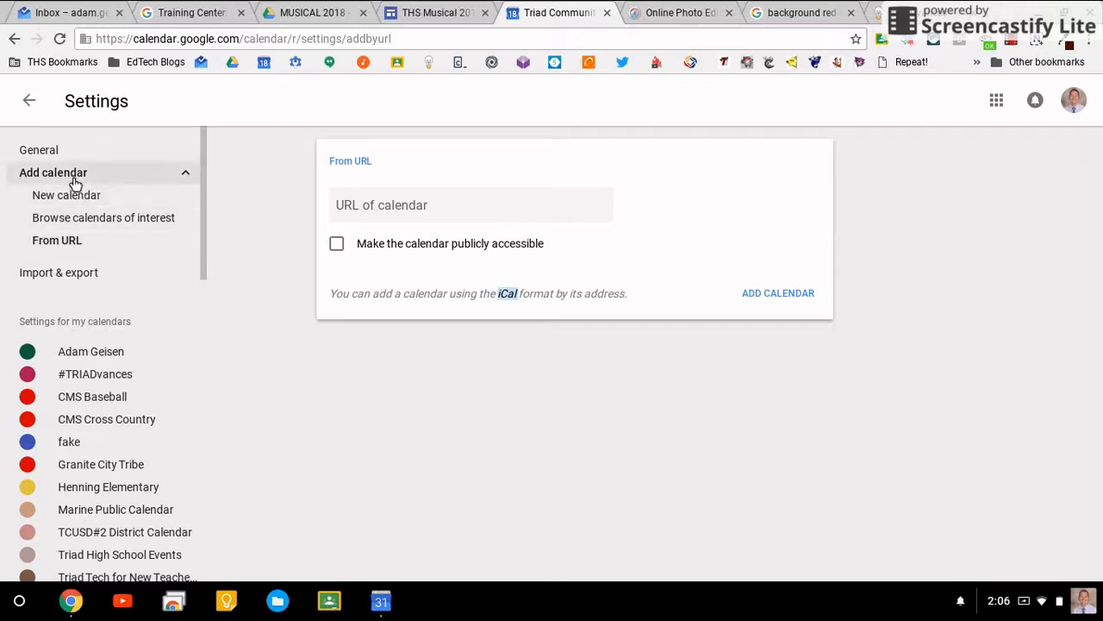
{"action": "left_click", "coordinate": [51, 172]}
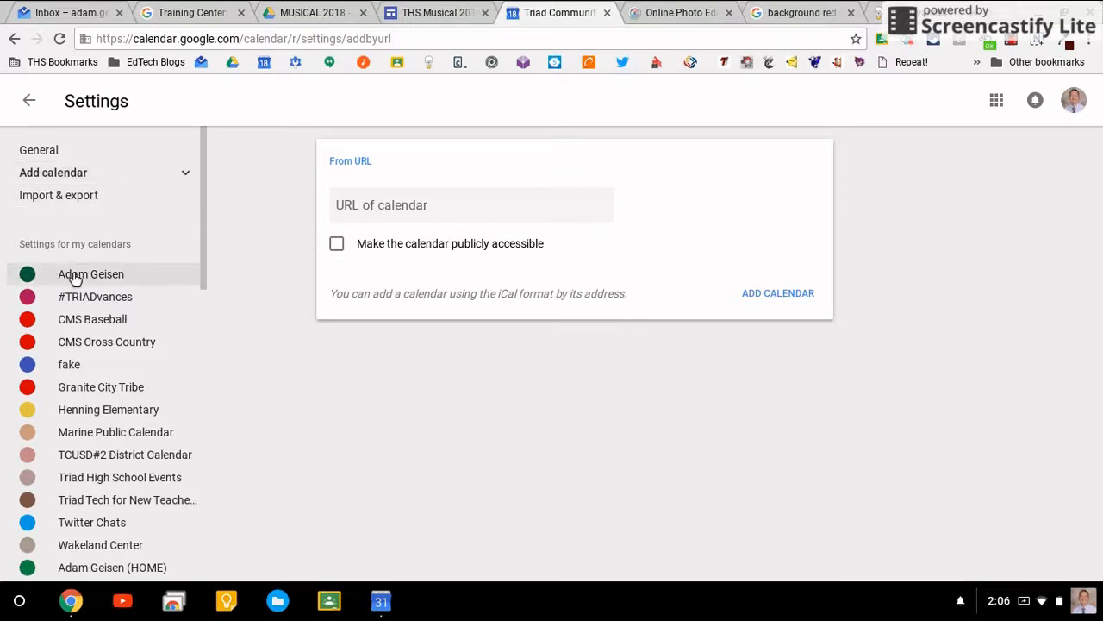
In the Adam Geisen calendar's access permissions, make it available to the public and confirm the warning.
{"action": "left_click", "coordinate": [90, 272]}
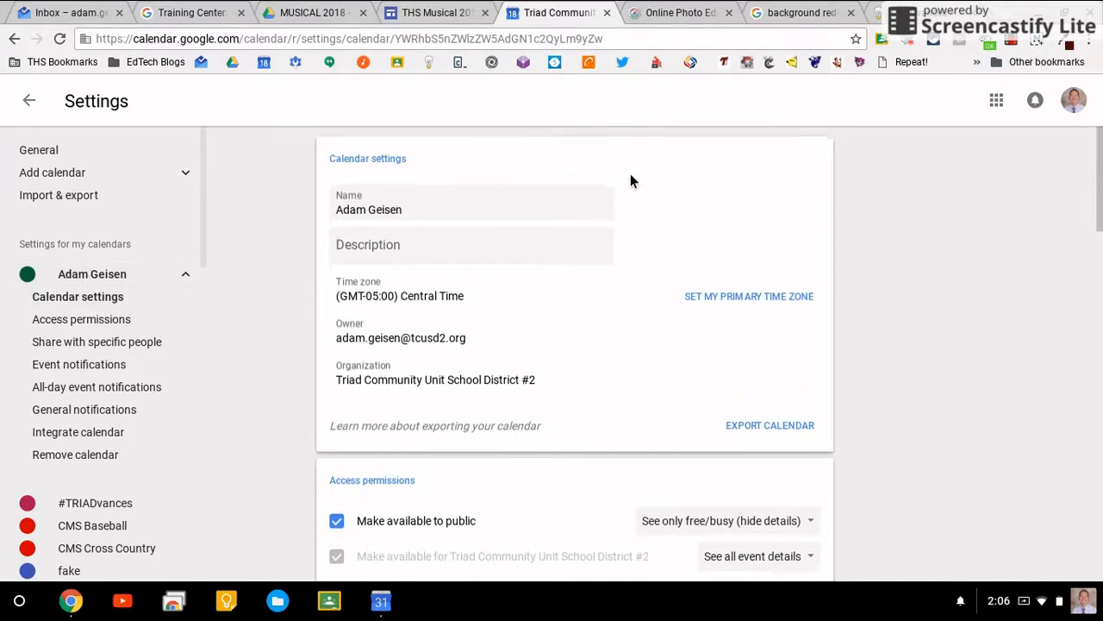
{"action": "scroll", "scroll_direction": "down", "scroll_amount": 3}
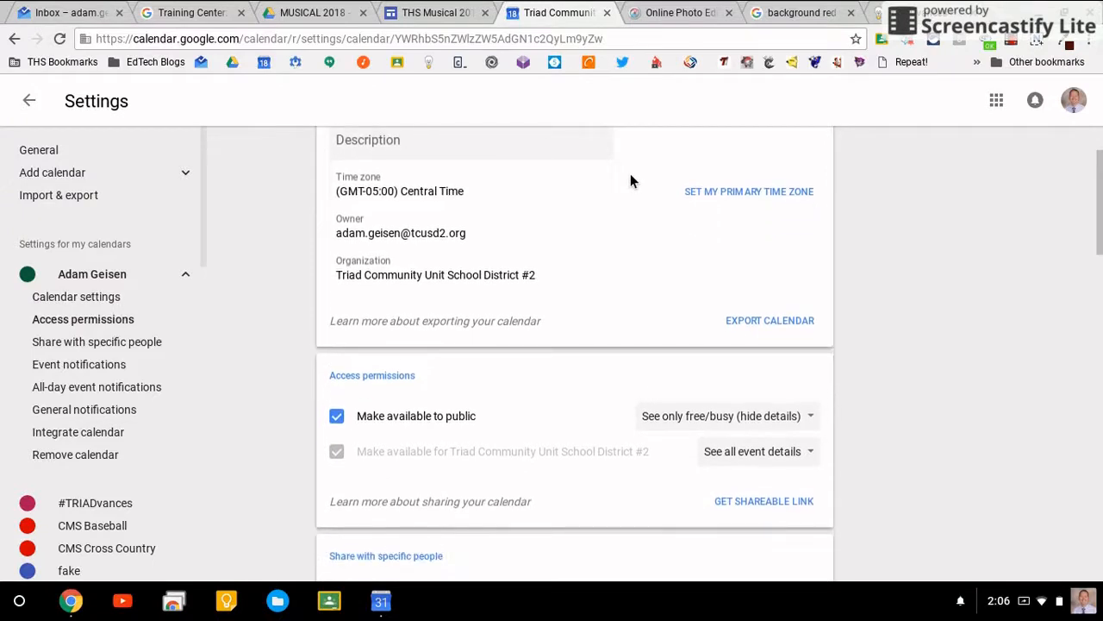
{"action": "scroll", "scroll_direction": "down", "scroll_amount": 3}
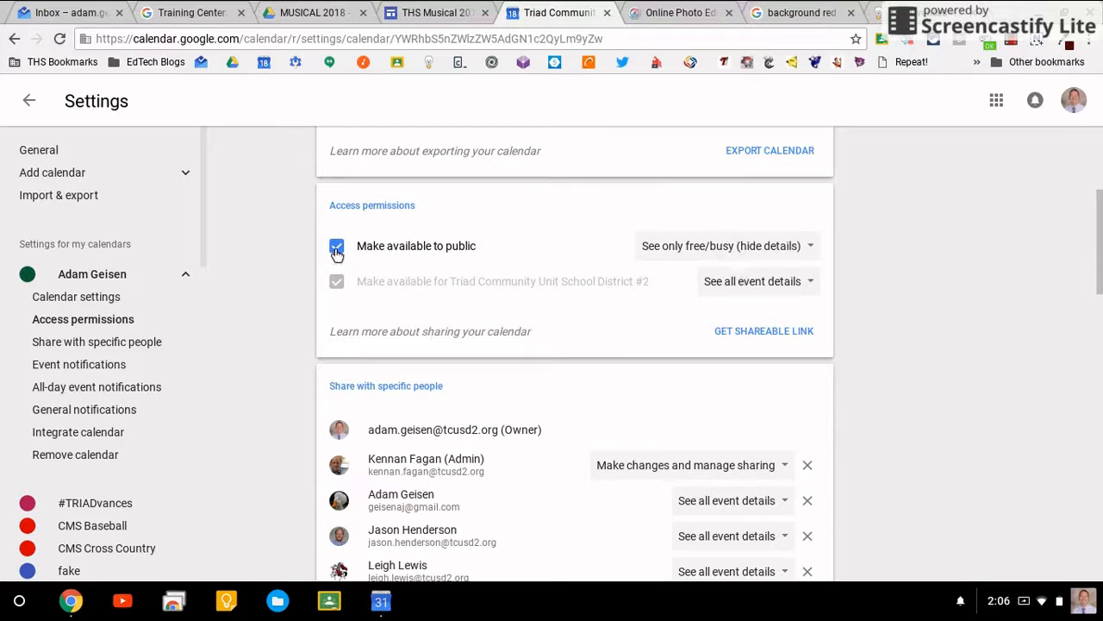
{"action": "left_click", "coordinate": [336, 245]}
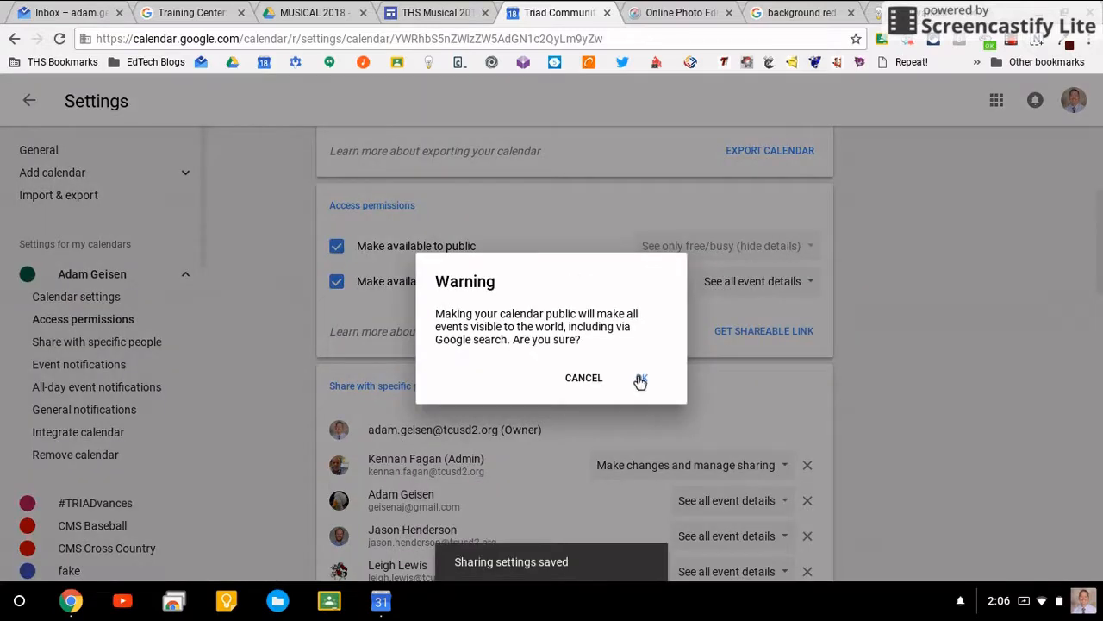
{"action": "left_click", "coordinate": [639, 378]}
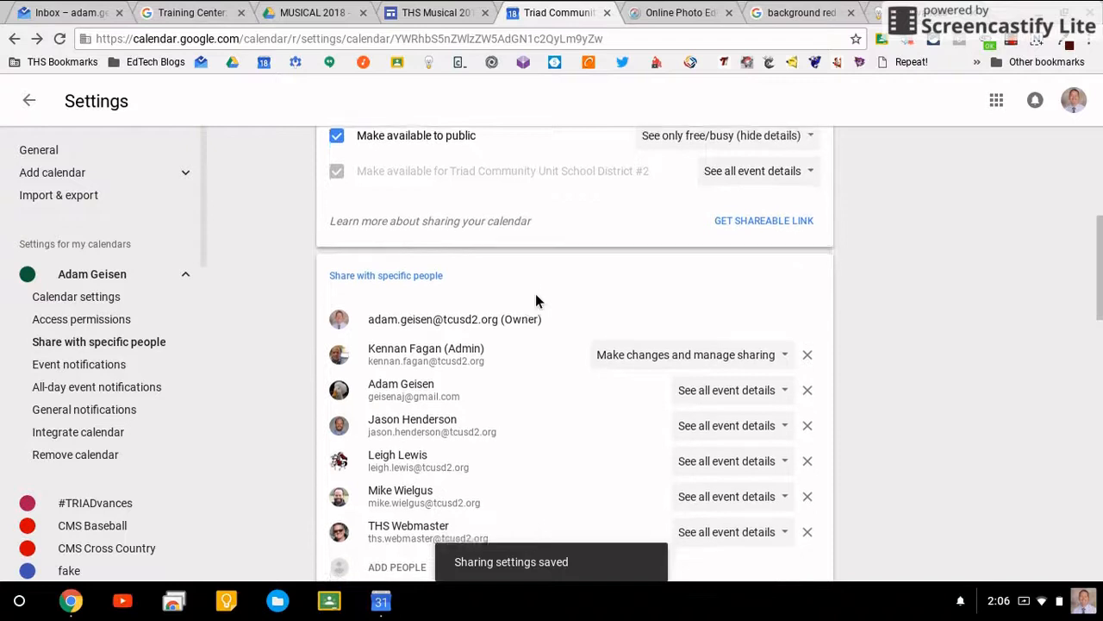
{"action": "scroll", "scroll_direction": "down", "scroll_amount": 3}
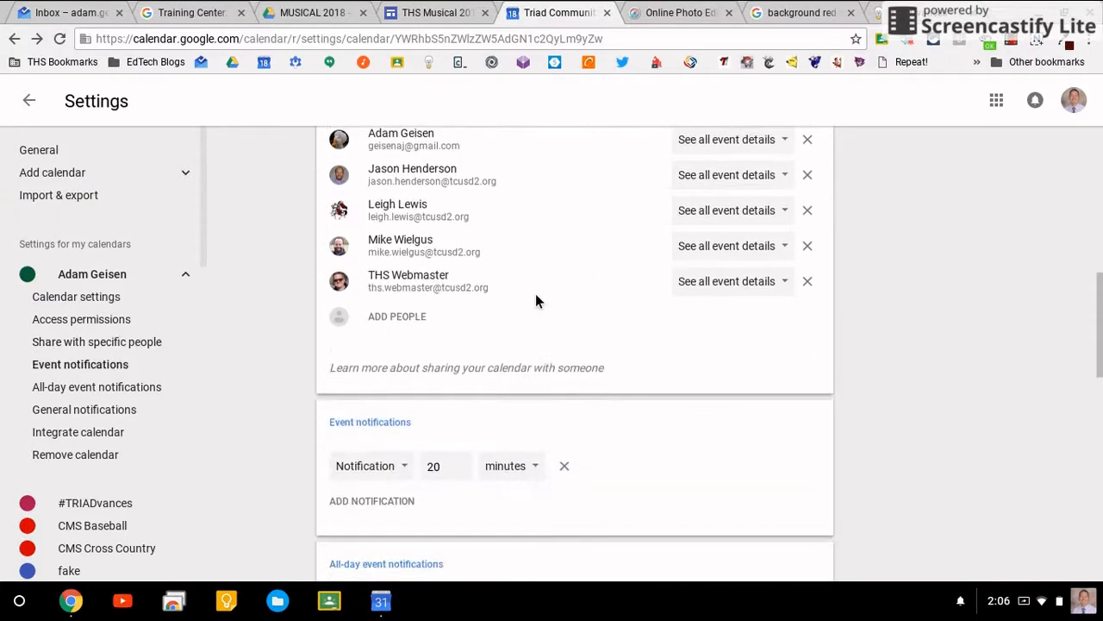
{"action": "scroll", "scroll_direction": "down", "scroll_amount": 3}
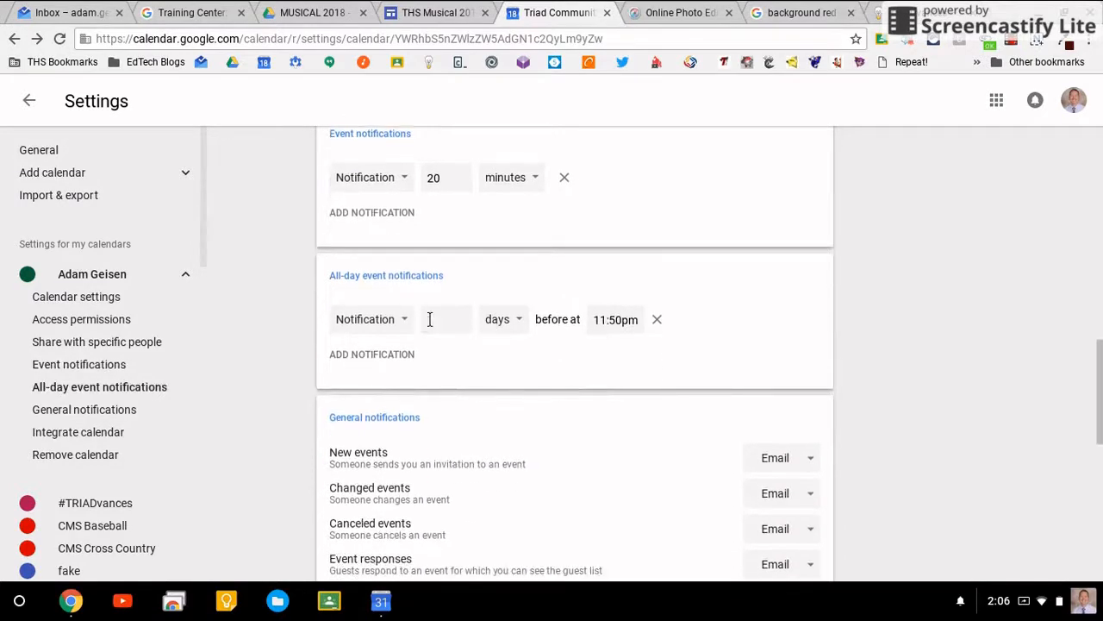
{"action": "scroll", "scroll_direction": "down", "scroll_amount": 3}
{"action": "type", "text": "1"}
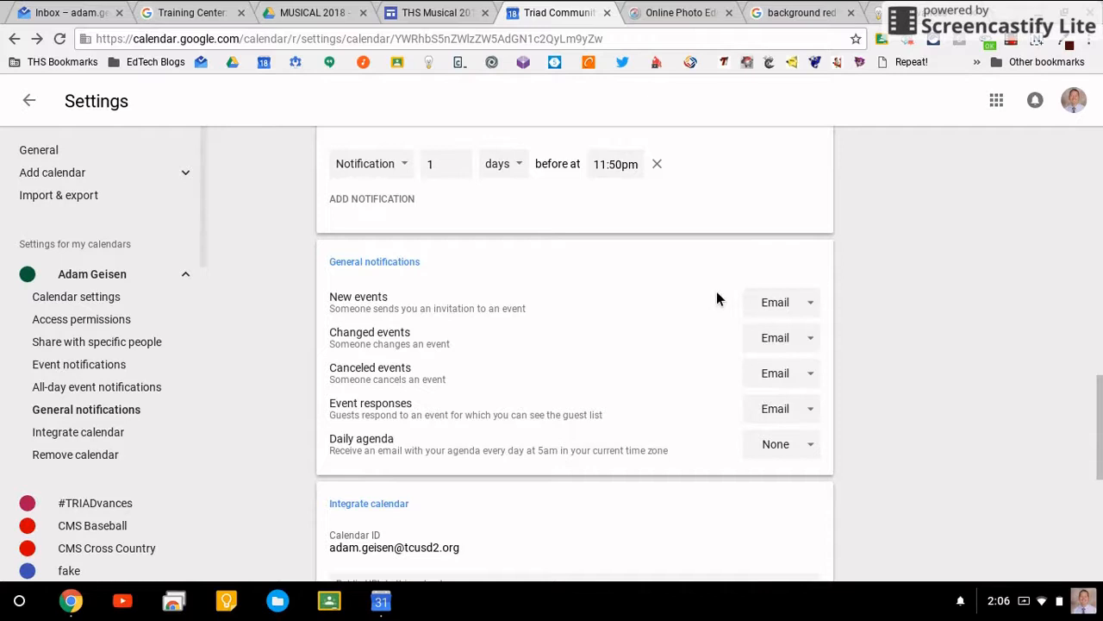
{"action": "scroll", "scroll_direction": "down", "scroll_amount": 3}
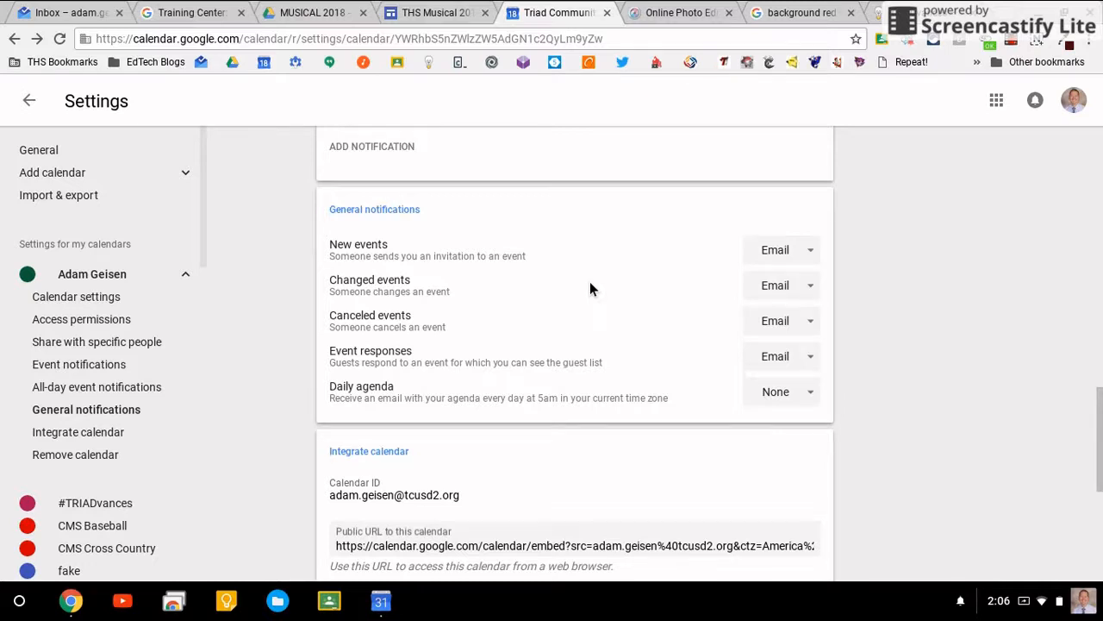
{"action": "scroll", "scroll_direction": "down", "scroll_amount": 3}
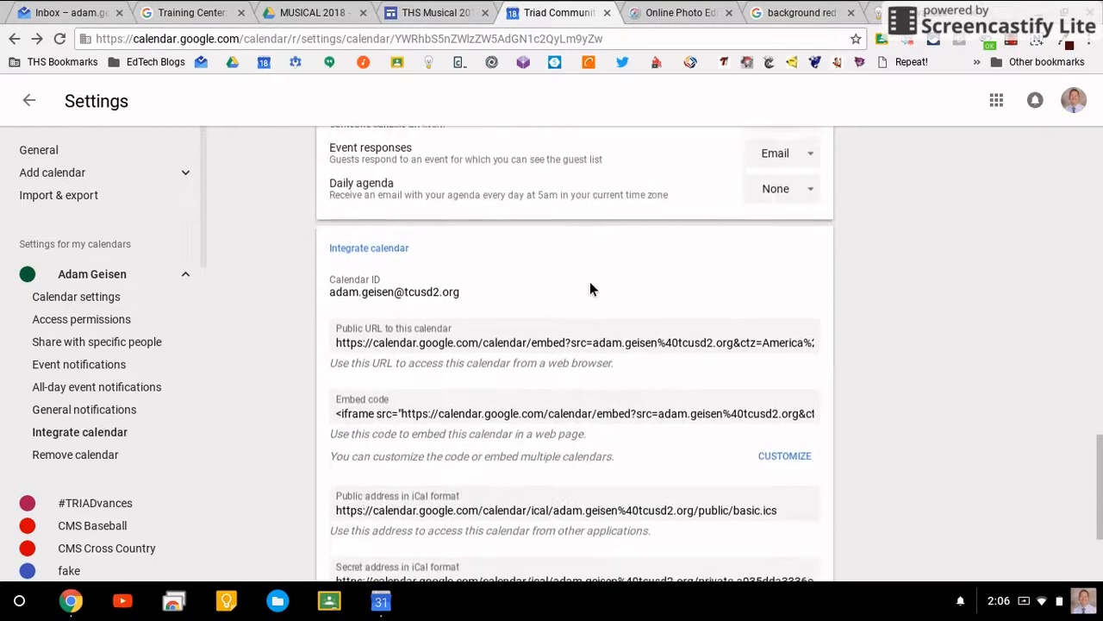
{"action": "scroll", "scroll_direction": "down", "scroll_amount": 3}
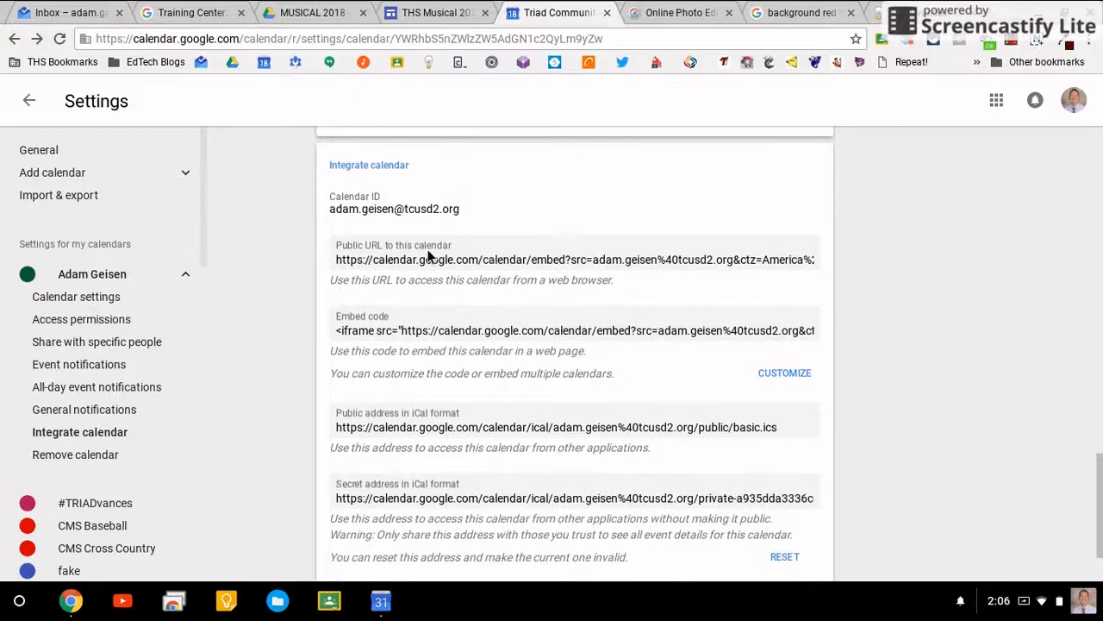
{"action": "scroll", "scroll_direction": "down", "scroll_amount": 3}
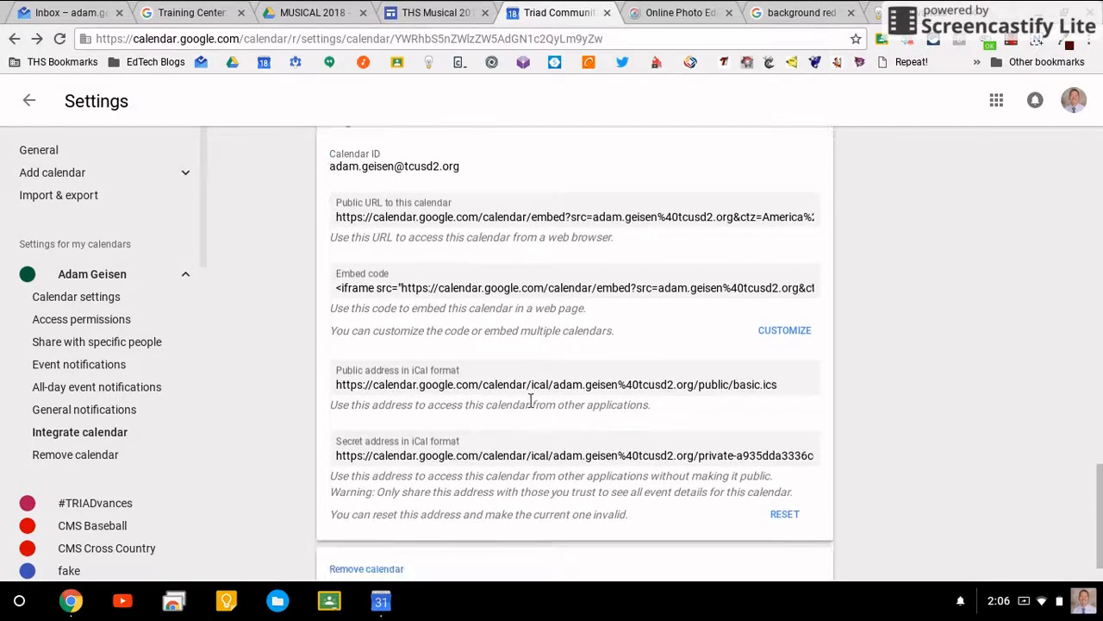
{"action": "scroll", "scroll_direction": "down", "scroll_amount": 3}
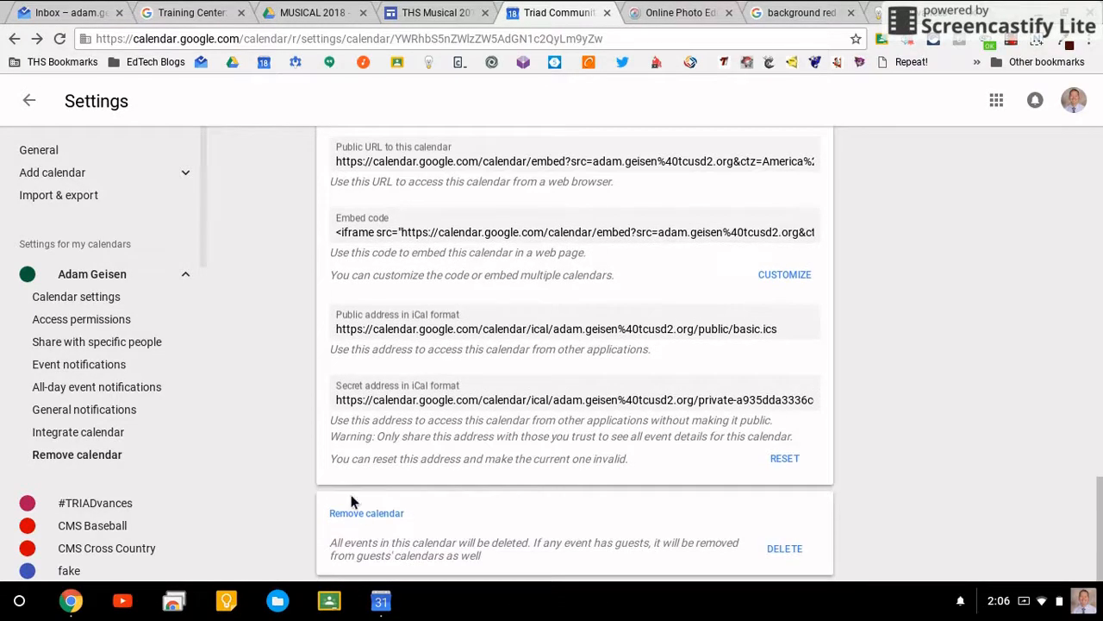
{"action": "mouse_move", "coordinate": [507, 449]}
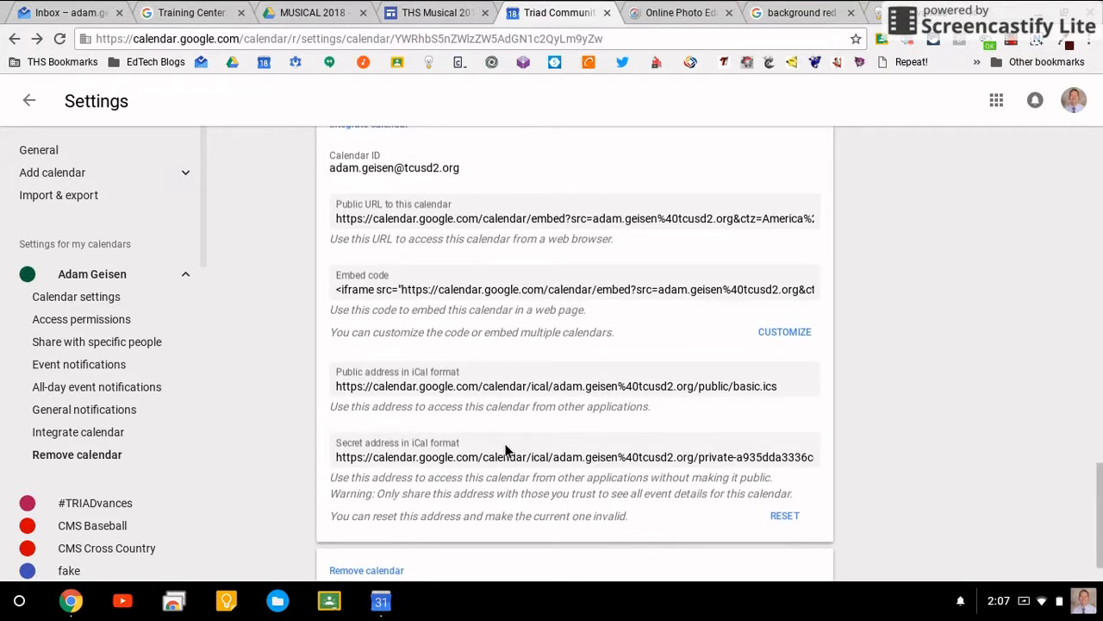
{"action": "scroll", "scroll_direction": "down", "scroll_amount": 3}
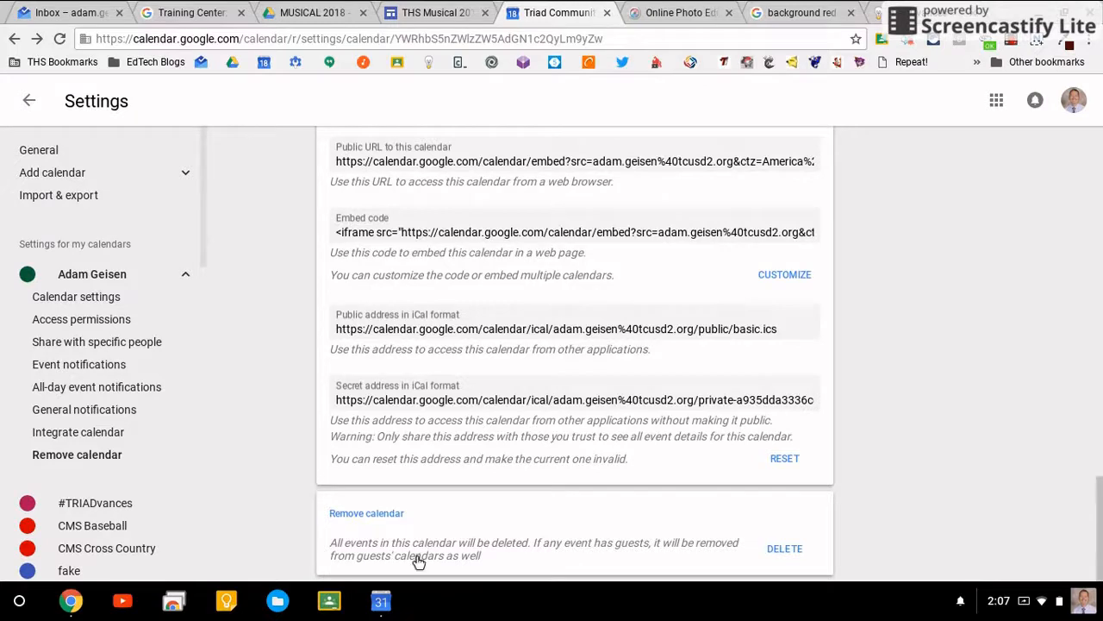
{"action": "scroll", "scroll_direction": "up", "scroll_amount": 3}
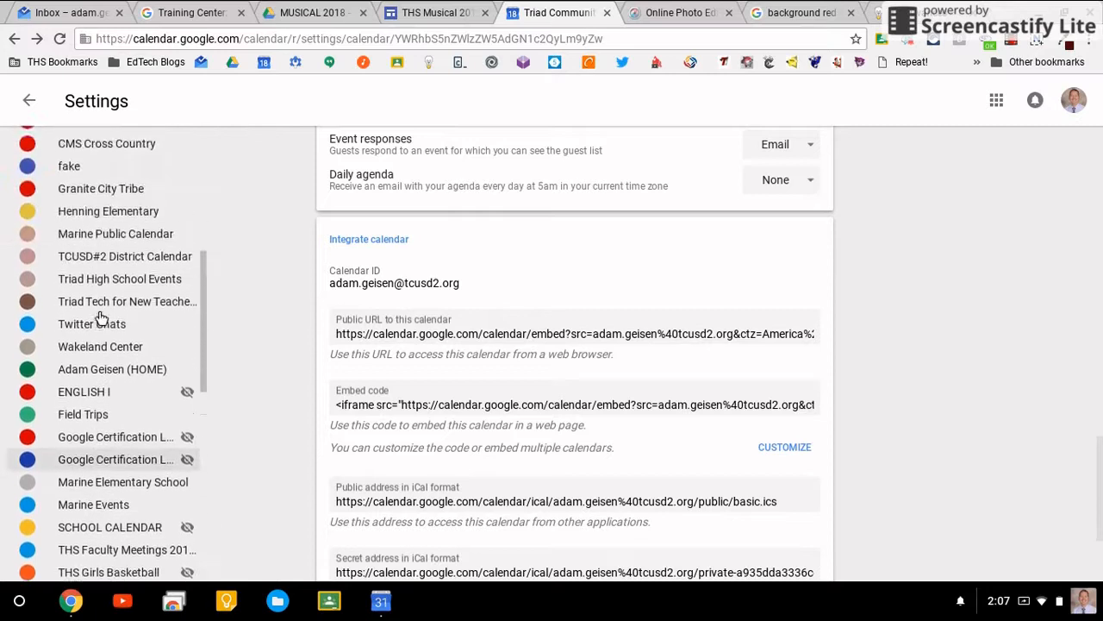
Open the St. Louis Blues calendar's settings and review its time zone, permissions and integration details.
{"action": "scroll", "scroll_direction": "down", "scroll_amount": 3}
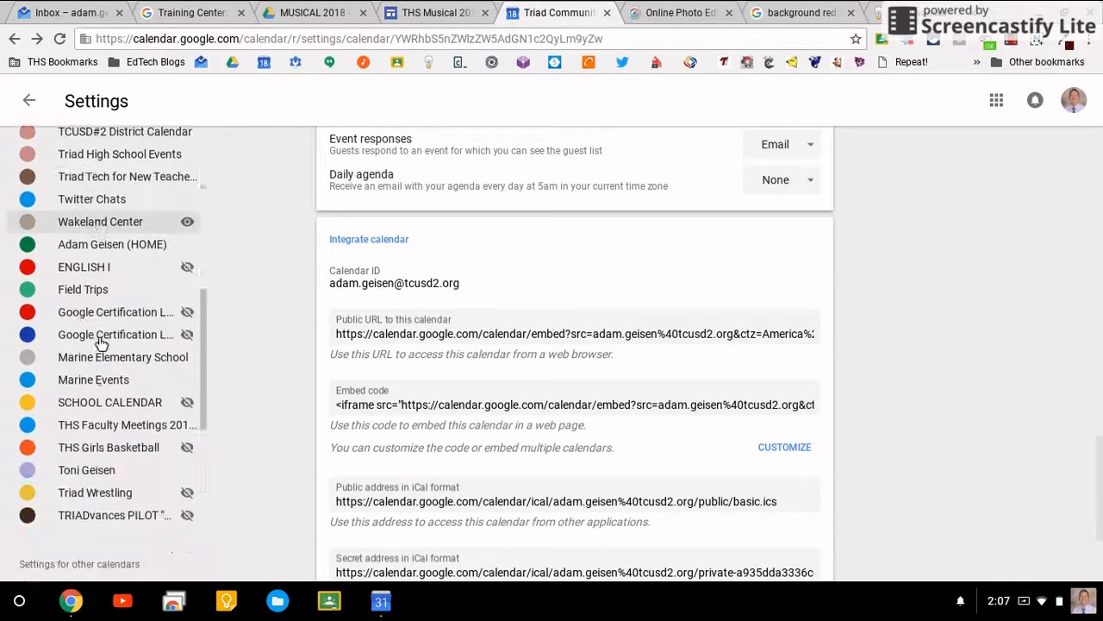
{"action": "scroll", "scroll_direction": "down", "scroll_amount": 3}
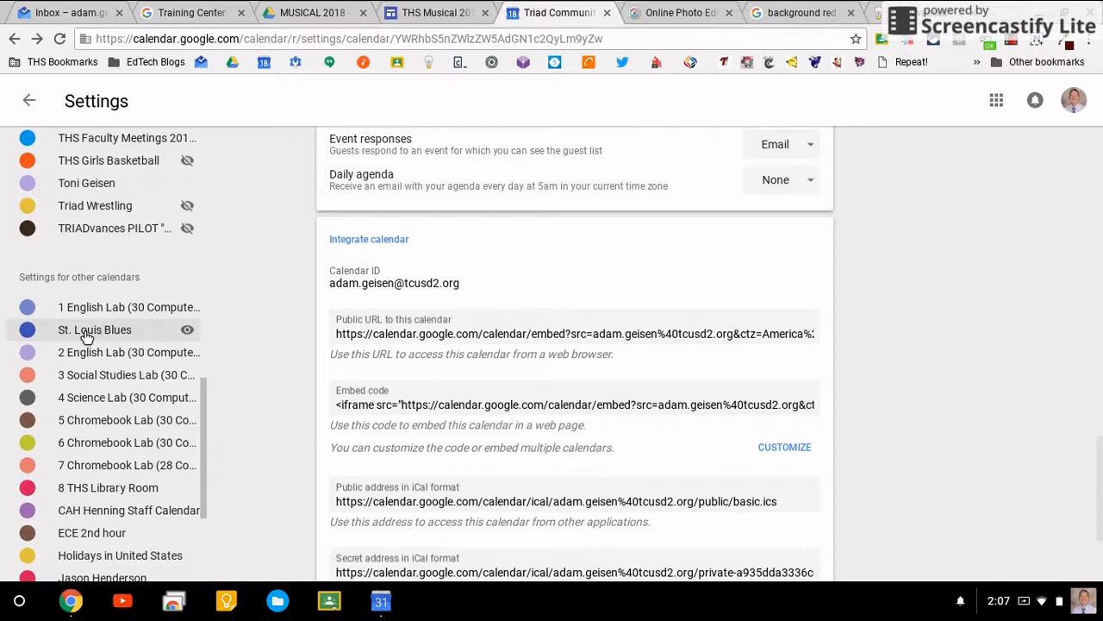
{"action": "left_click", "coordinate": [94, 330]}
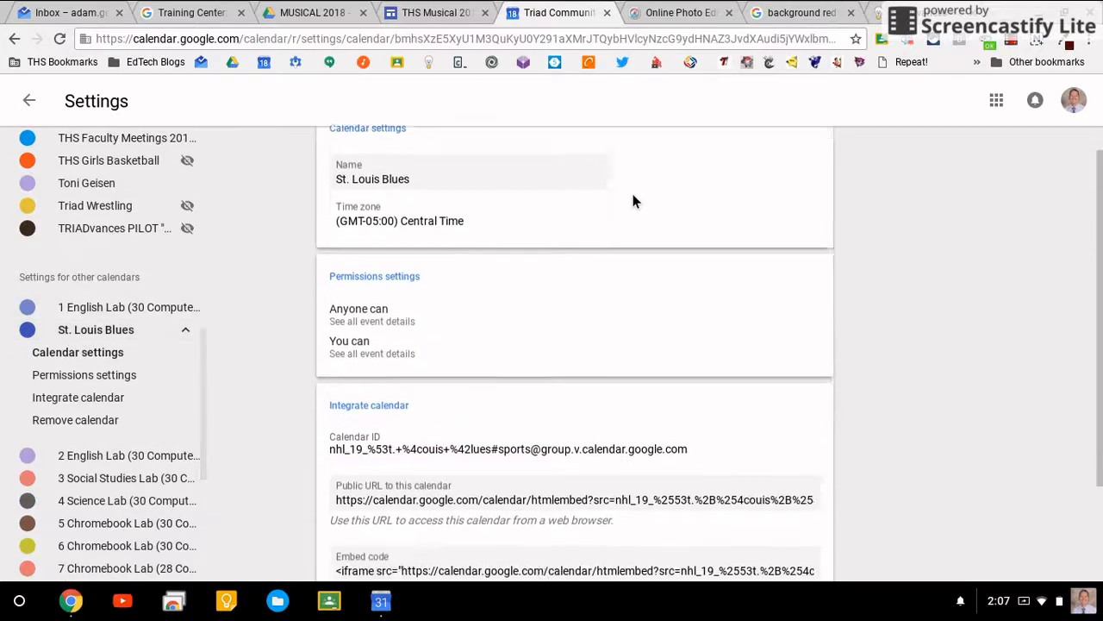
{"action": "scroll", "scroll_direction": "down", "scroll_amount": 3}
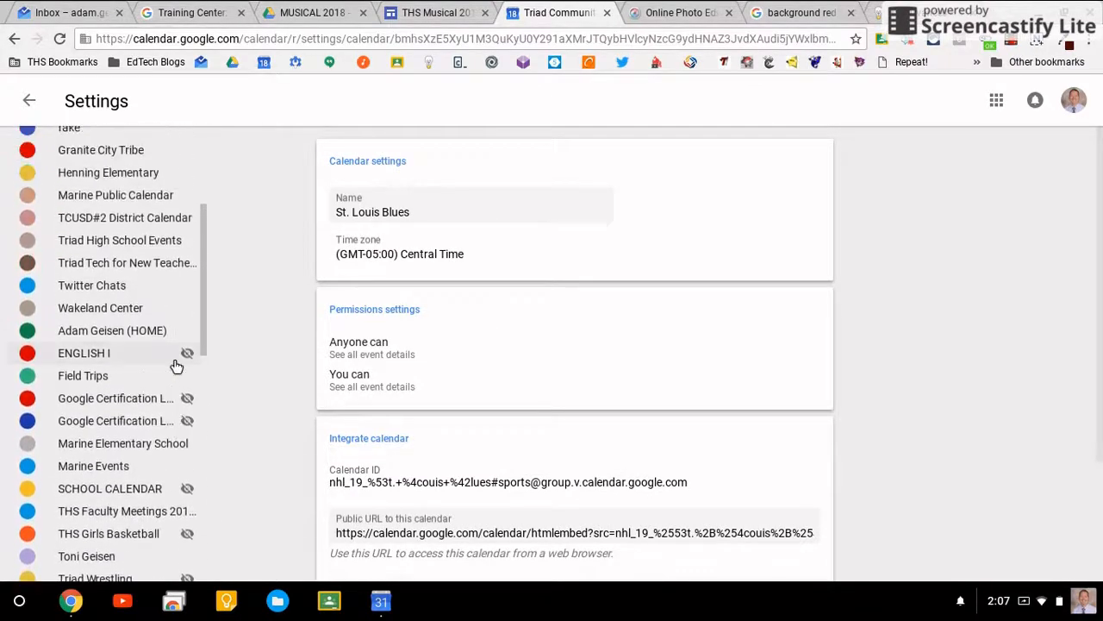
{"action": "scroll", "scroll_direction": "down", "scroll_amount": 3}
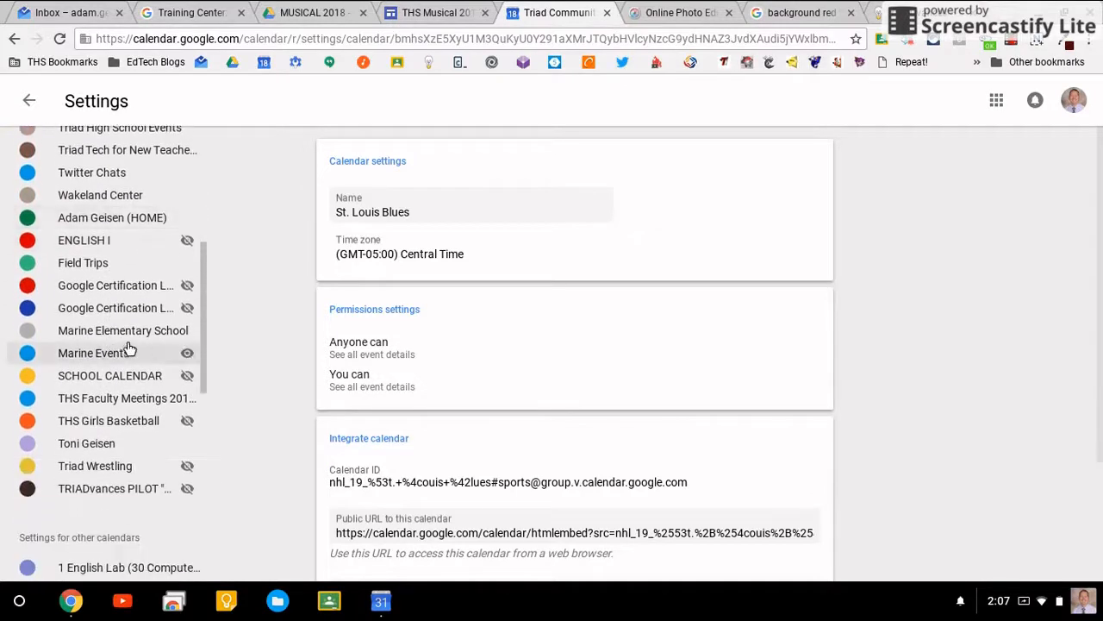
{"action": "scroll", "scroll_direction": "down", "scroll_amount": 3}
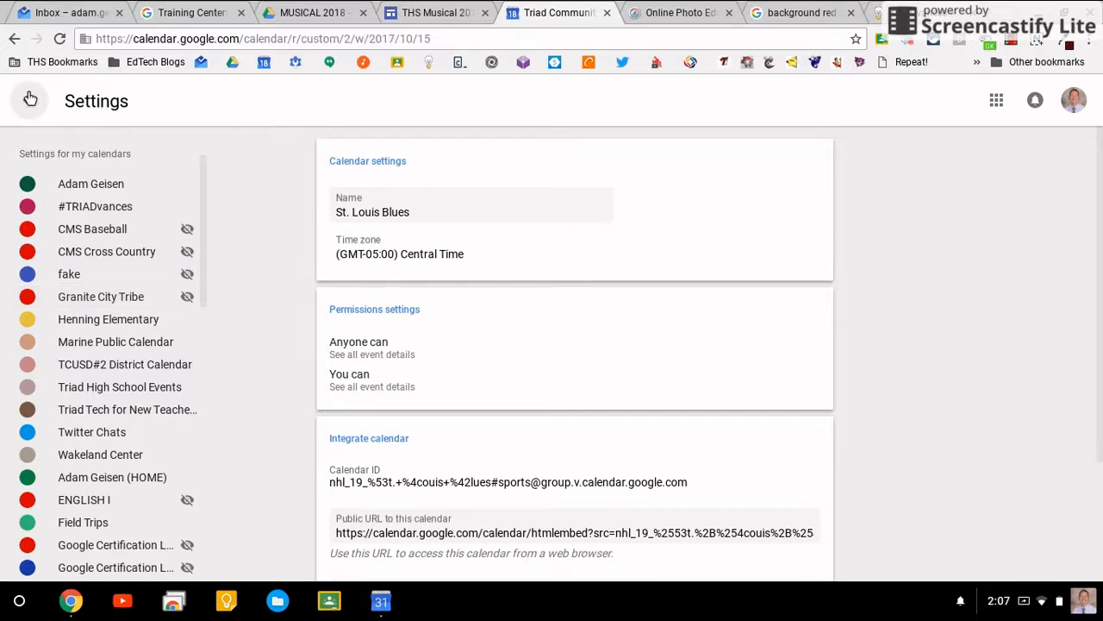
Return from Settings to the two-week October 15–28, 2017 calendar view.
{"action": "left_click", "coordinate": [29, 100]}
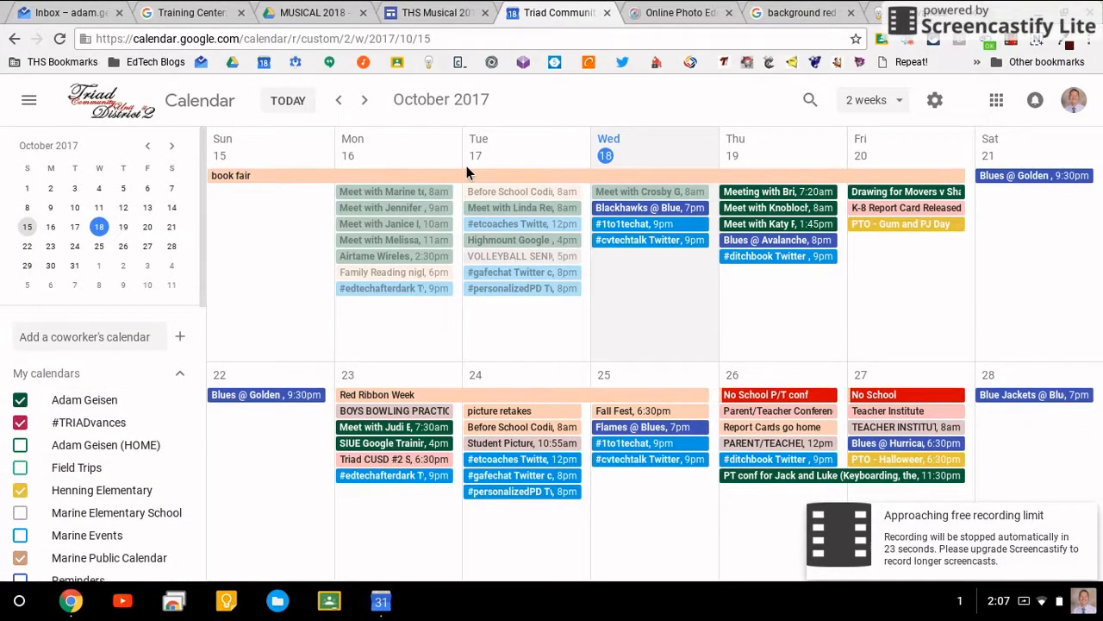
{"action": "mouse_move", "coordinate": [955, 84]}
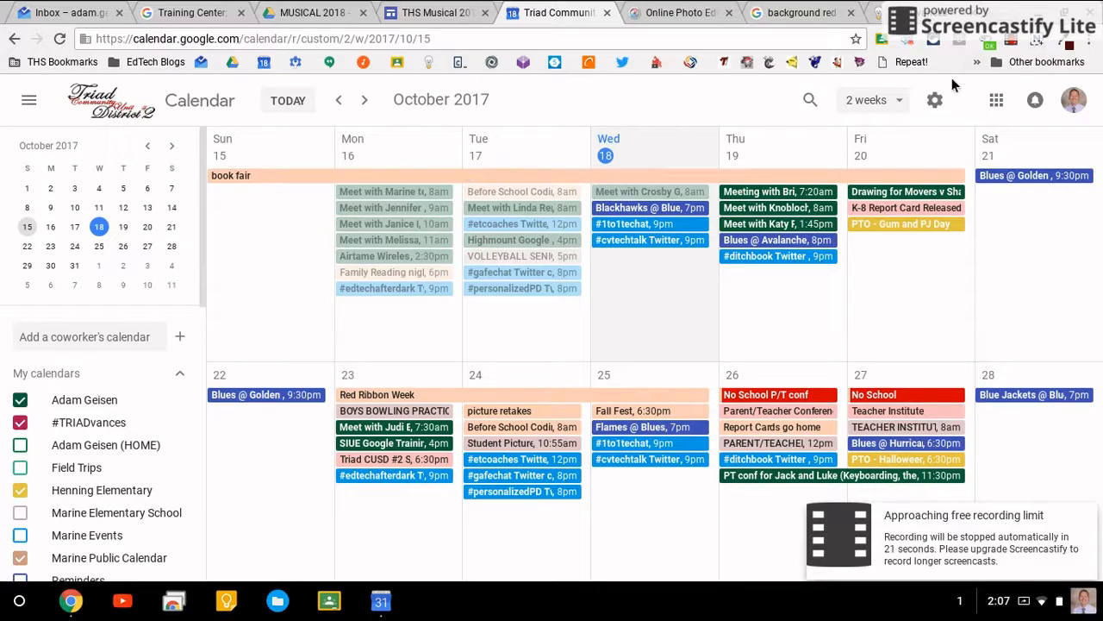
{"action": "mouse_move", "coordinate": [551, 110]}
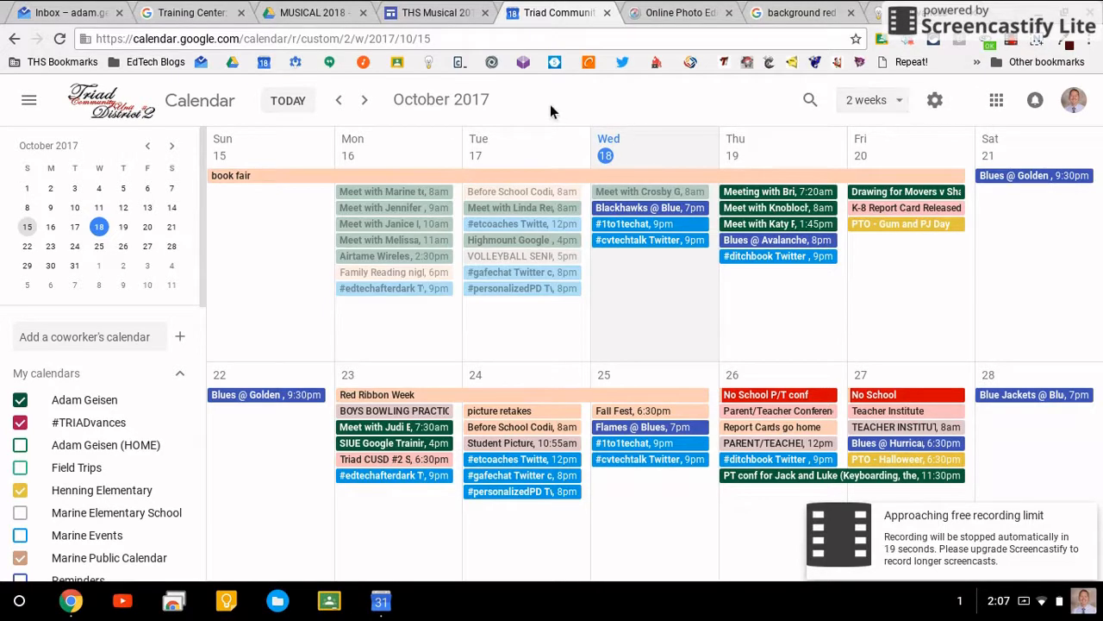